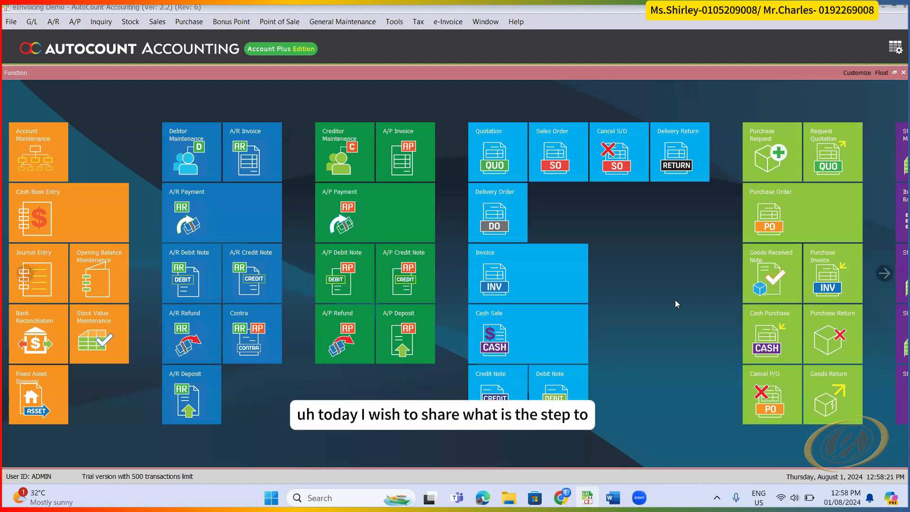
mouse_move(651, 424)
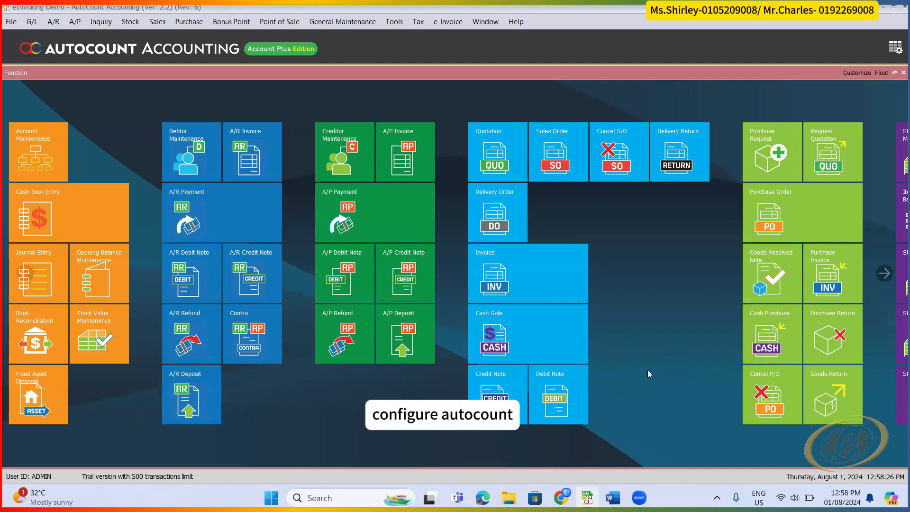
mouse_move(695, 281)
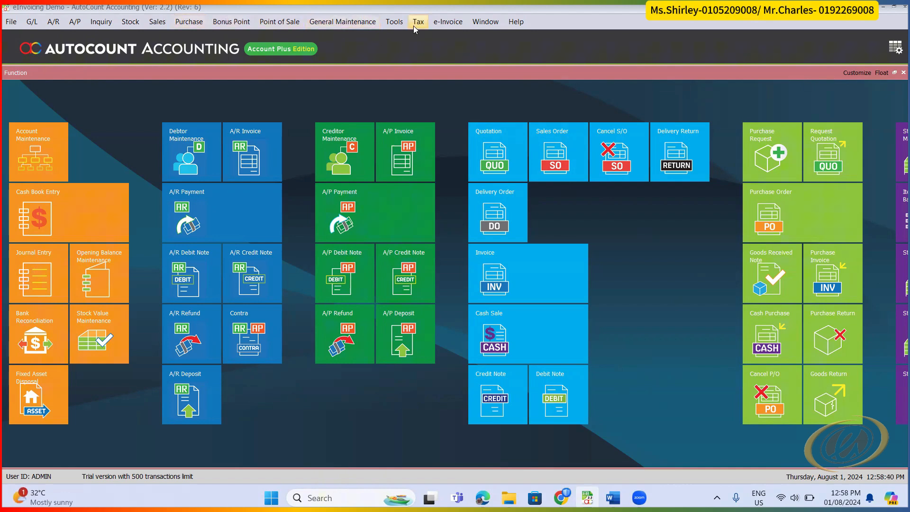
Step: Reach the e-Invoice settings under Country & Tax in Tools > Options
click(393, 21)
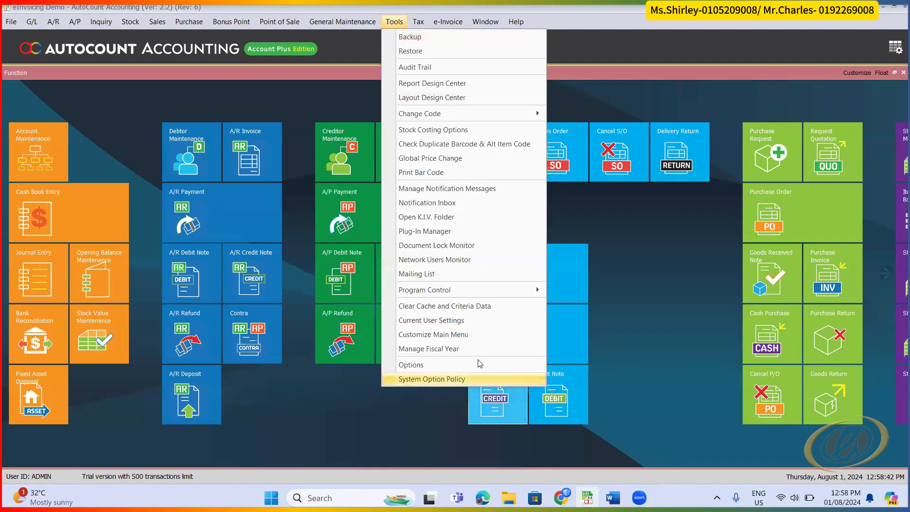
click(411, 364)
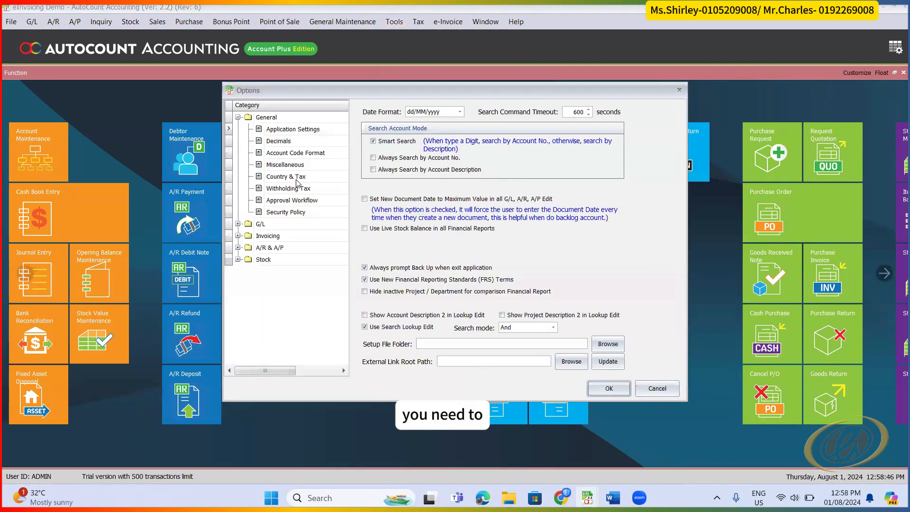
click(285, 175)
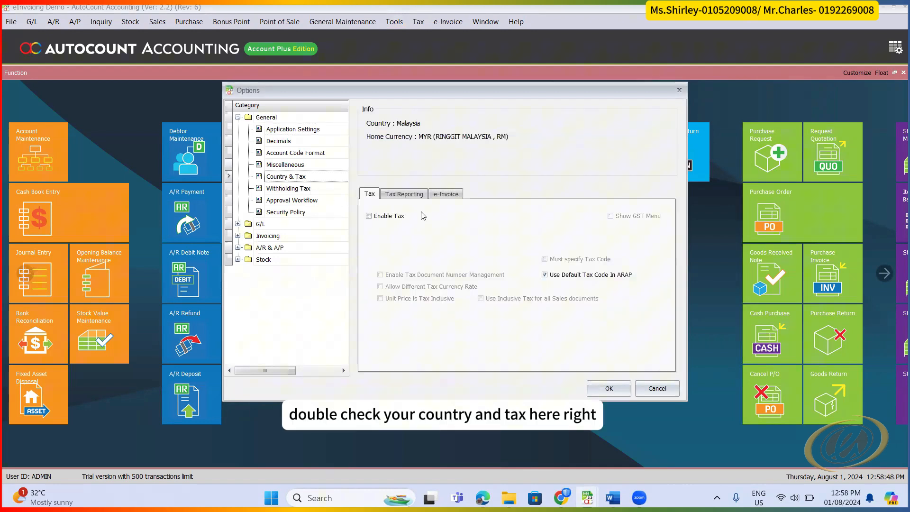
click(445, 193)
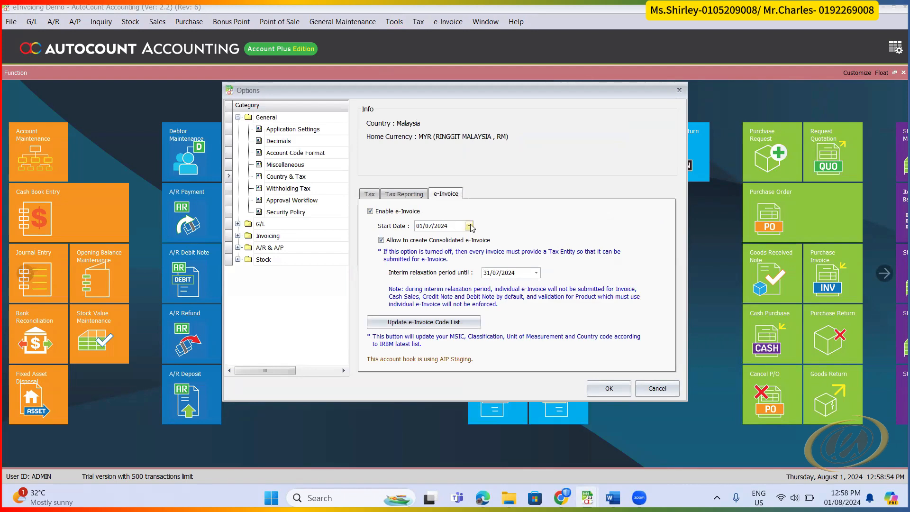
Step: Set the e-Invoice start date to 01/08/2024 and bring up the interim relaxation date picker
click(470, 226)
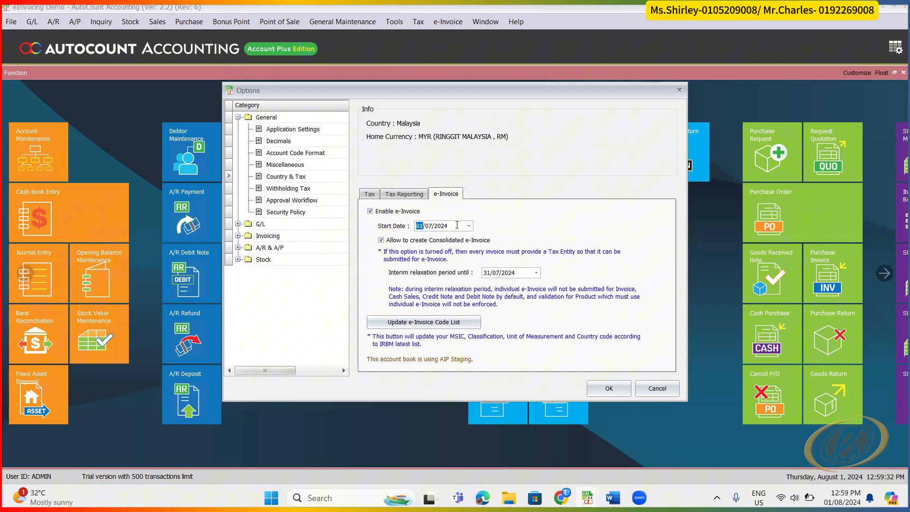
click(468, 226)
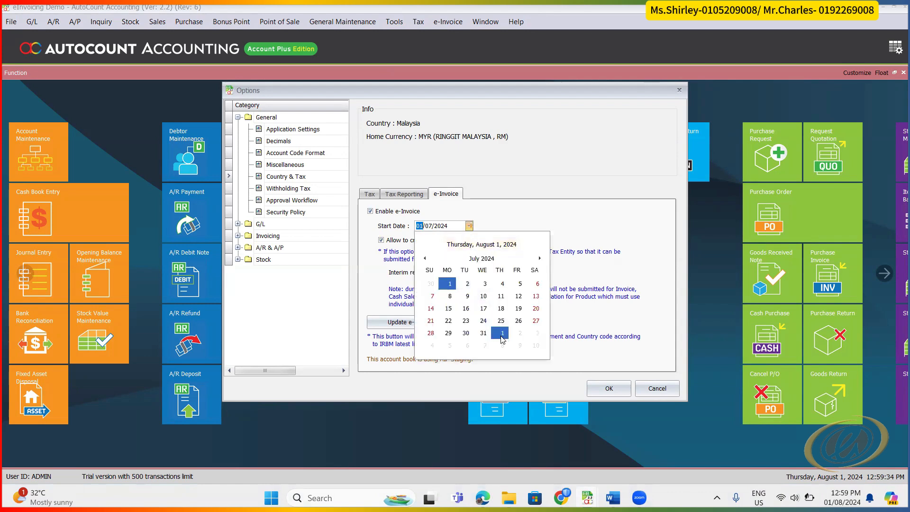
click(499, 332)
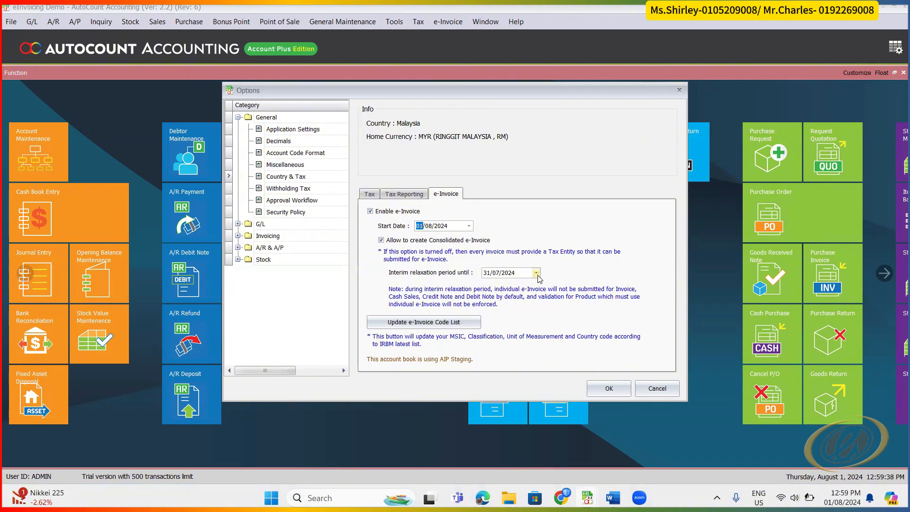
click(536, 273)
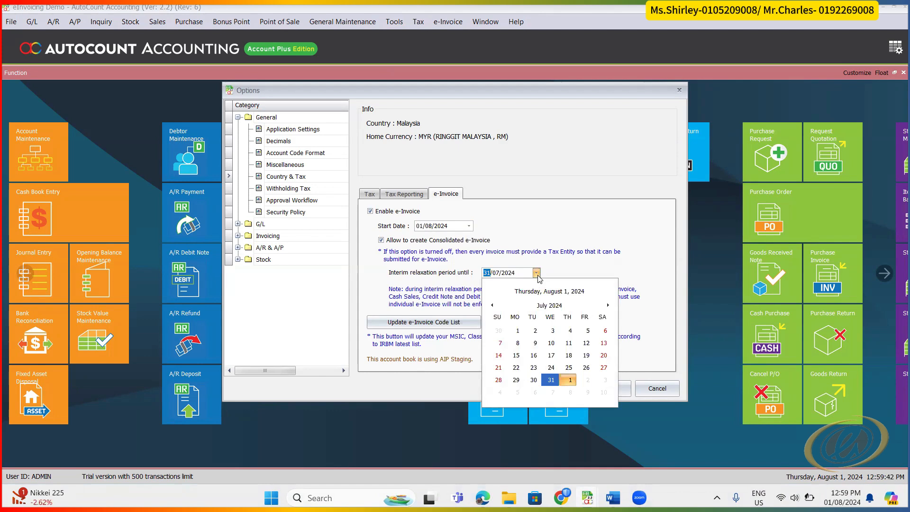
mouse_move(575, 256)
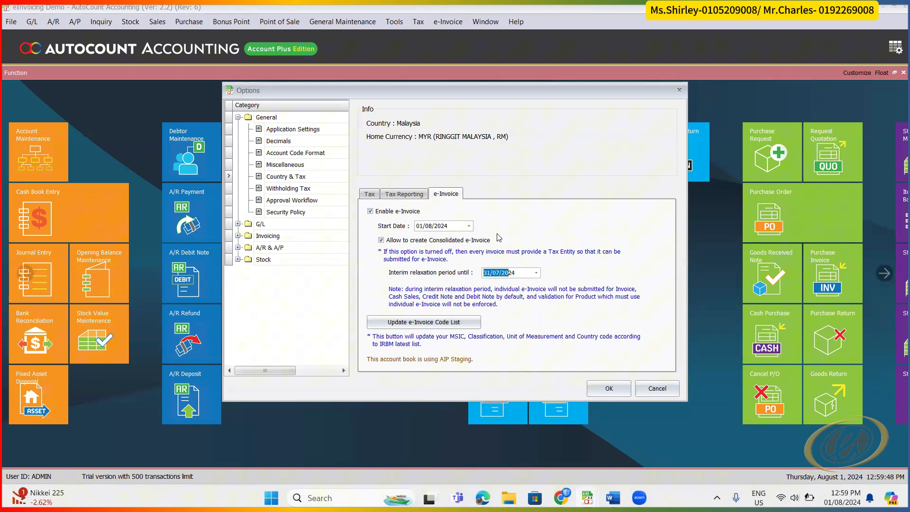
mouse_move(438, 284)
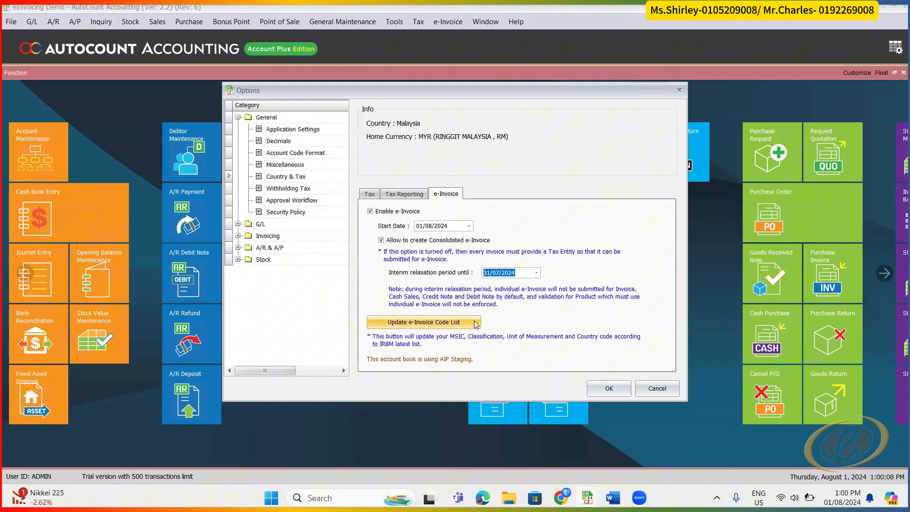
mouse_move(399, 327)
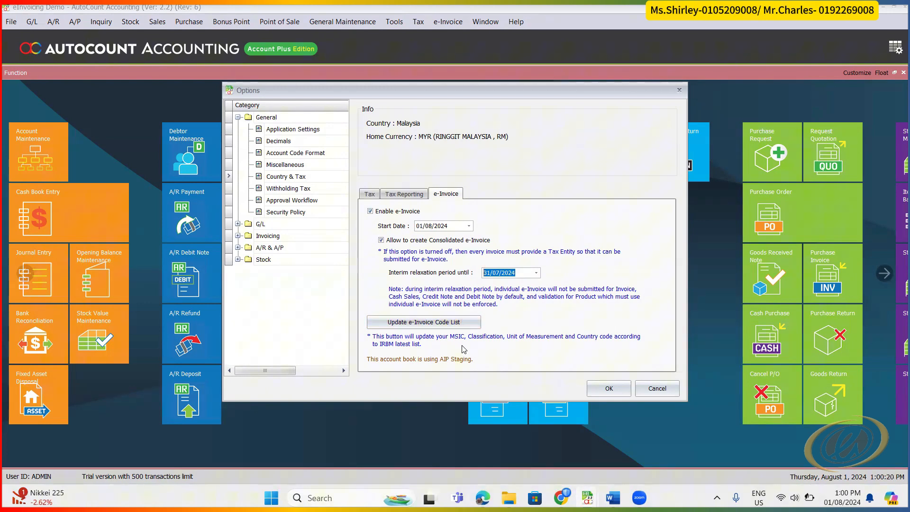
mouse_move(474, 352)
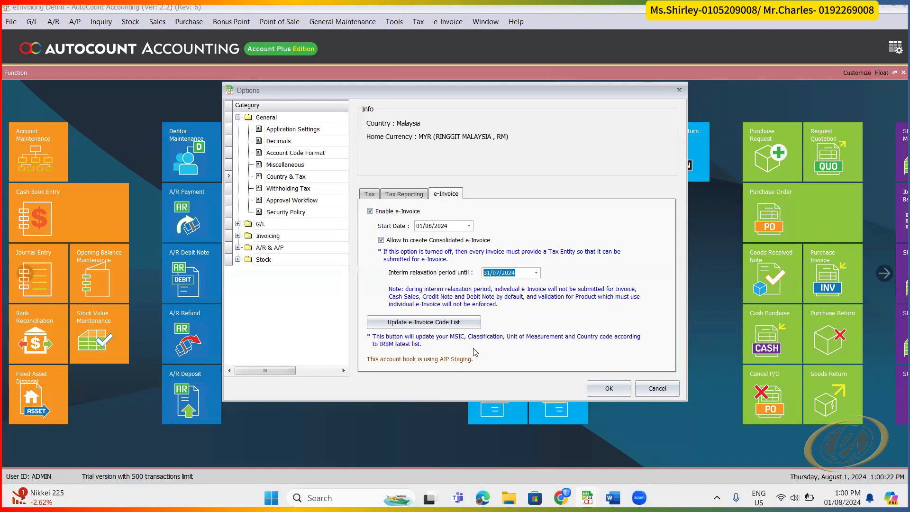
mouse_move(522, 343)
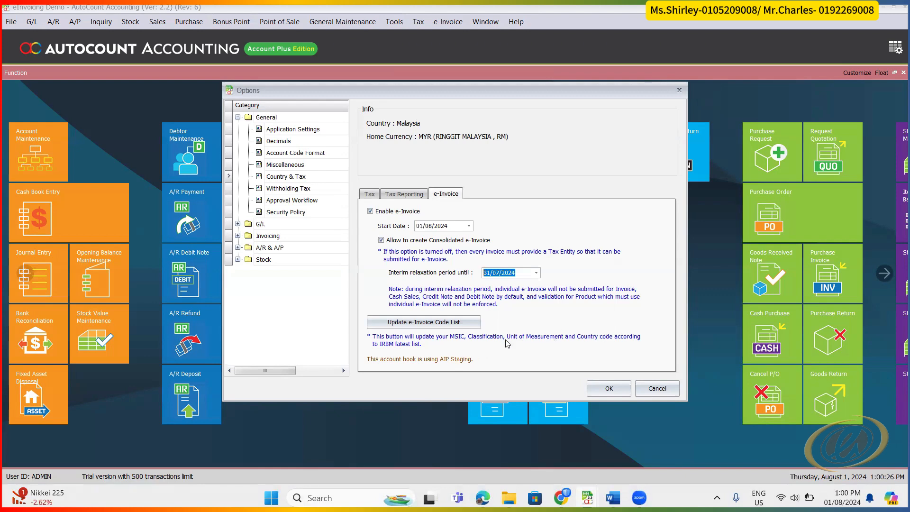
mouse_move(404, 351)
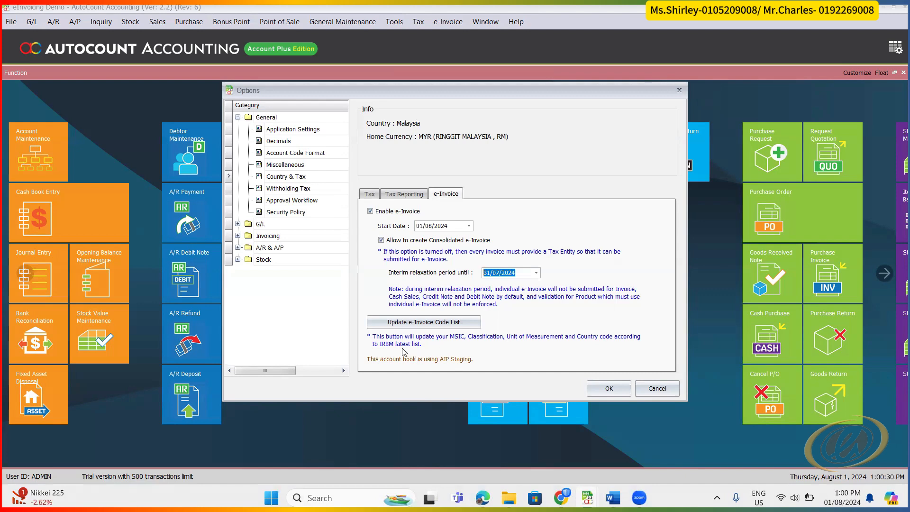
Step: Show the Approval Workflow document settings under General
click(292, 200)
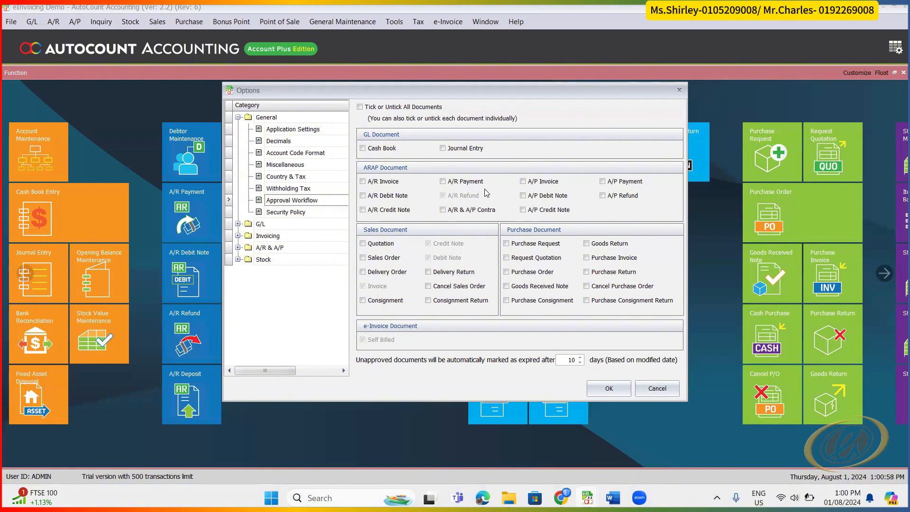
mouse_move(476, 251)
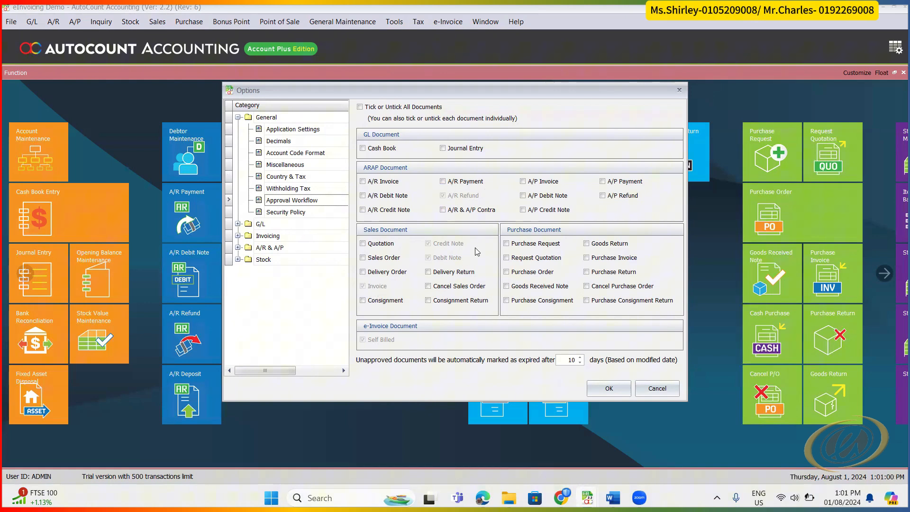
mouse_move(481, 136)
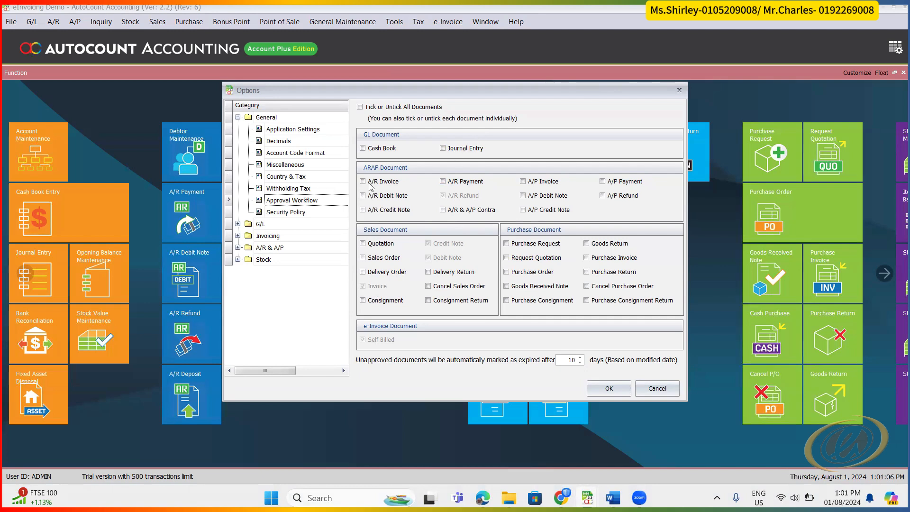
mouse_move(619, 230)
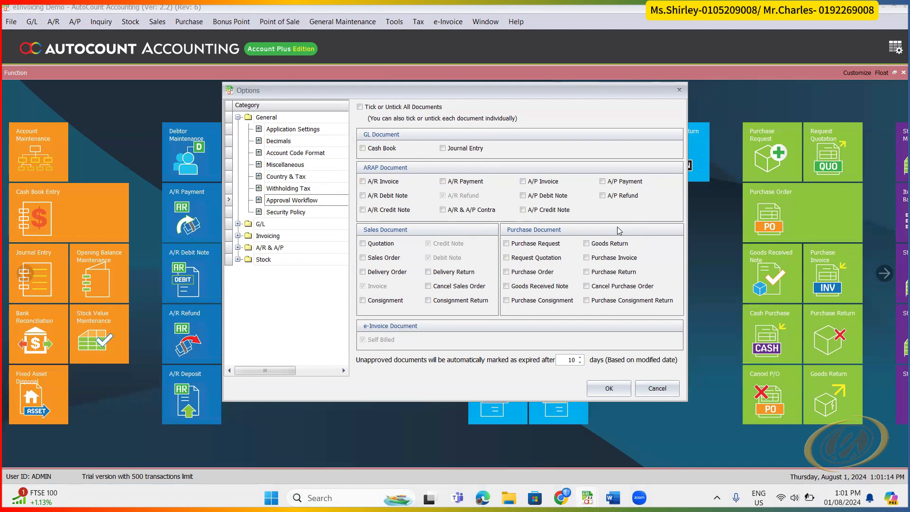
mouse_move(637, 400)
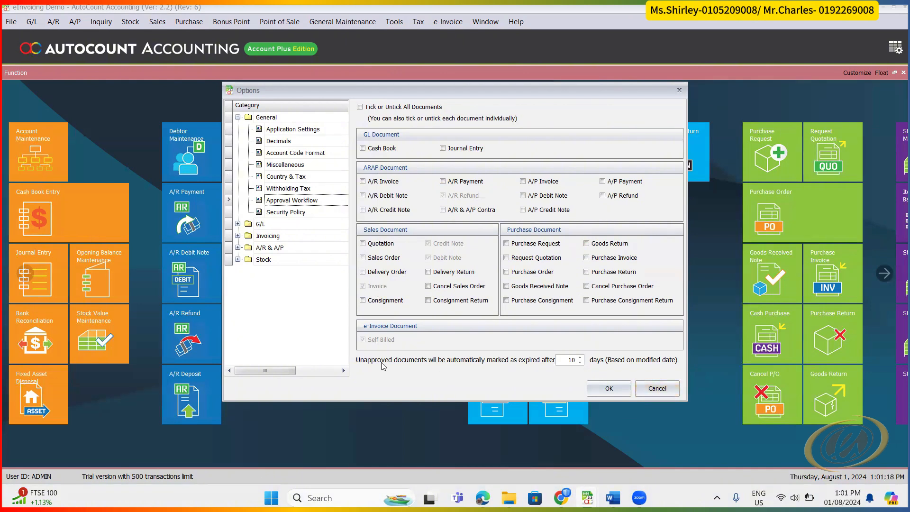
mouse_move(558, 364)
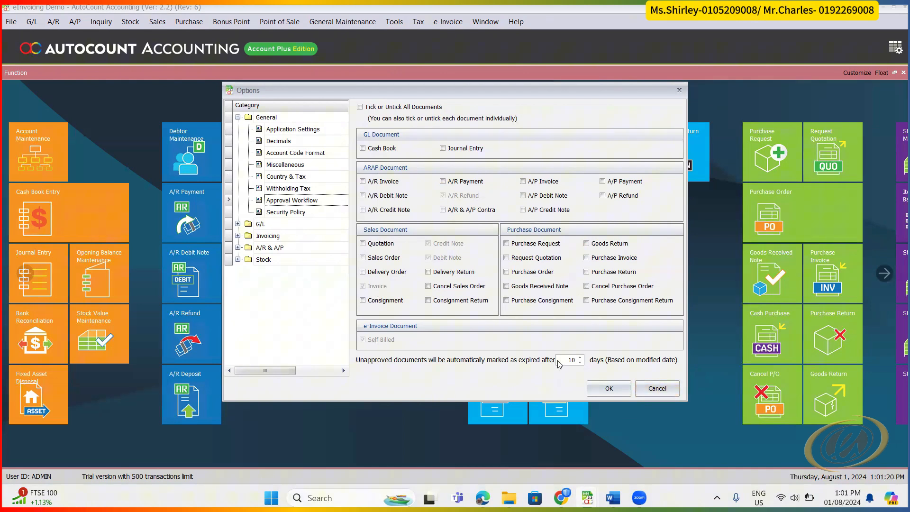
Step: Keep the unapproved-document expiry at 10 days and confirm the options with OK
triple_click(569, 360)
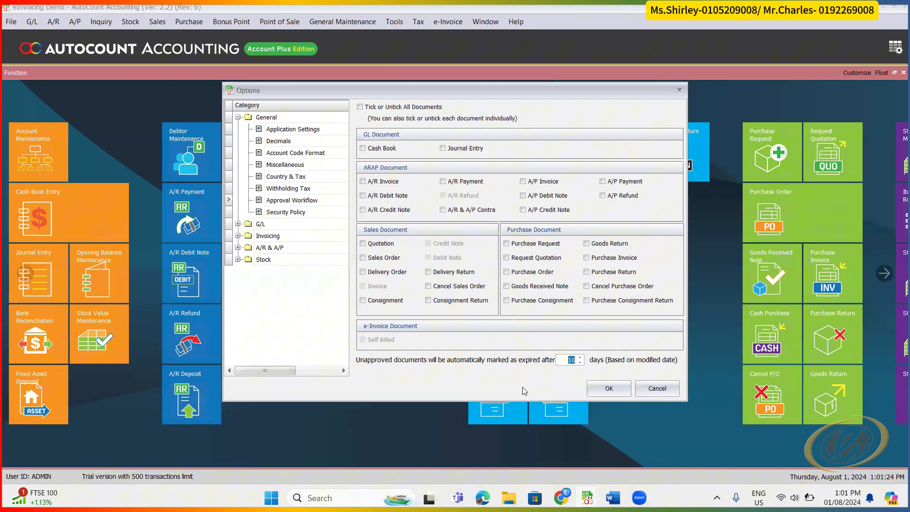
mouse_move(574, 395)
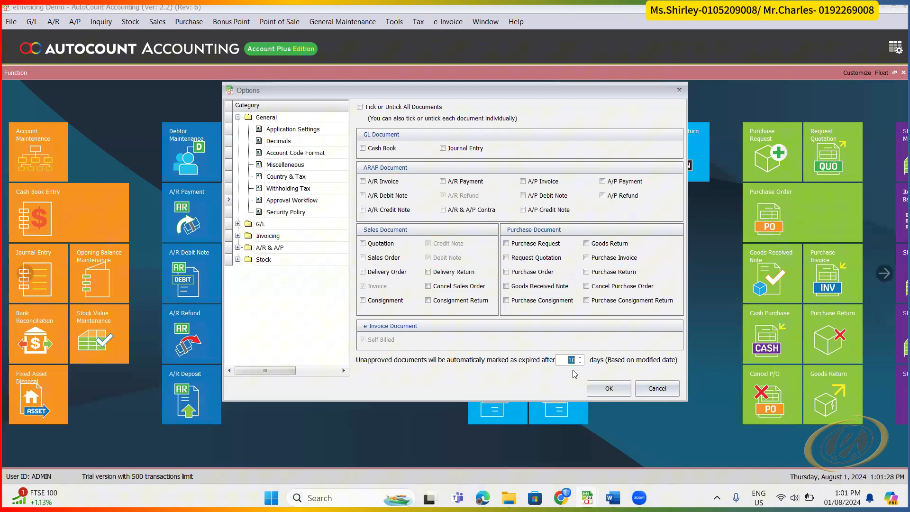
click(606, 386)
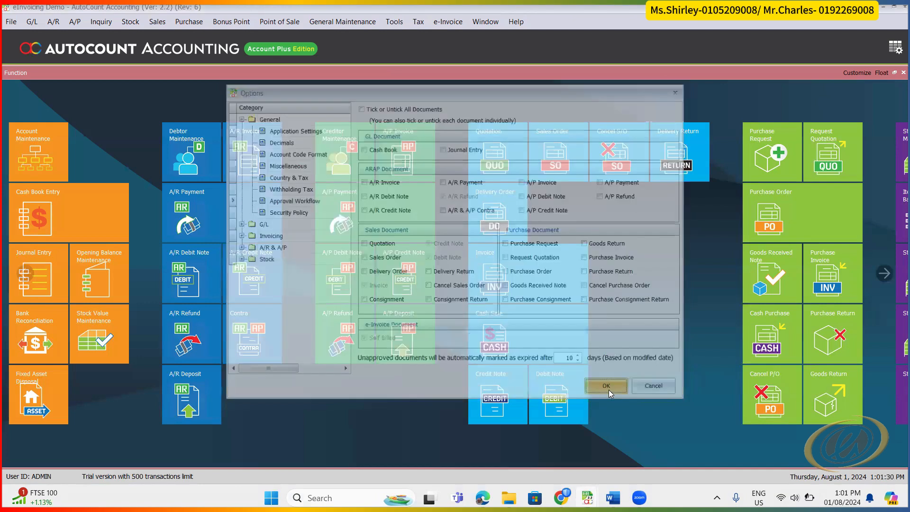
Step: Bring up Company Profile, check the registration number and logo settings, then its e-Invoice details
click(605, 385)
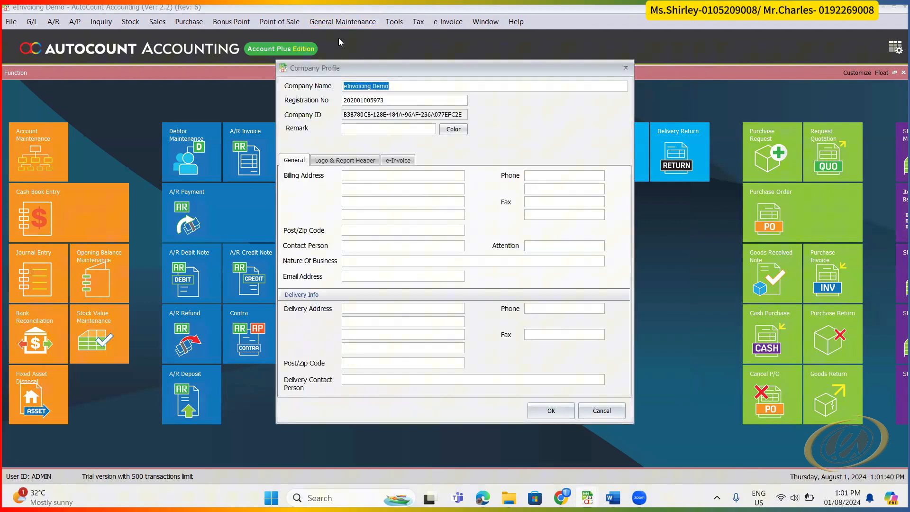
click(404, 100)
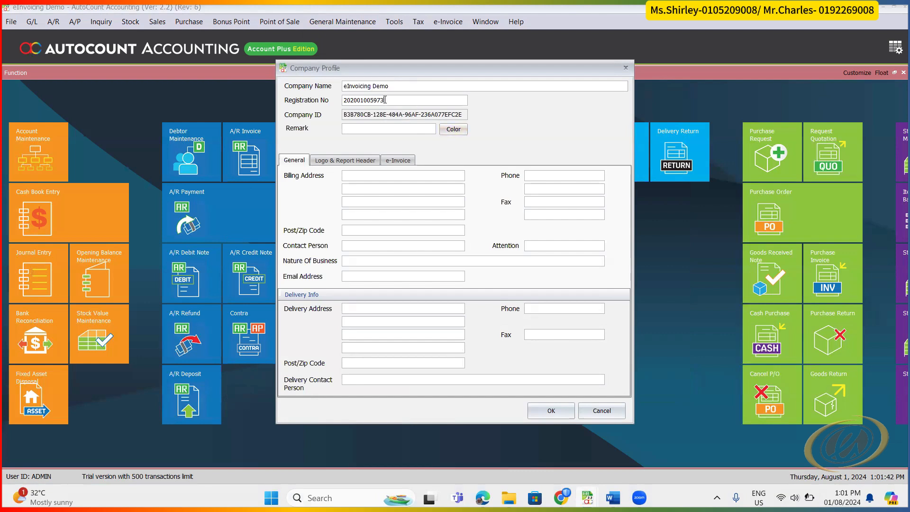
triple_click(385, 100)
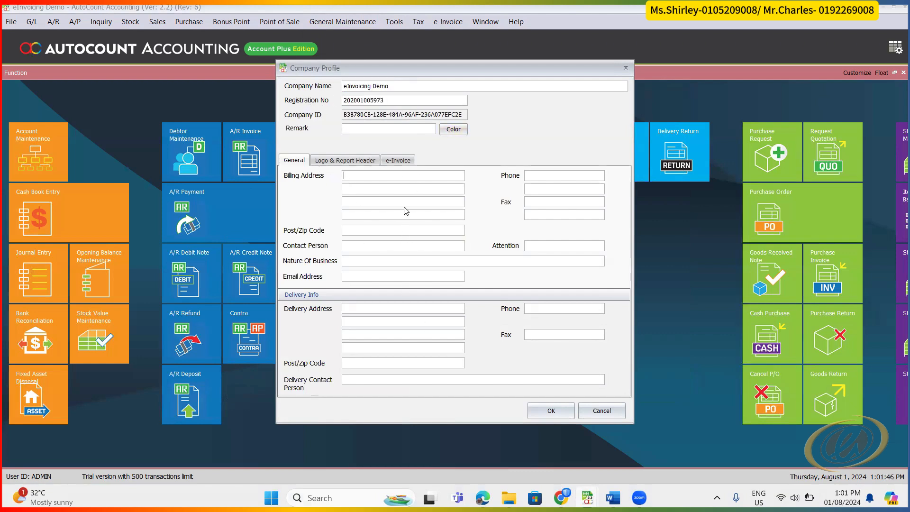
click(344, 160)
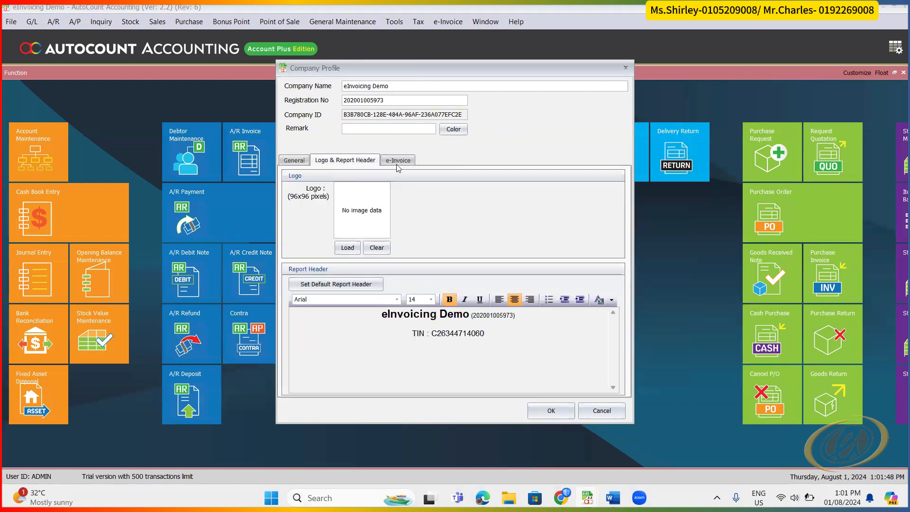
click(398, 160)
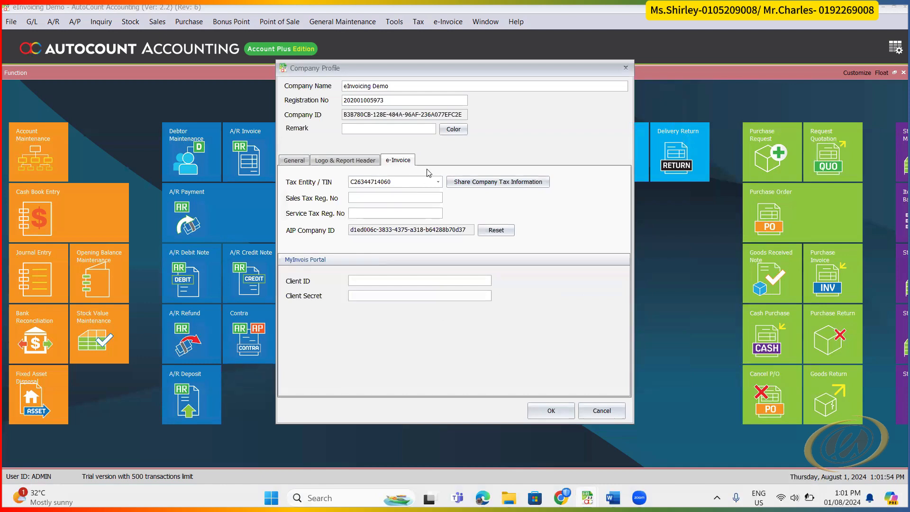
click(438, 182)
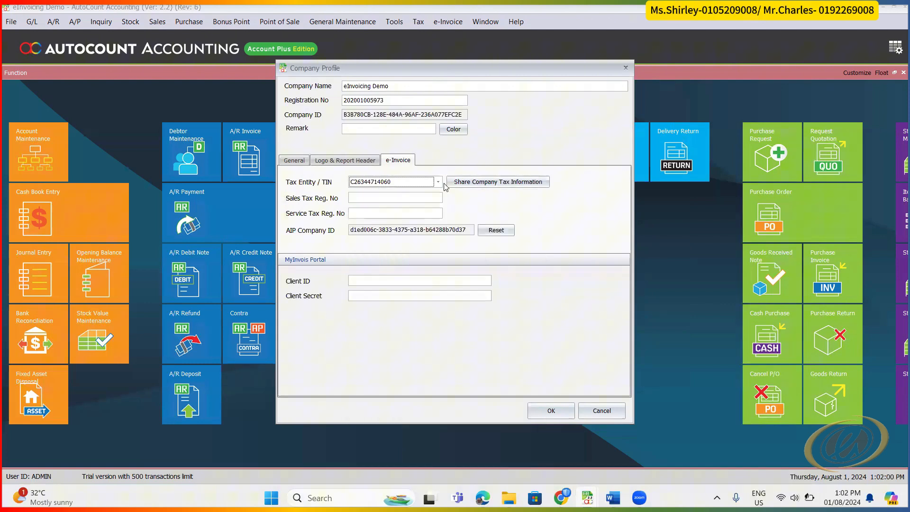
click(438, 181)
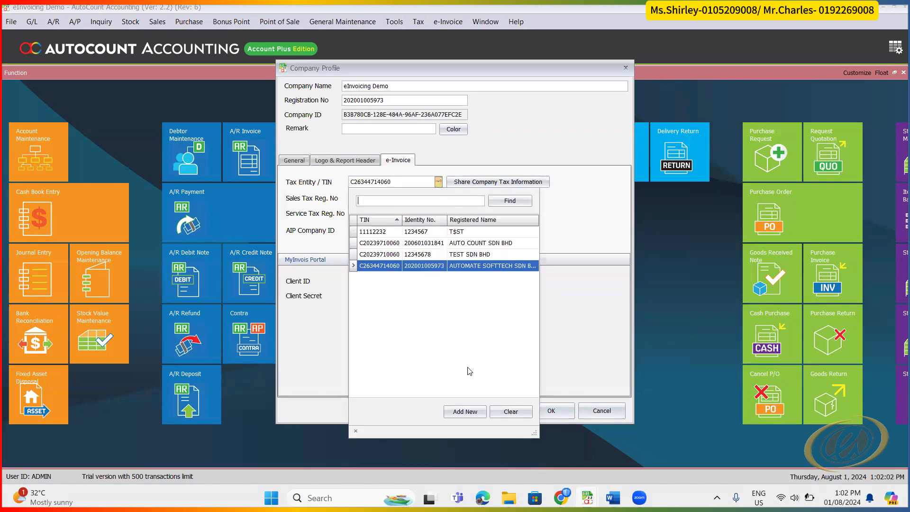
mouse_move(465, 411)
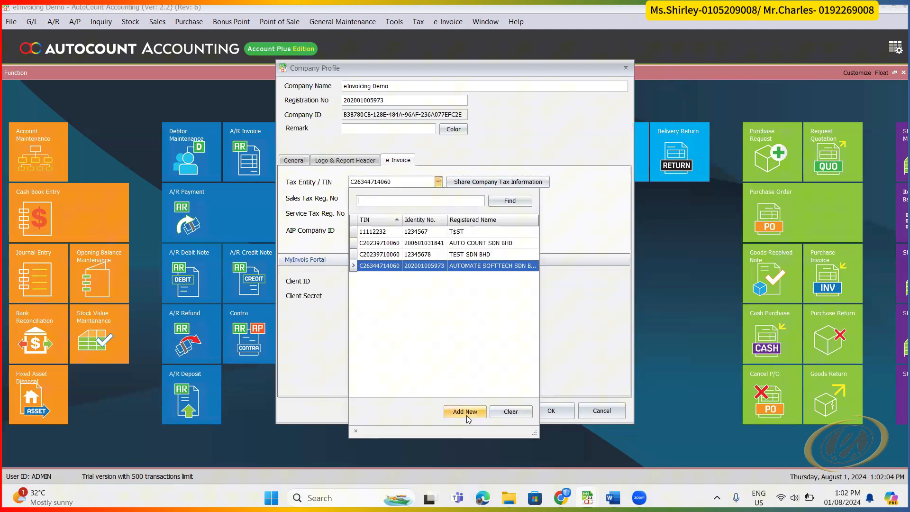
click(465, 411)
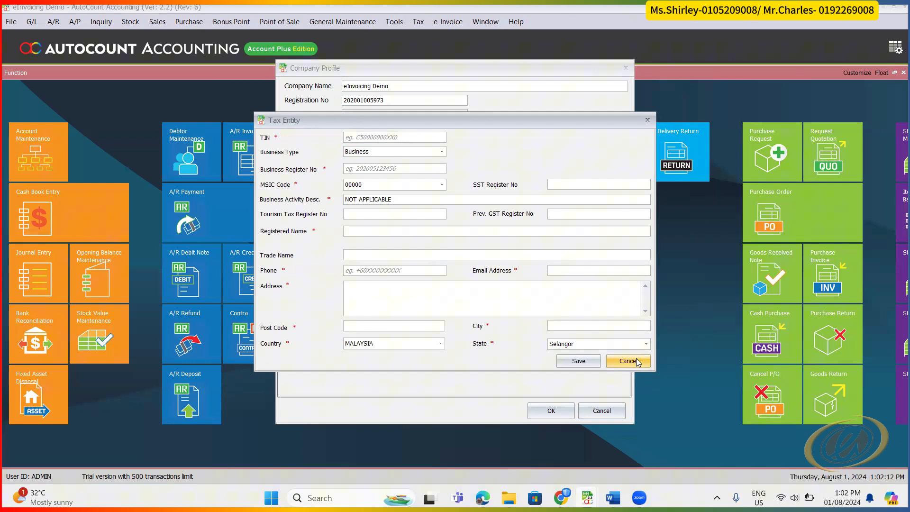
click(626, 360)
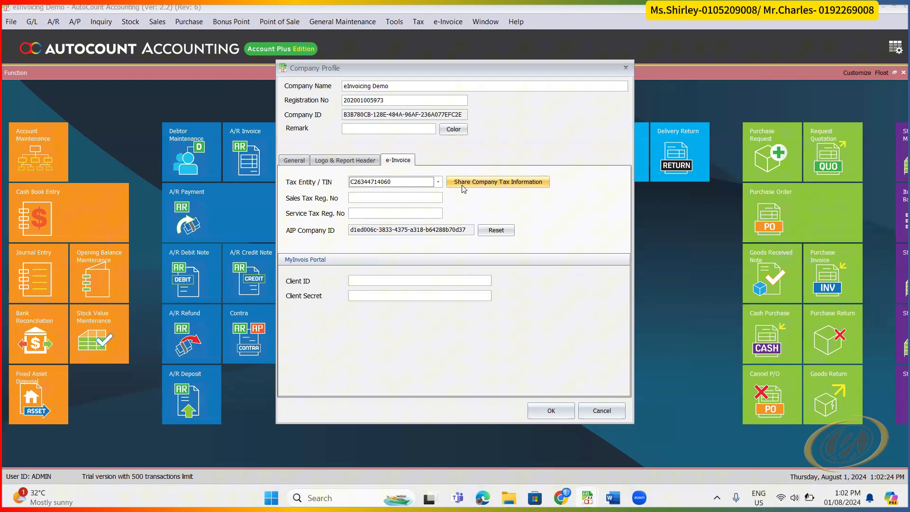
click(497, 182)
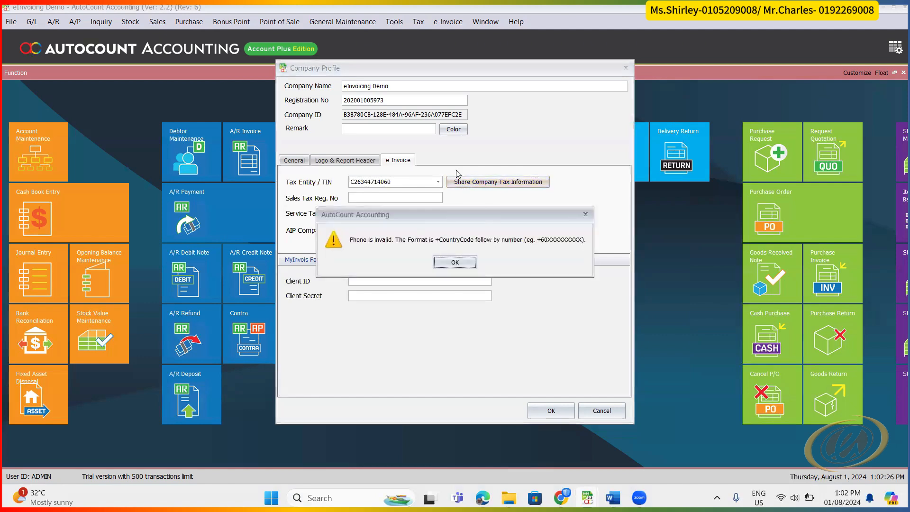
click(455, 262)
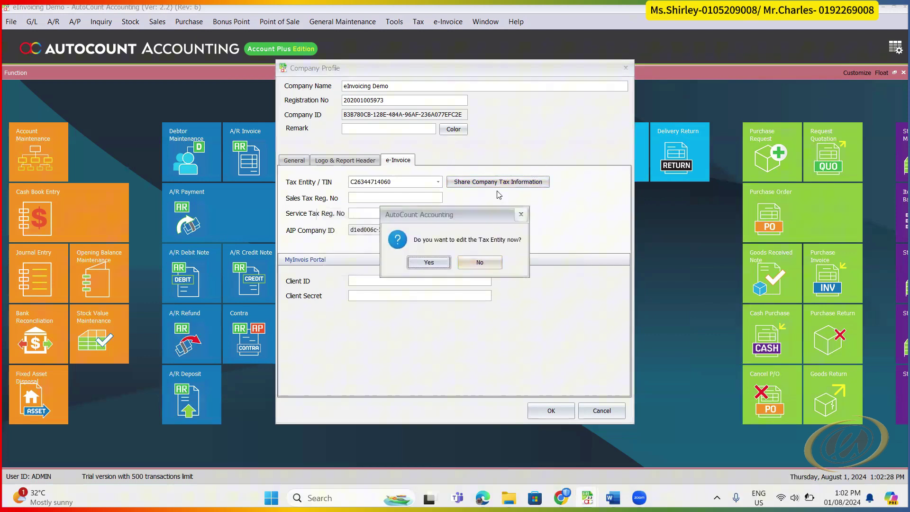
click(478, 262)
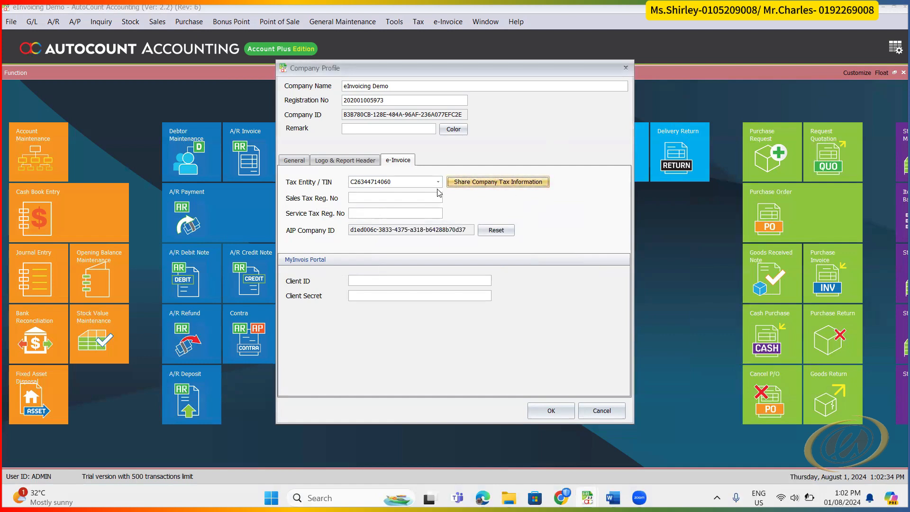
click(437, 181)
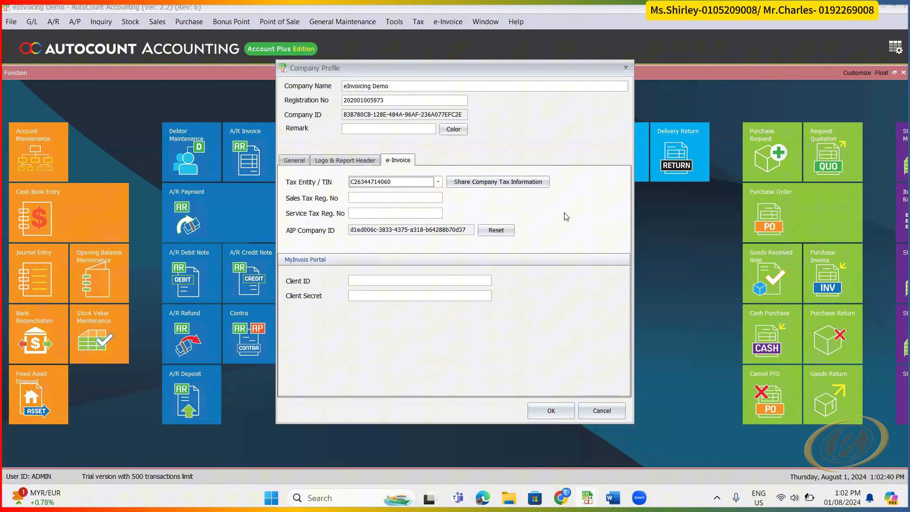
mouse_move(497, 182)
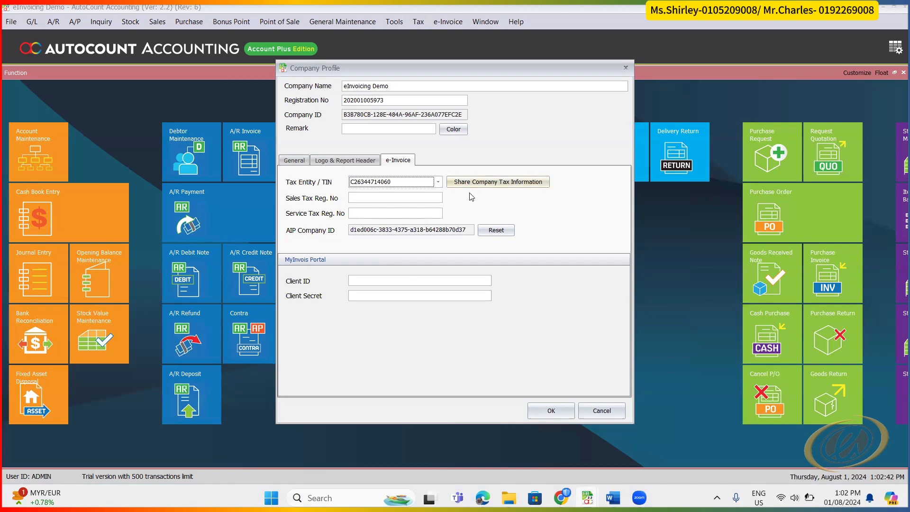
click(419, 281)
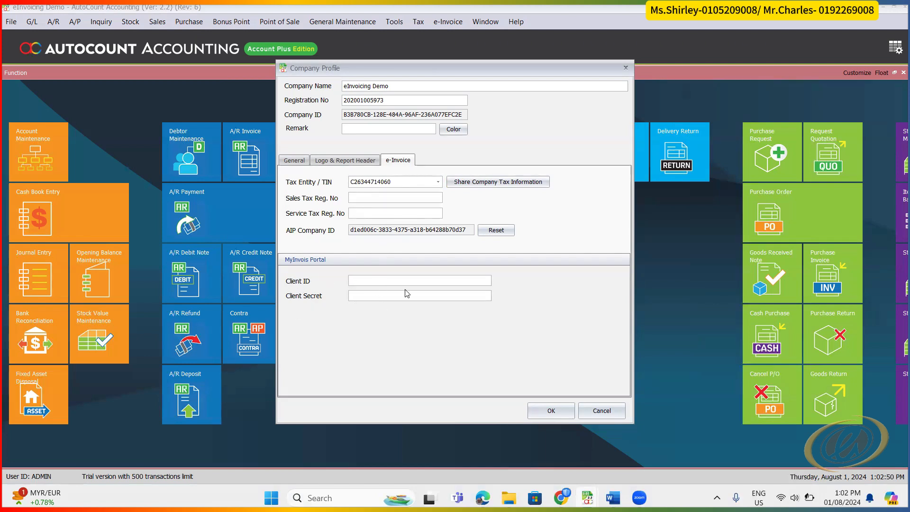
mouse_move(294, 269)
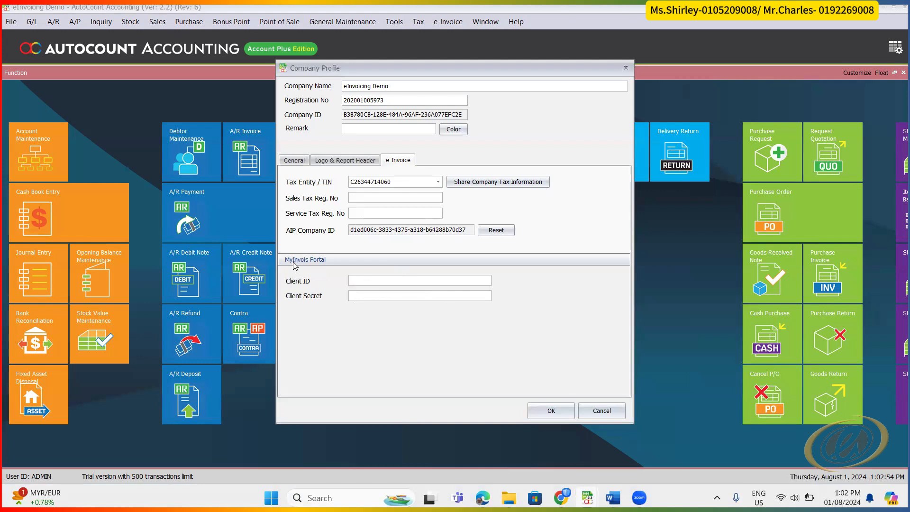
click(419, 281)
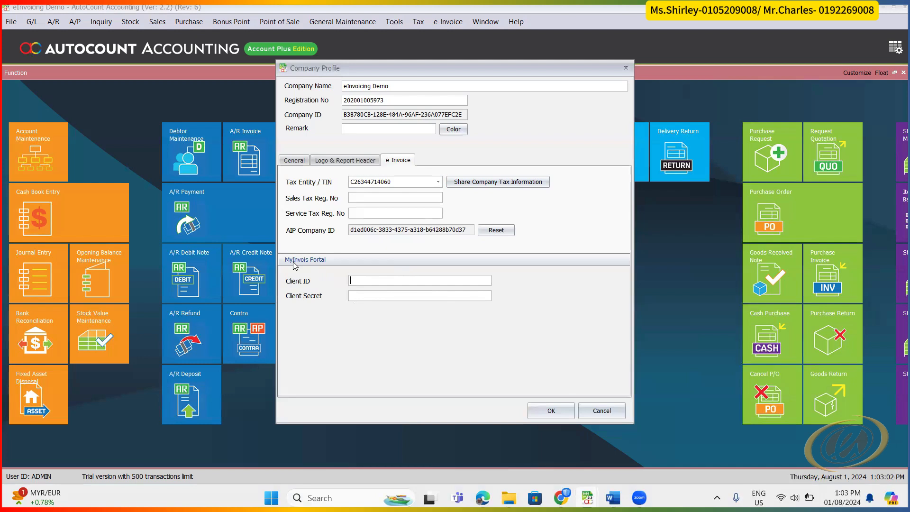
mouse_move(338, 306)
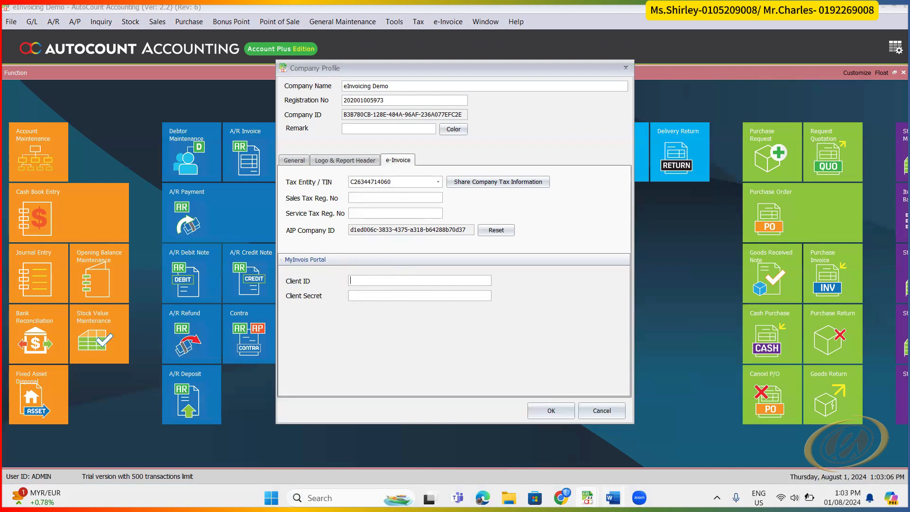
mouse_move(611, 497)
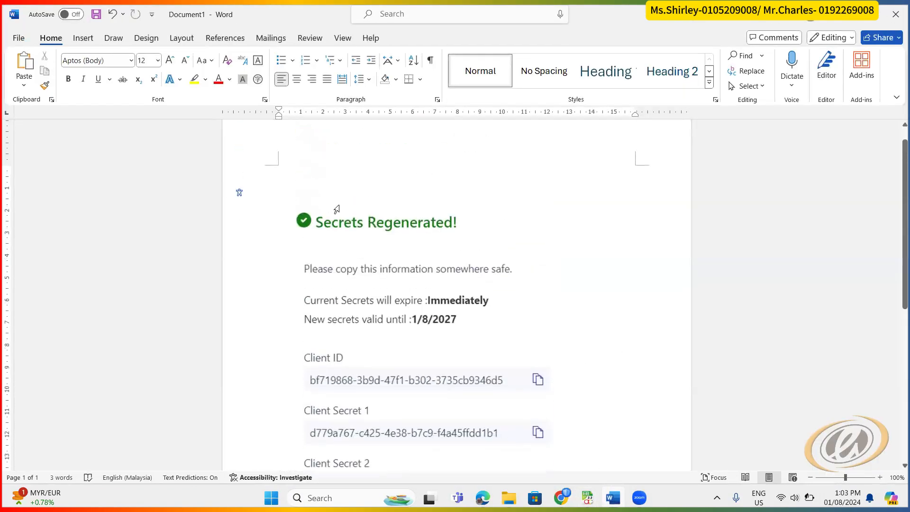
Step: Paste the Client ID into AutoCount and pick Client Secret 1 from the Word document
scroll(down, 3)
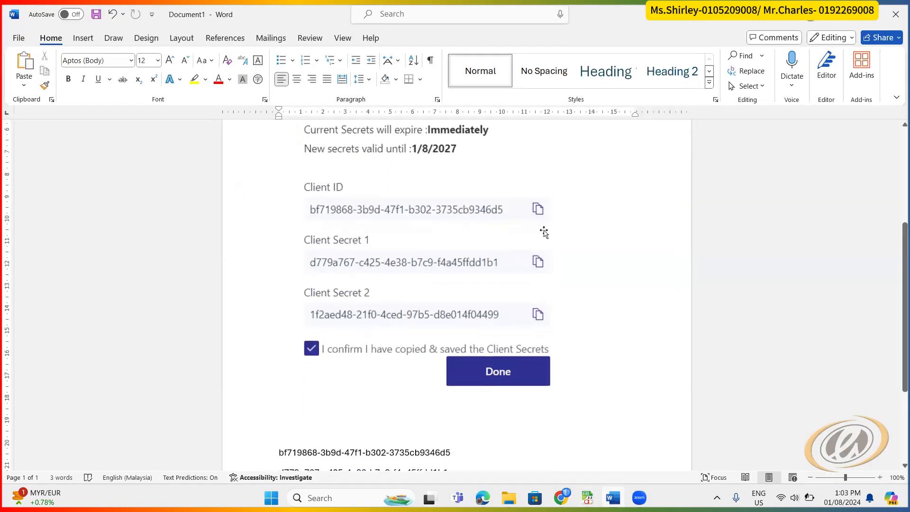
scroll(up, 3)
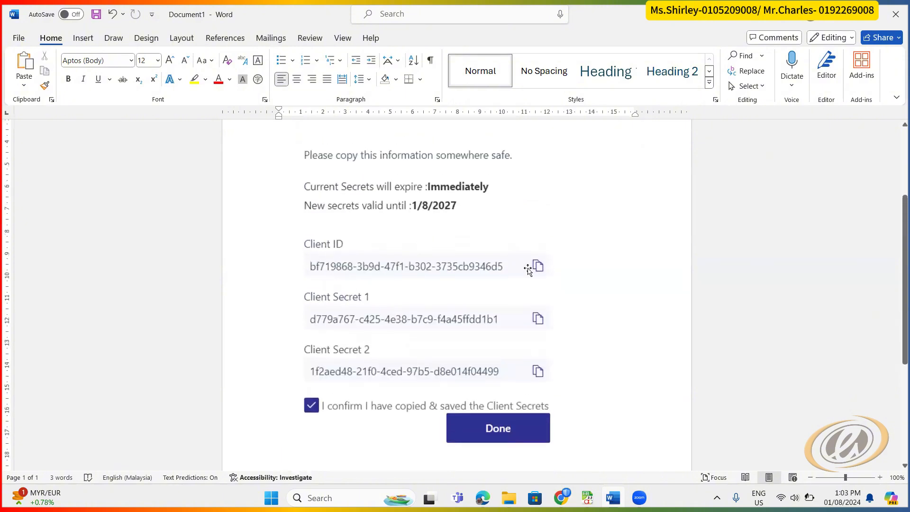
scroll(down, 3)
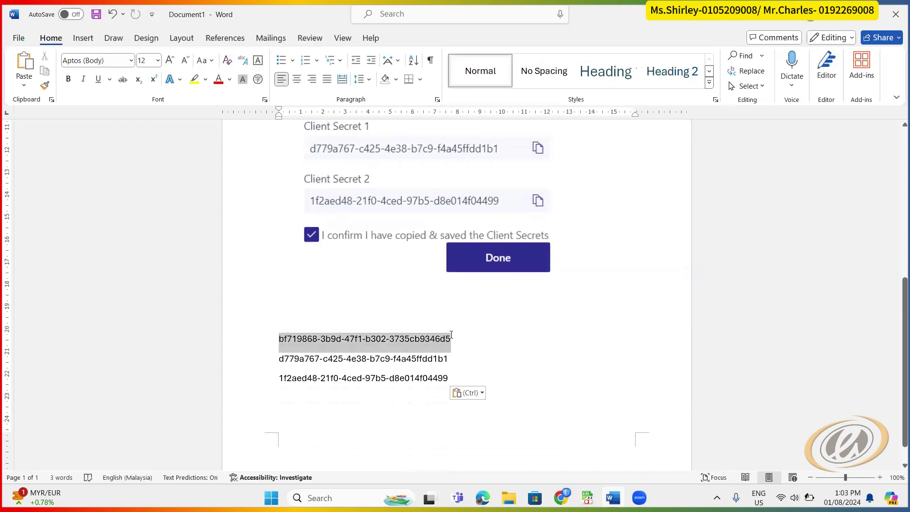
click(438, 339)
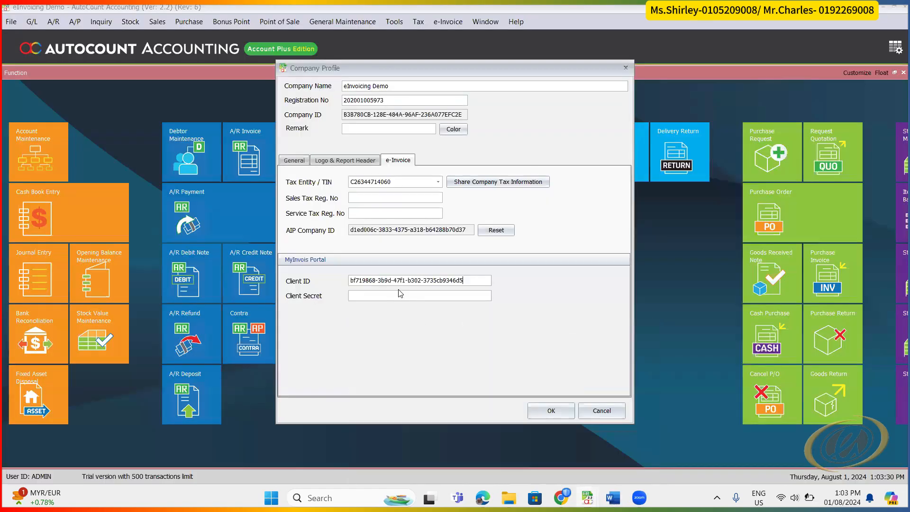
mouse_move(574, 397)
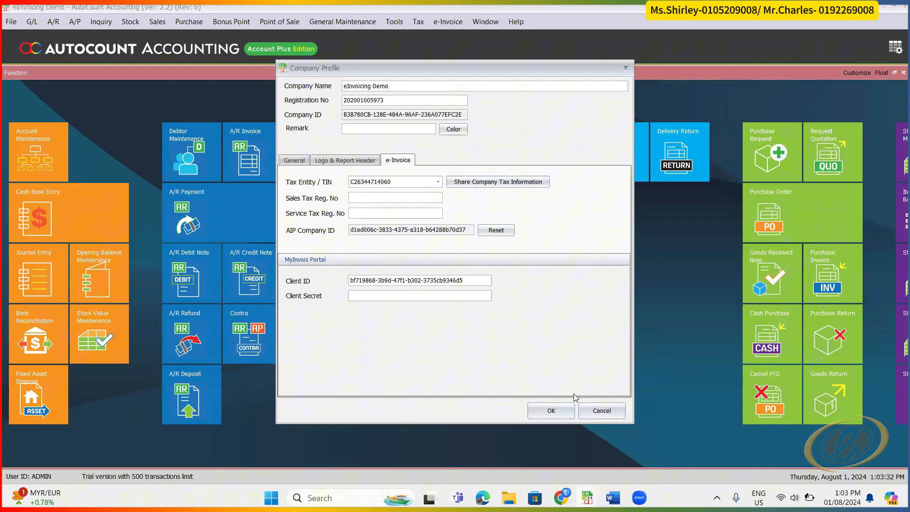
click(611, 497)
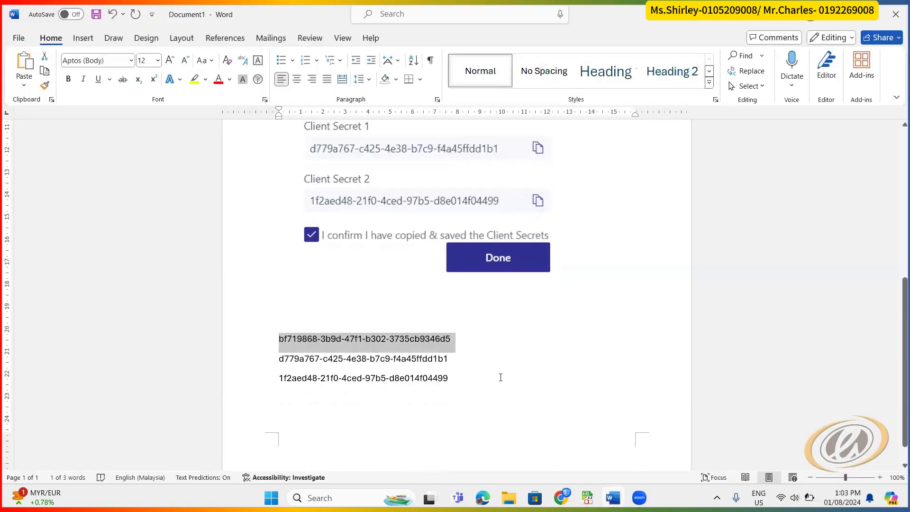
click(275, 379)
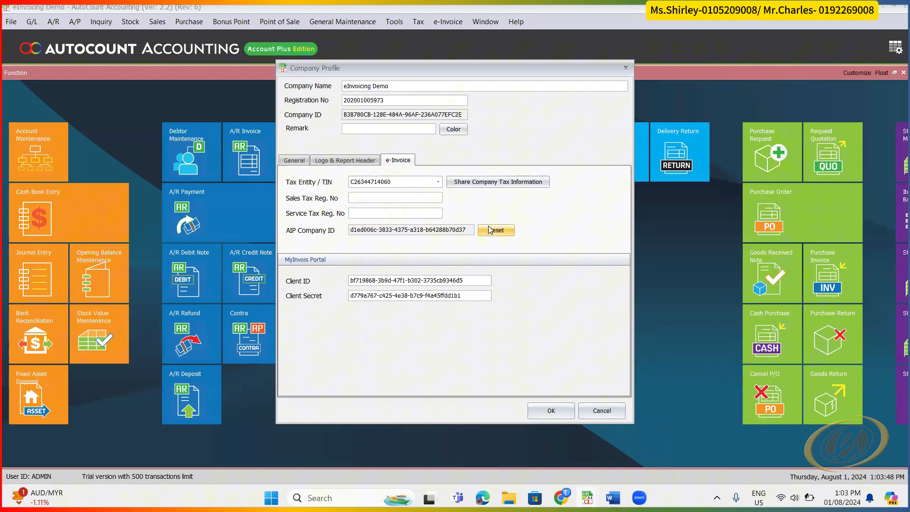
Step: Reset the AIP Company ID with the admin password after filling in the client secret
click(494, 229)
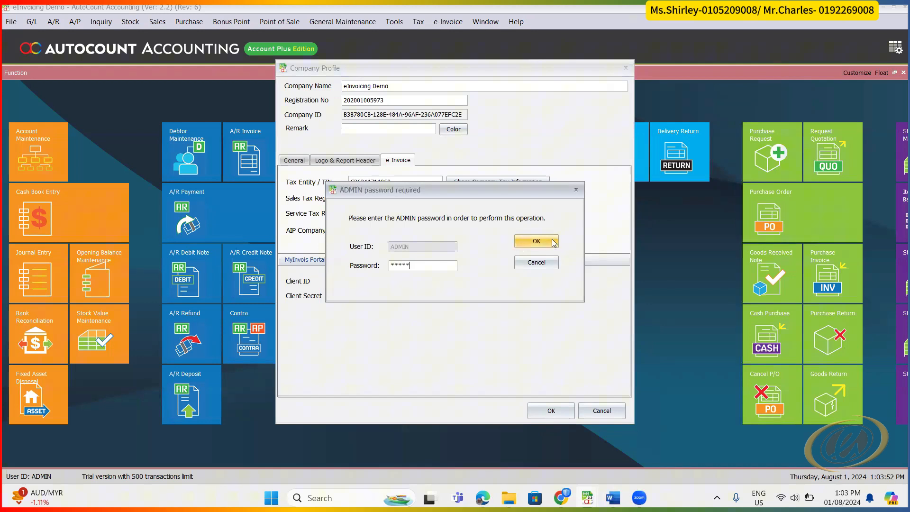
click(534, 241)
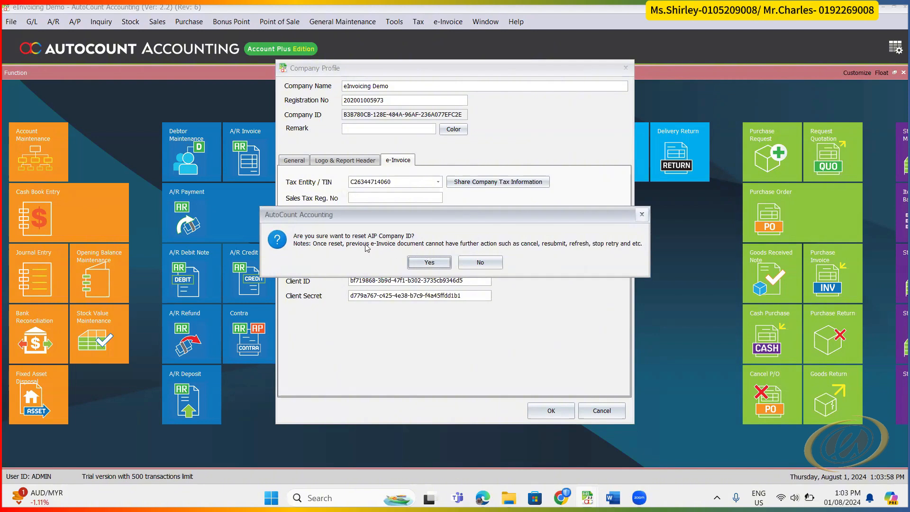
mouse_move(453, 256)
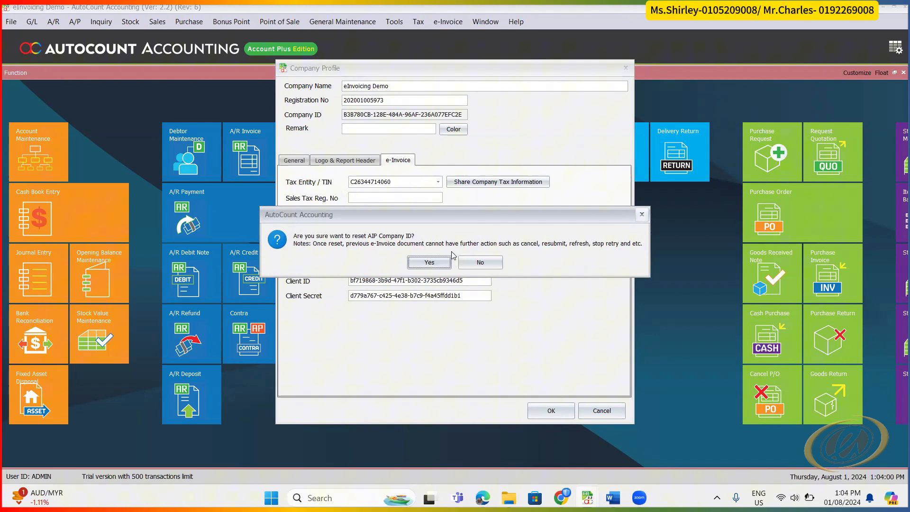
mouse_move(389, 248)
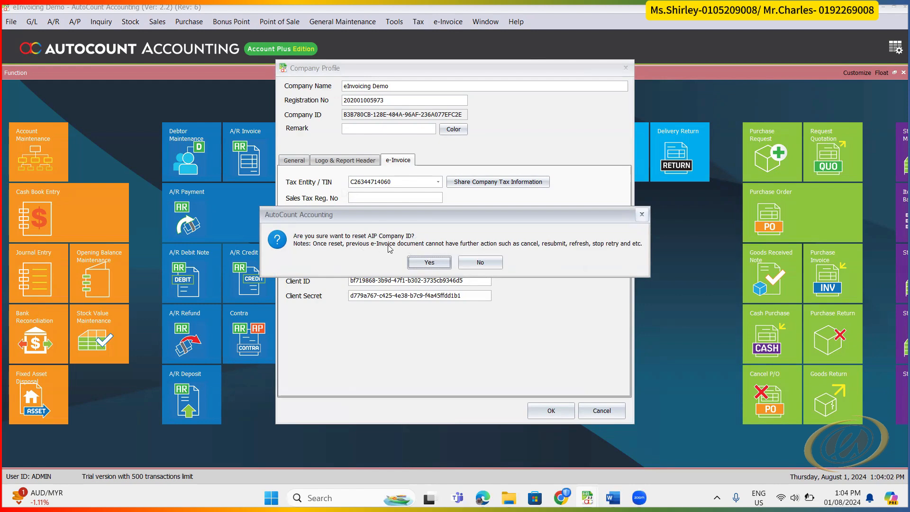
mouse_move(516, 246)
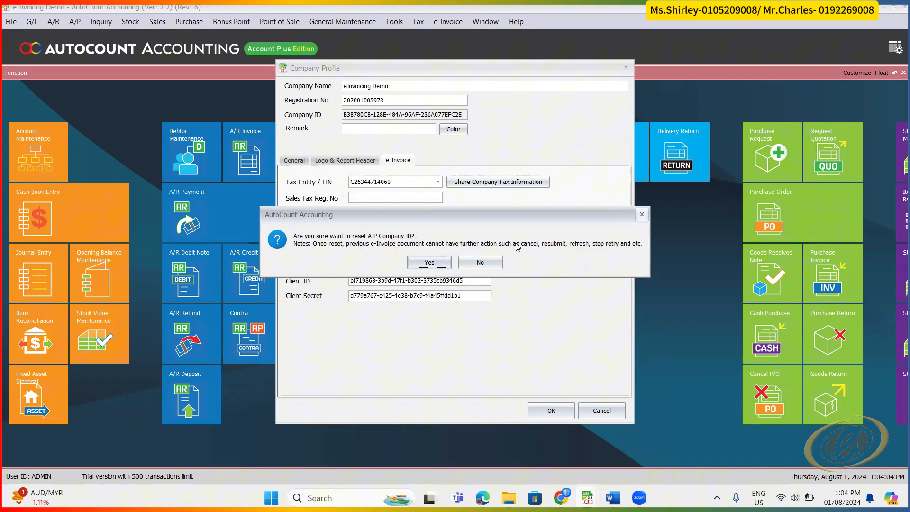
mouse_move(524, 248)
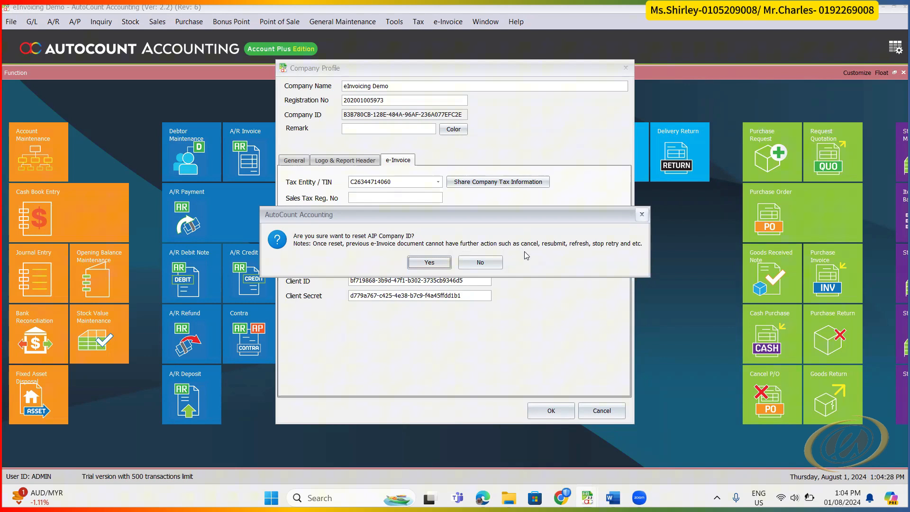
mouse_move(611, 497)
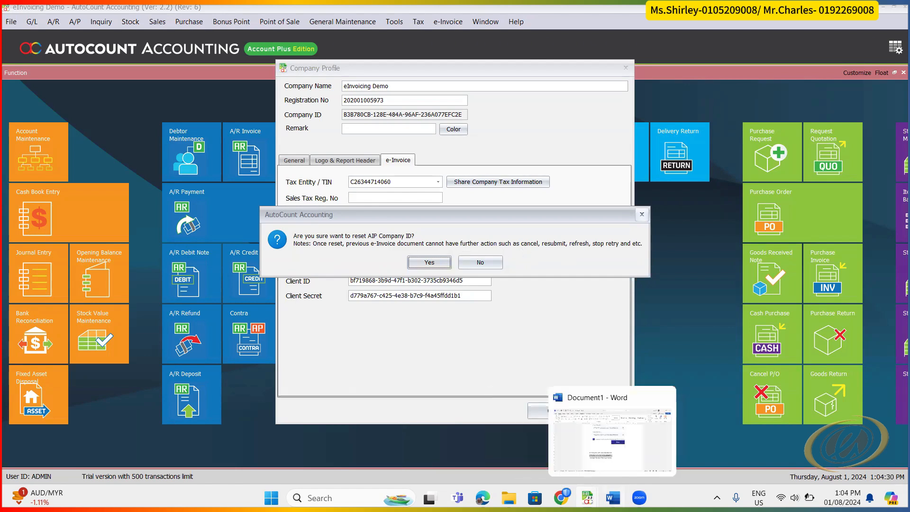
click(611, 429)
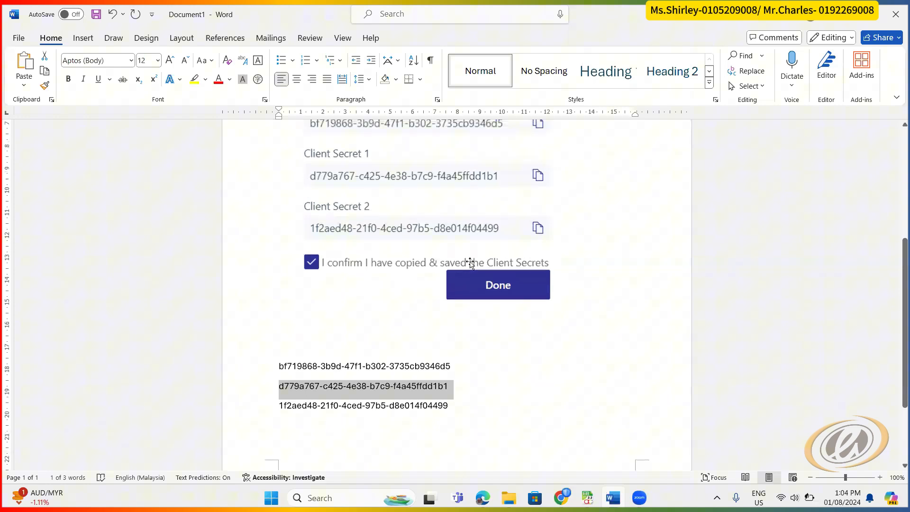
scroll(up, 3)
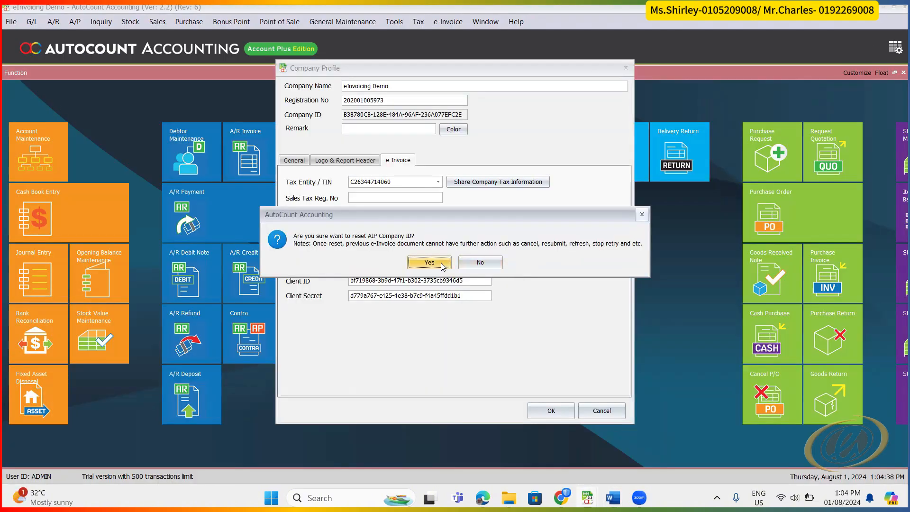
click(428, 261)
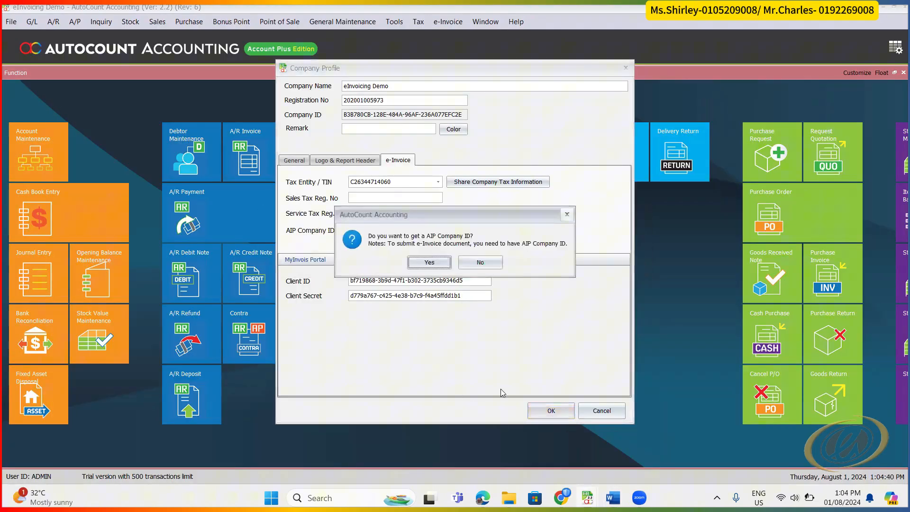
Step: Get a new AIP Company ID, acknowledge the TIN ownership validation and close Company Profile
click(429, 262)
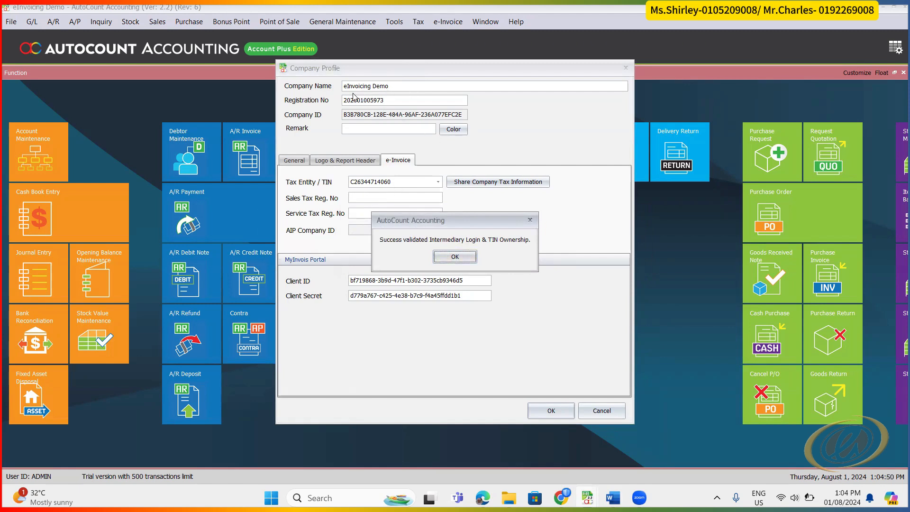
click(454, 256)
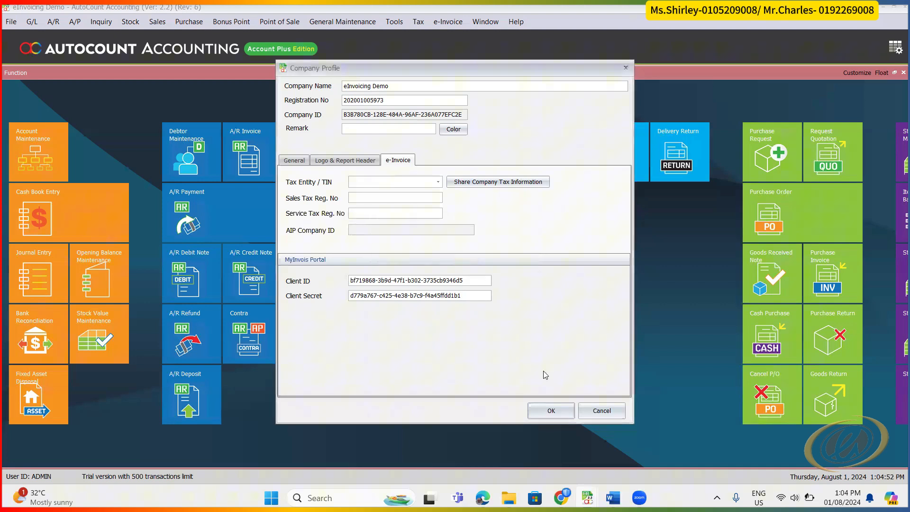
click(342, 21)
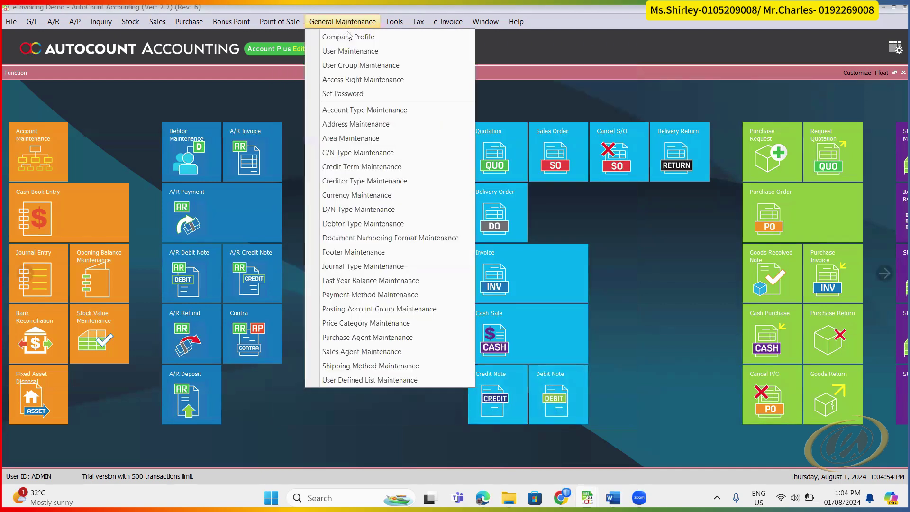
mouse_move(349, 36)
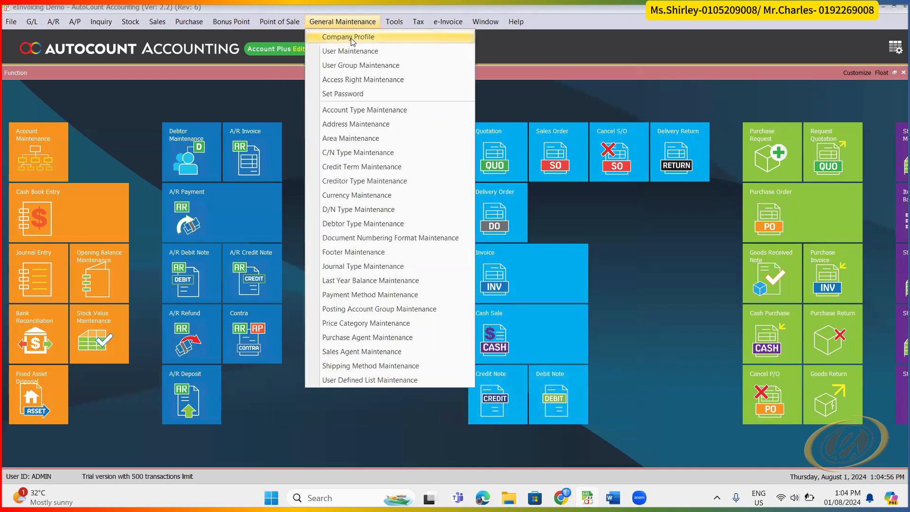
mouse_move(372, 17)
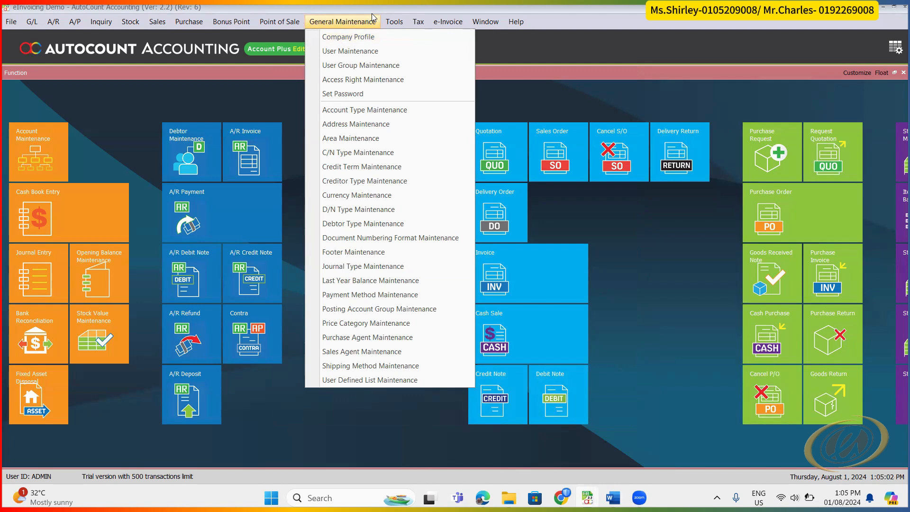
click(101, 21)
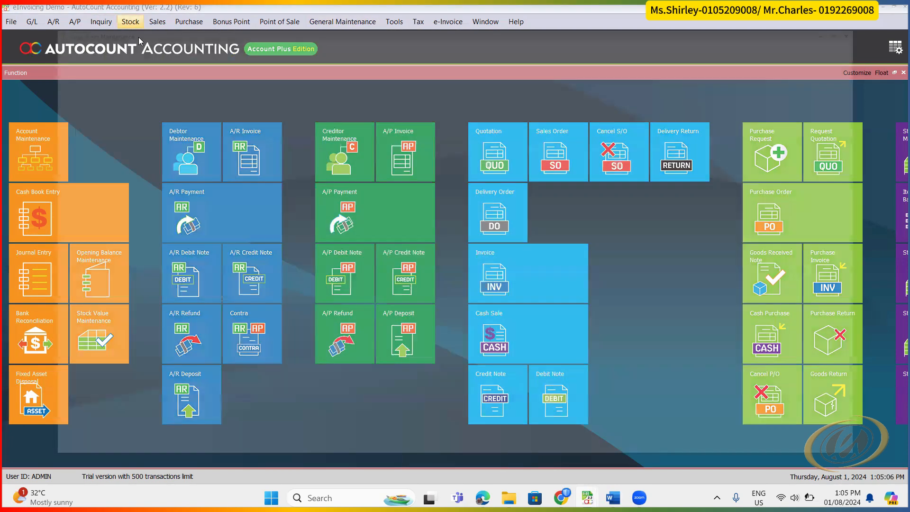
Step: Edit stock item ITEMA and browse its e-Invoice classification codes, leaving 022
click(130, 21)
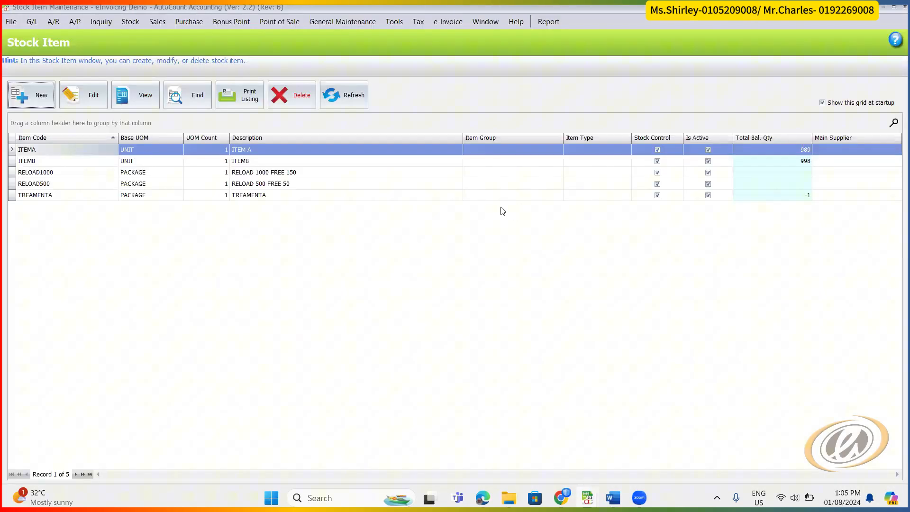
mouse_move(111, 117)
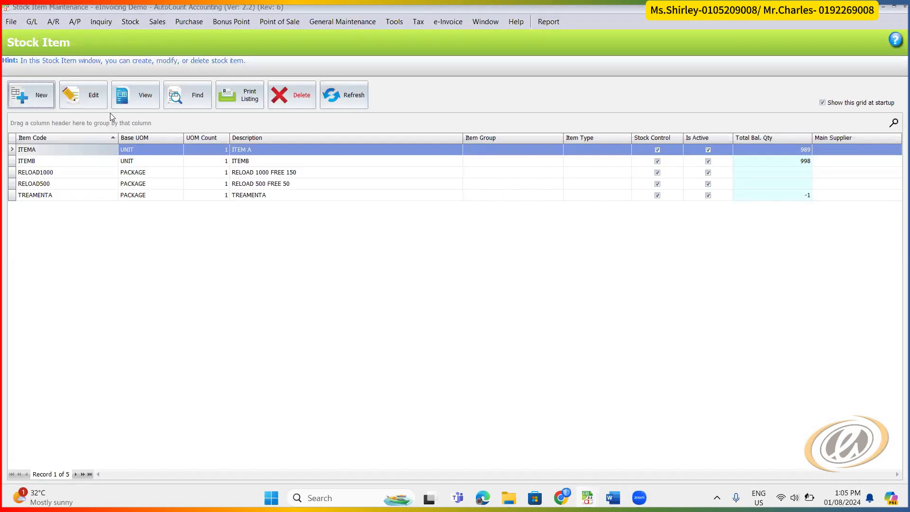
click(82, 95)
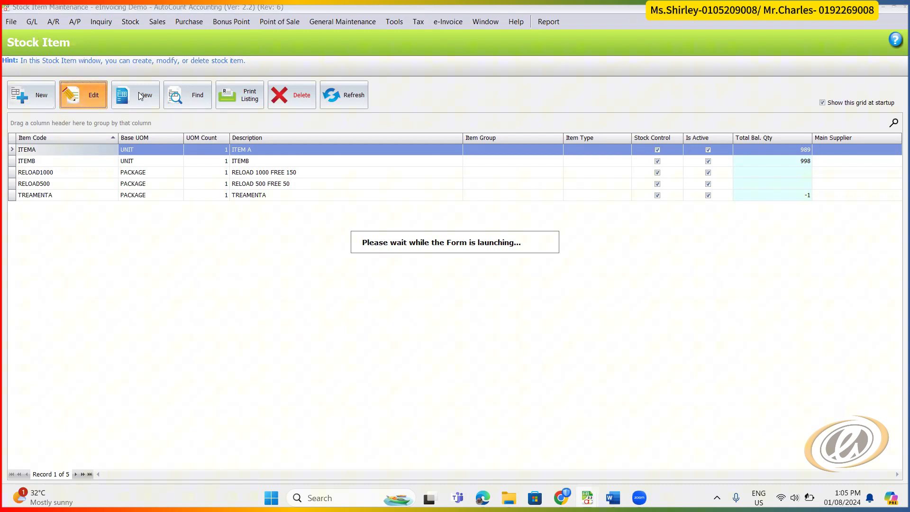
click(94, 95)
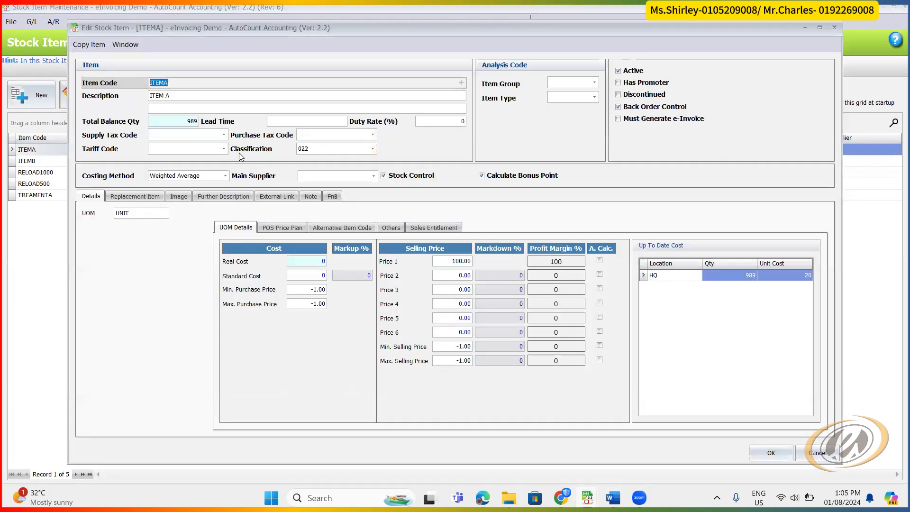
click(372, 148)
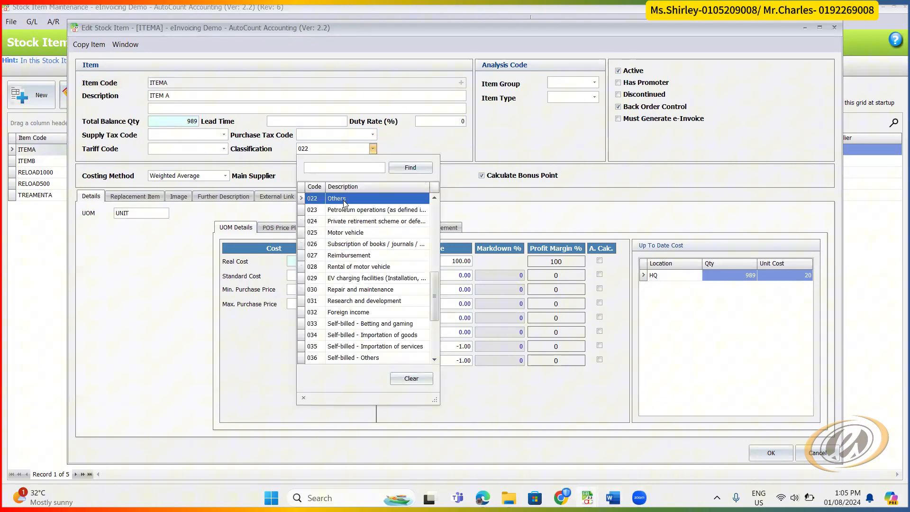
mouse_move(490, 158)
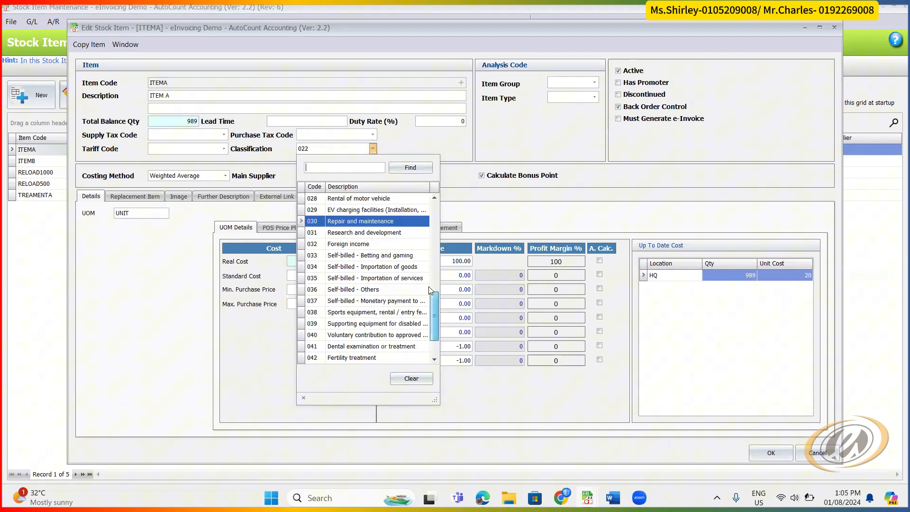
scroll(up, 3)
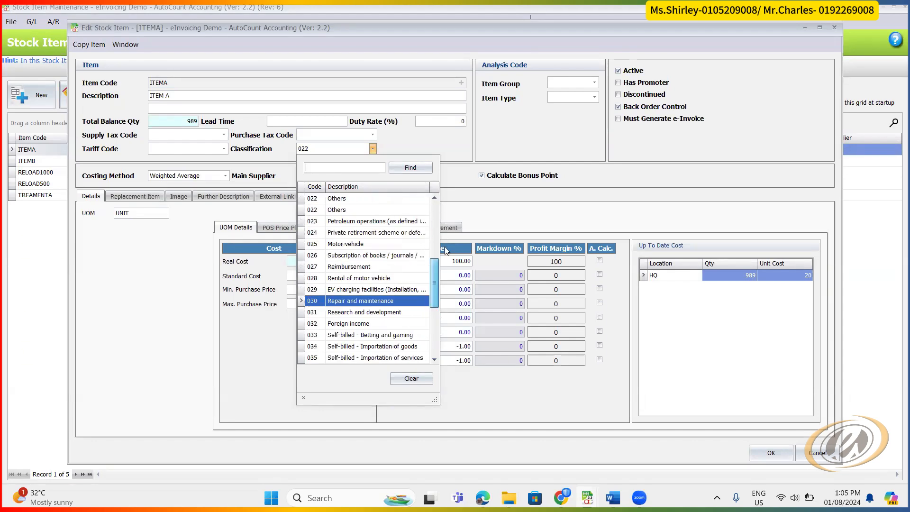
scroll(up, 3)
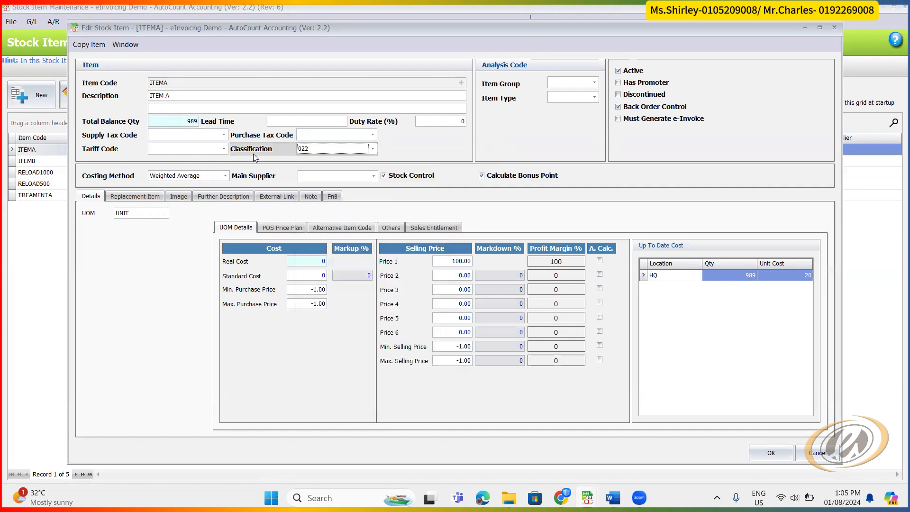
Step: Browse ITEMA's e-Invoice Measurement units on the Others settings, leaving 'one'
click(391, 227)
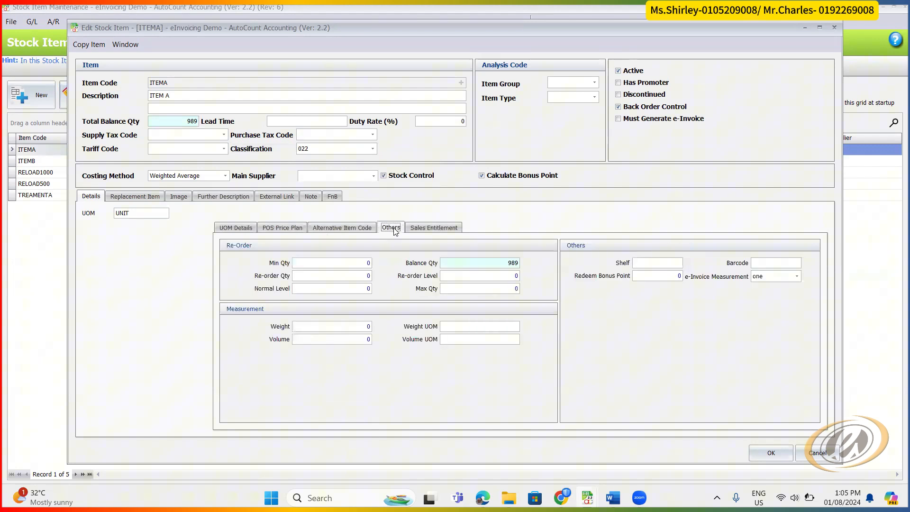
mouse_move(800, 279)
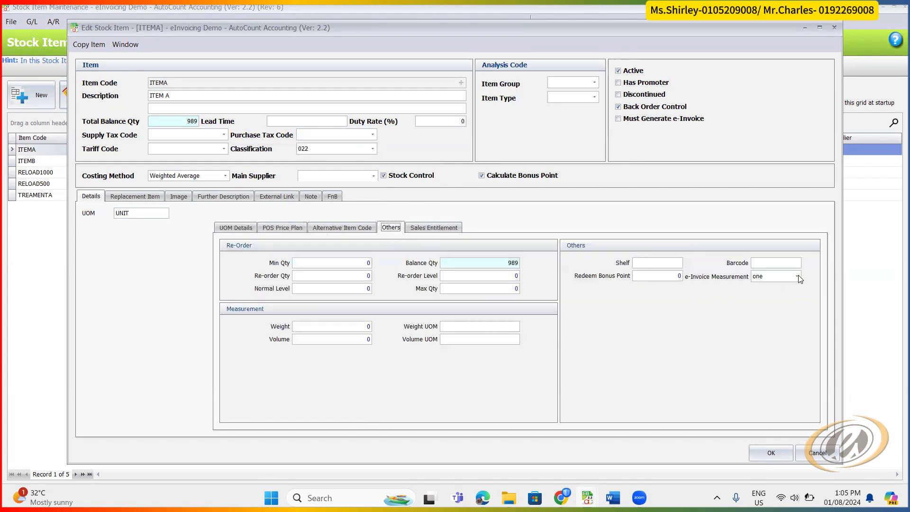
click(798, 277)
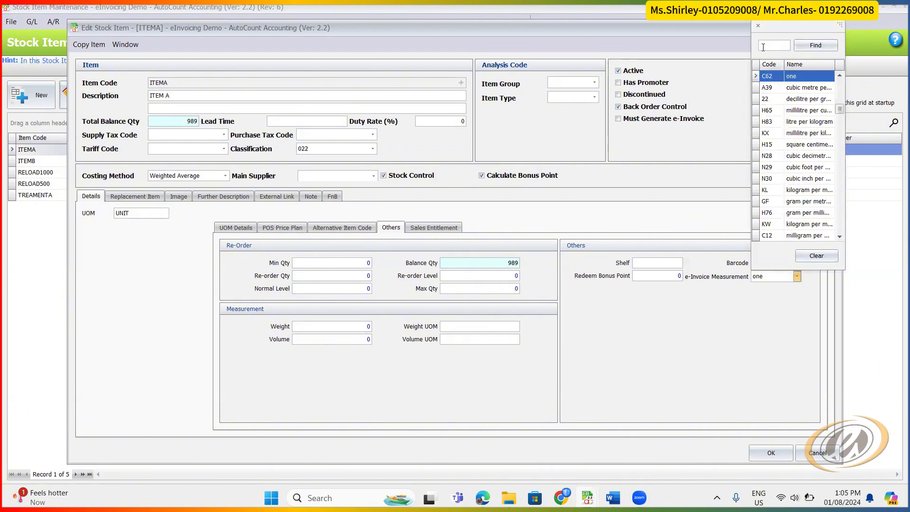
click(806, 87)
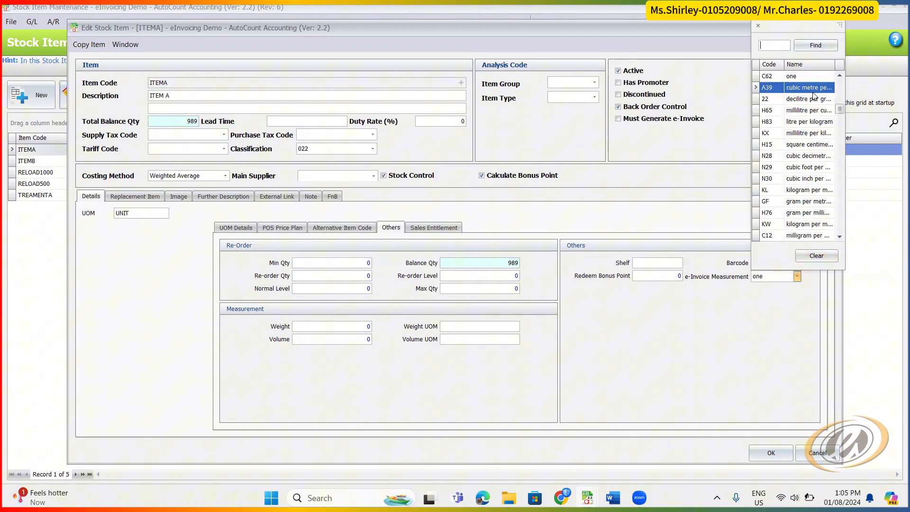
click(807, 235)
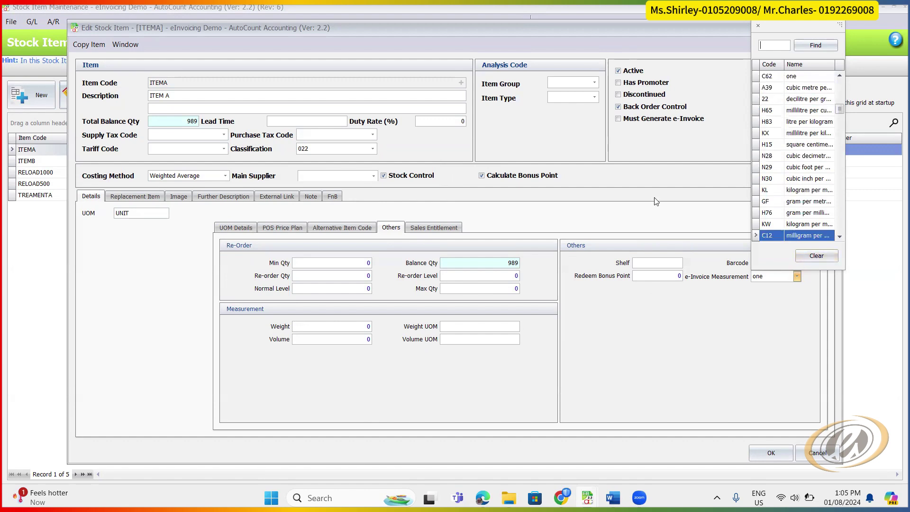
mouse_move(648, 194)
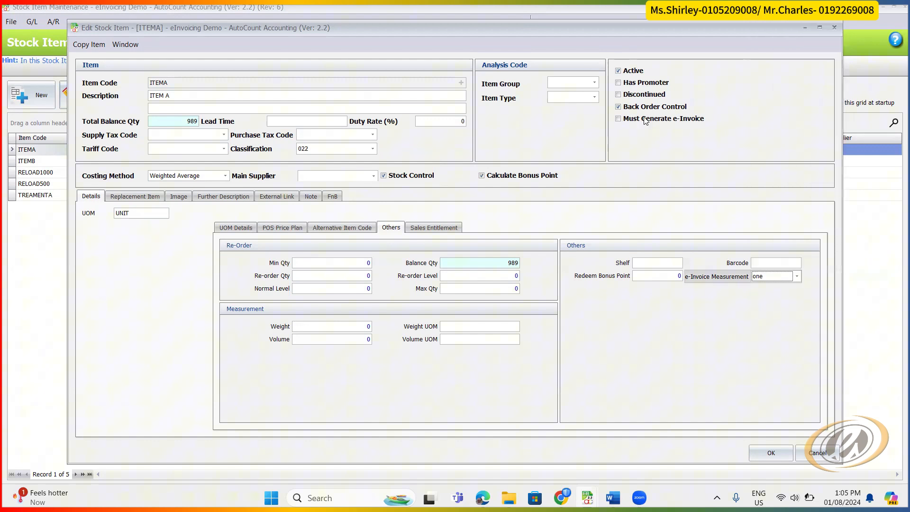
mouse_move(642, 137)
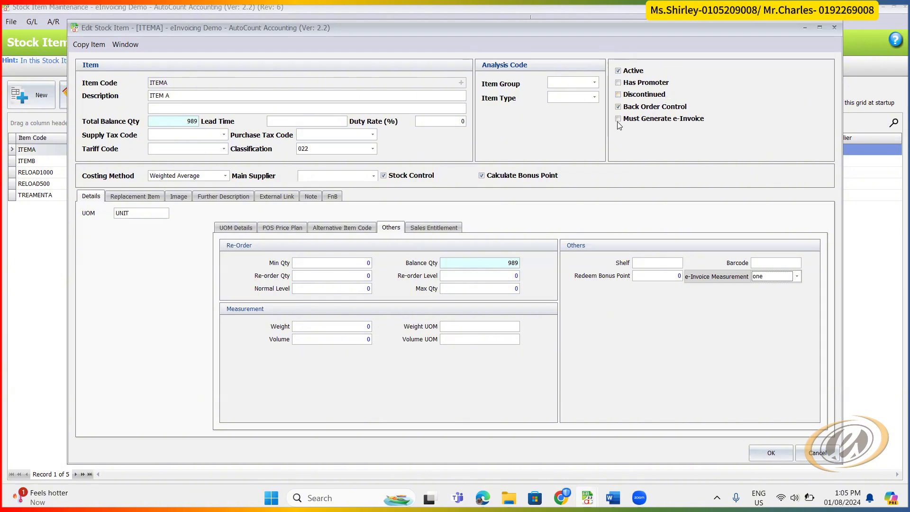
Step: Toggle Must Generate e-Invoice on and back off for ITEMA, then close the item without saving
click(617, 118)
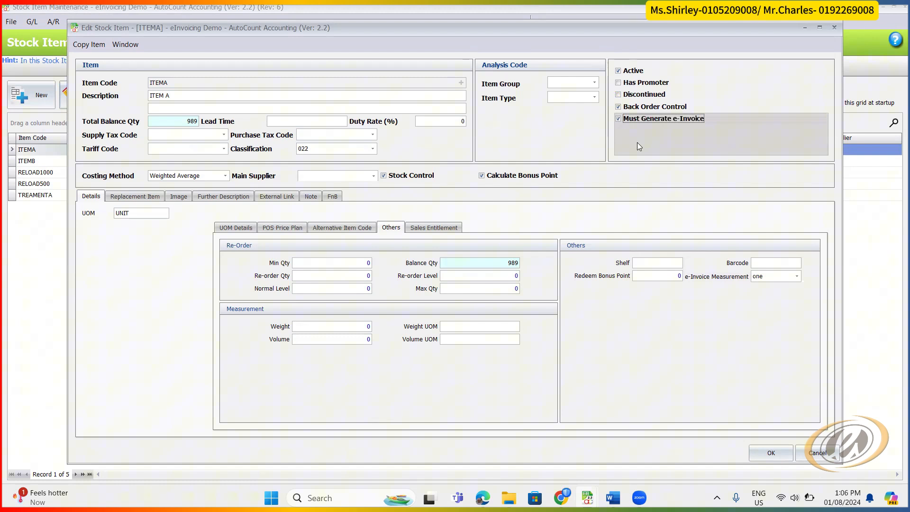
mouse_move(650, 104)
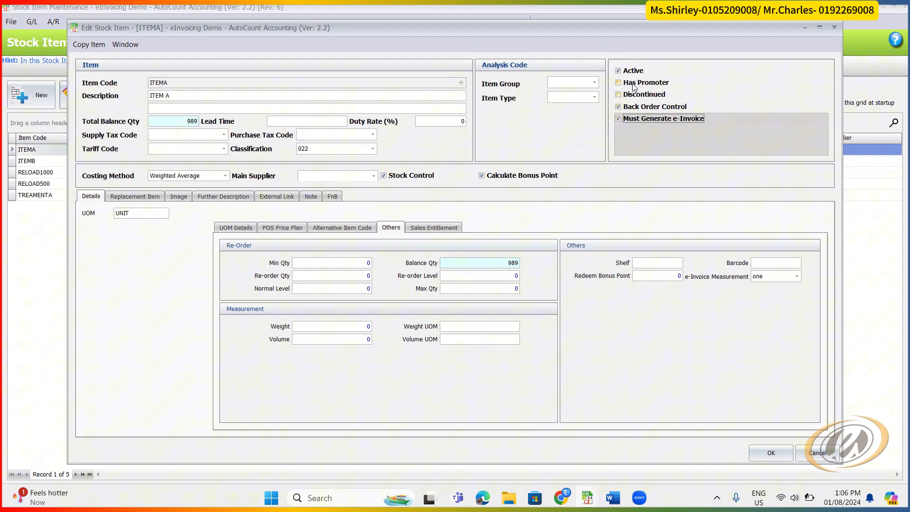
click(618, 118)
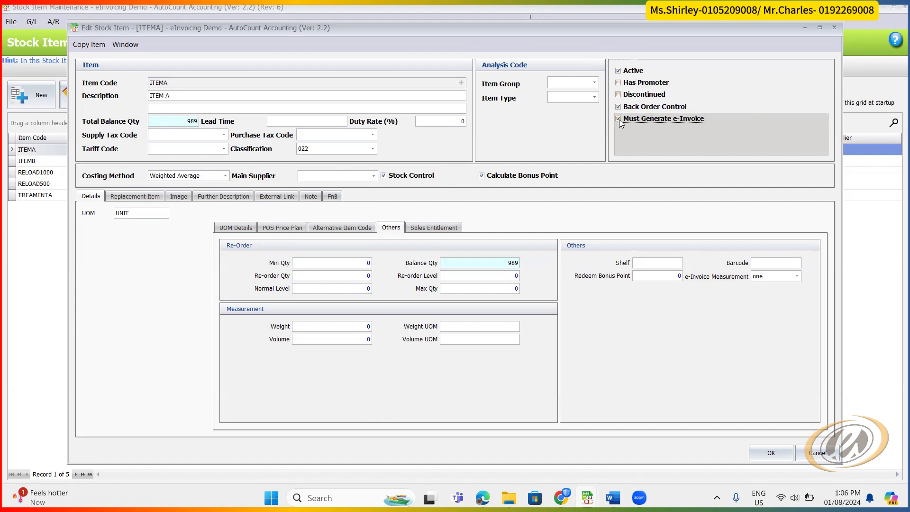
click(618, 119)
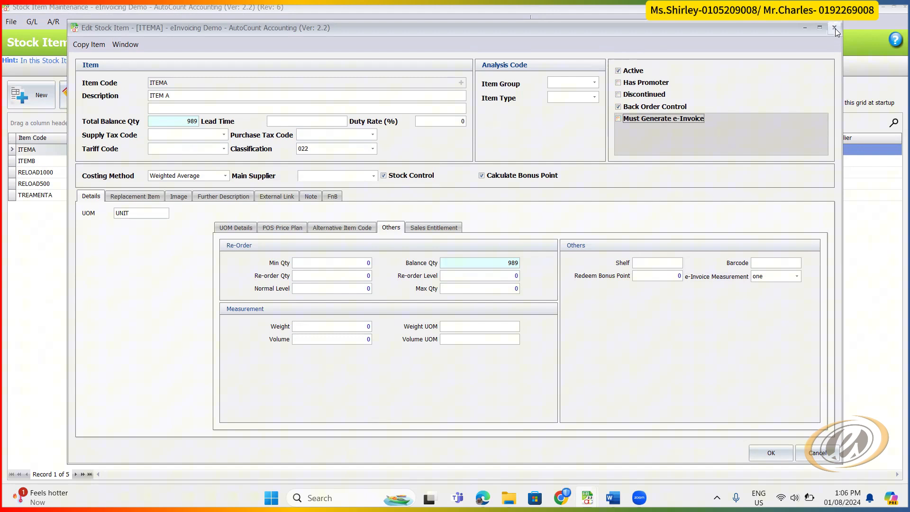
mouse_move(836, 28)
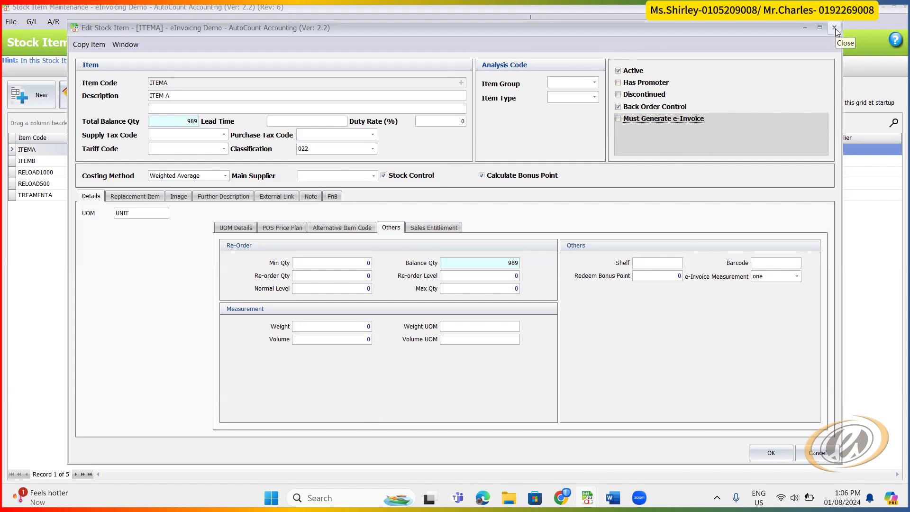
click(834, 28)
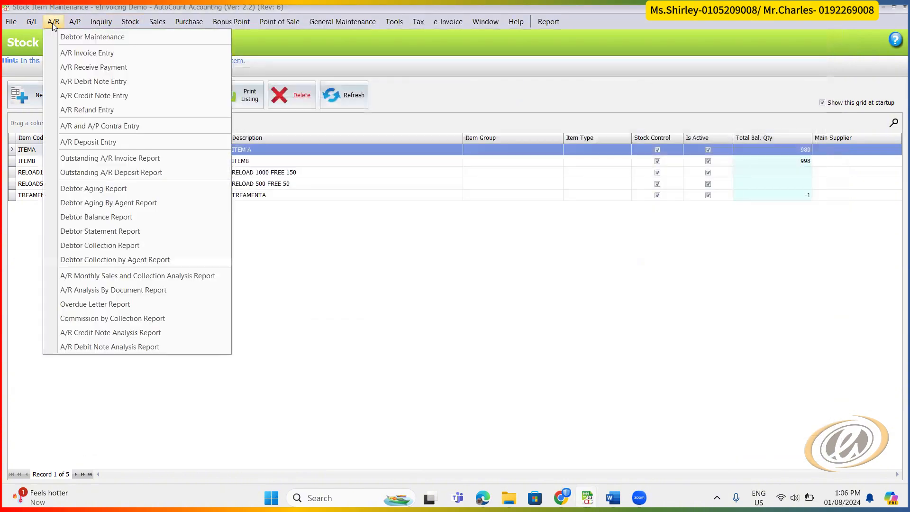
Step: Edit debtor 300-A001 ABC SDN BHD and start adding a new tax entity from its TIN dropdown
click(93, 36)
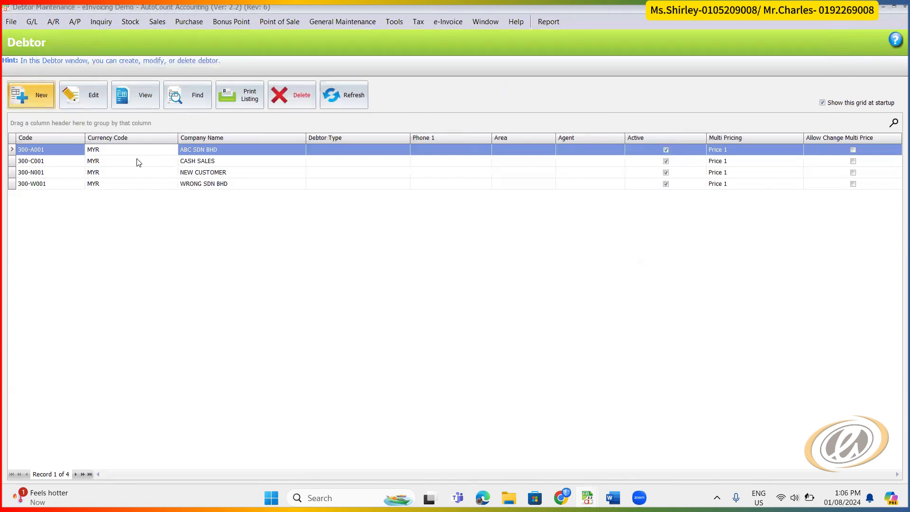
mouse_move(90, 131)
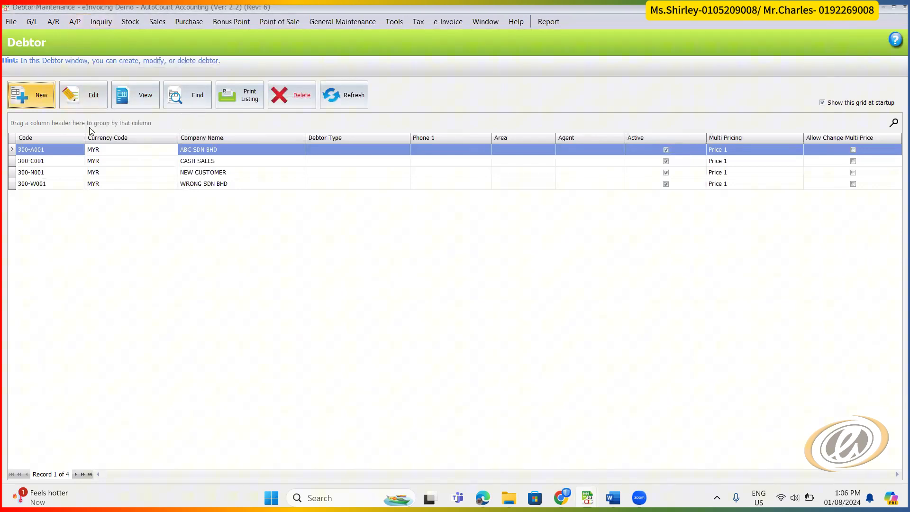
click(83, 95)
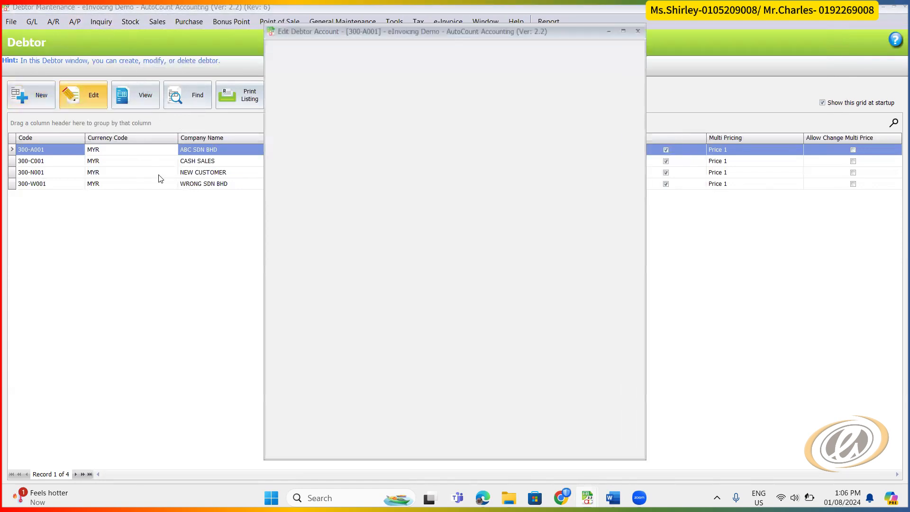
click(82, 95)
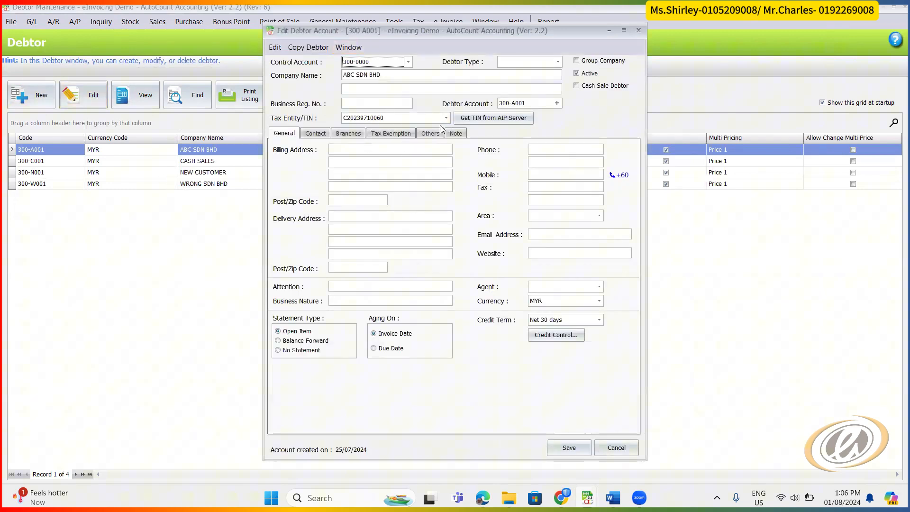
click(445, 118)
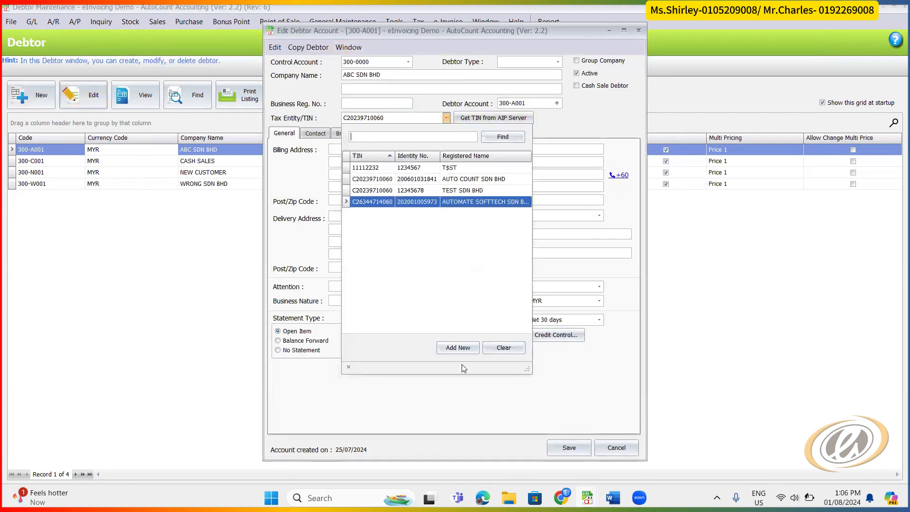
click(348, 367)
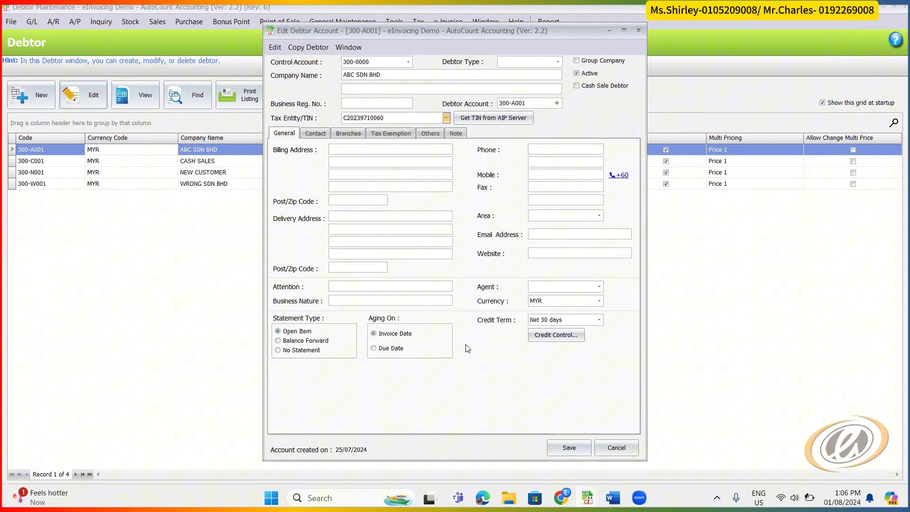
click(446, 117)
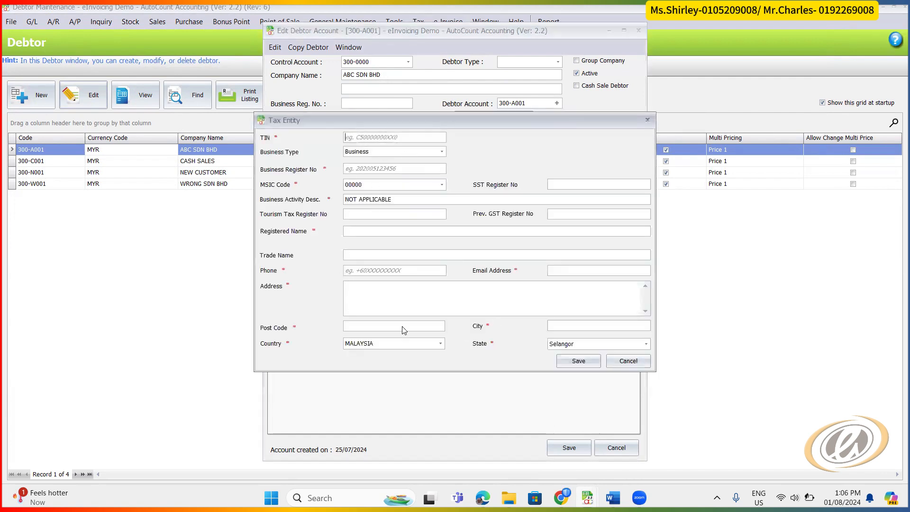
click(628, 361)
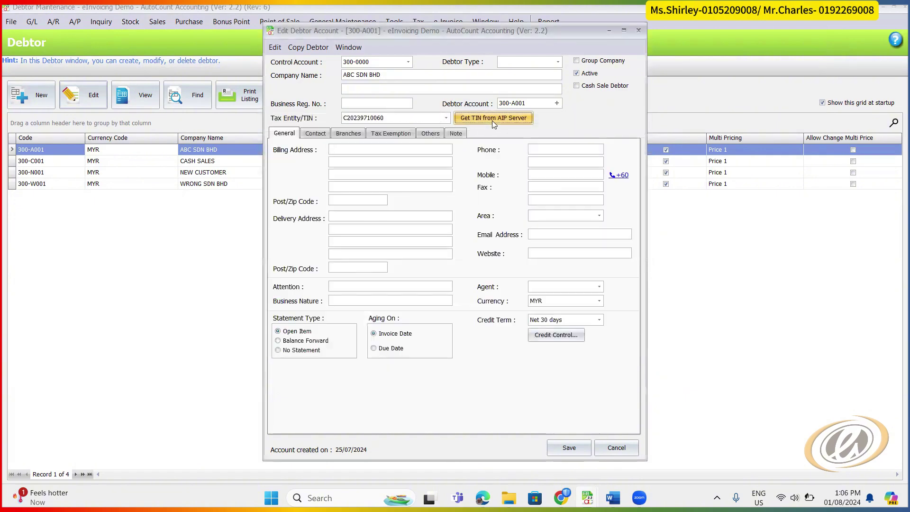
click(493, 118)
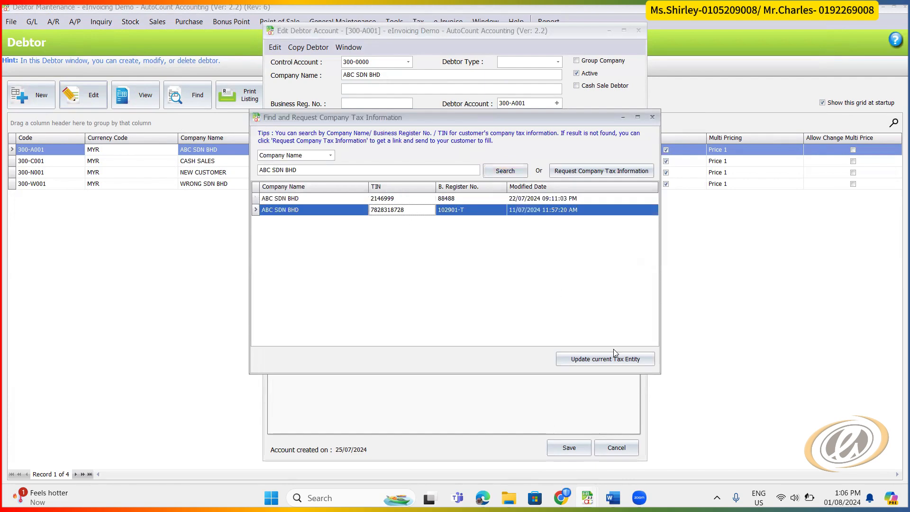
click(605, 359)
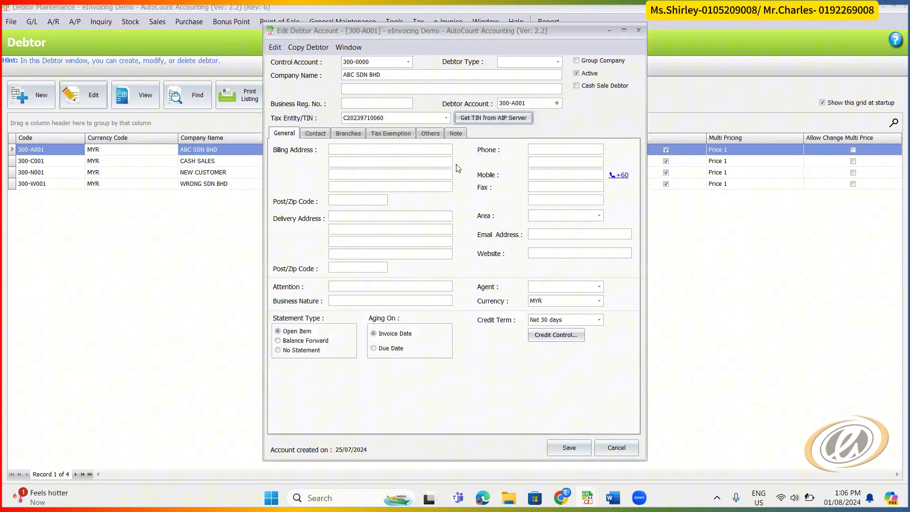
click(446, 118)
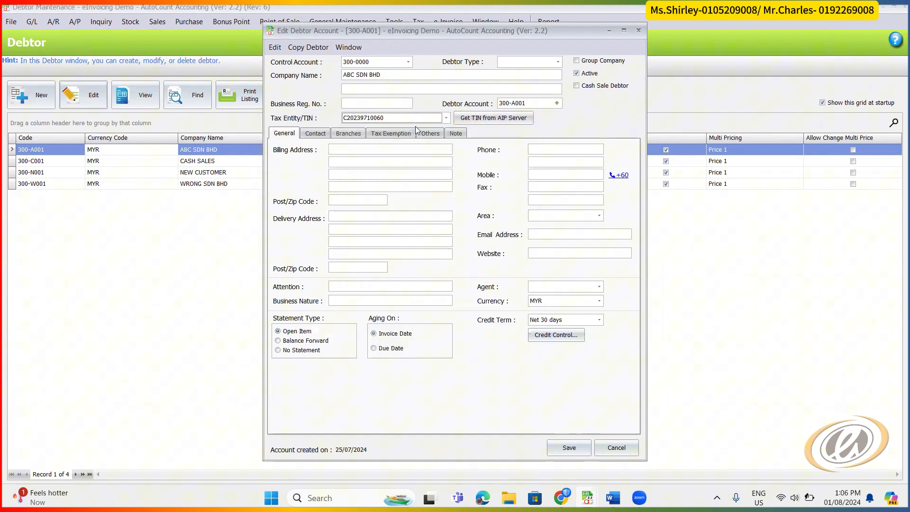
mouse_move(493, 118)
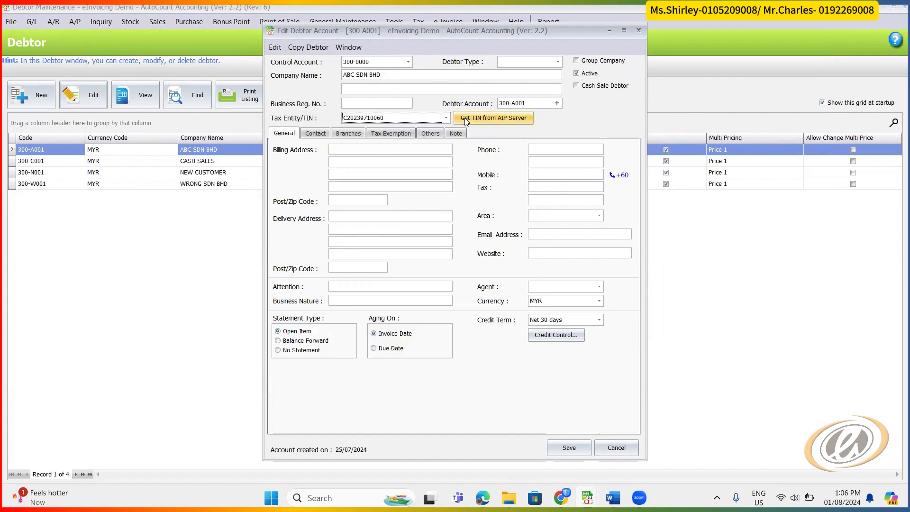
mouse_move(638, 31)
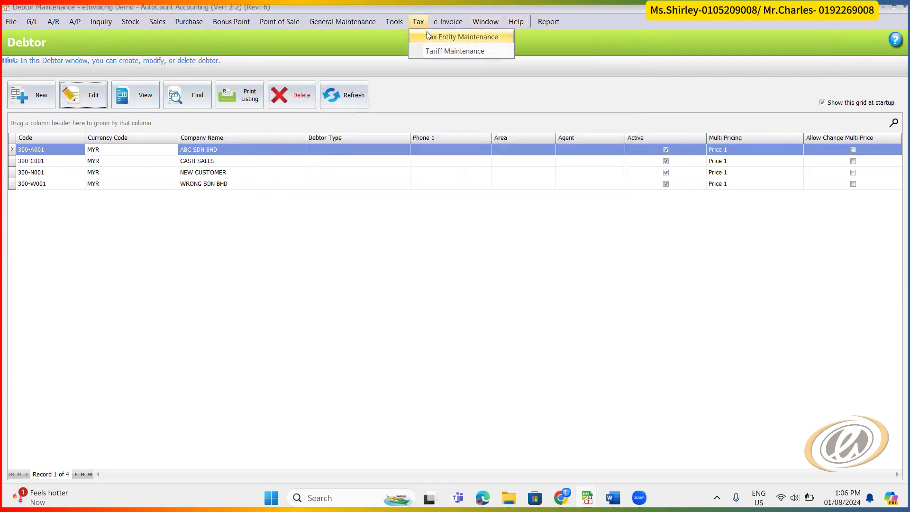
Step: Review the Tax Entity Maintenance list, then reopen debtor ABC SDN BHD for editing
click(461, 37)
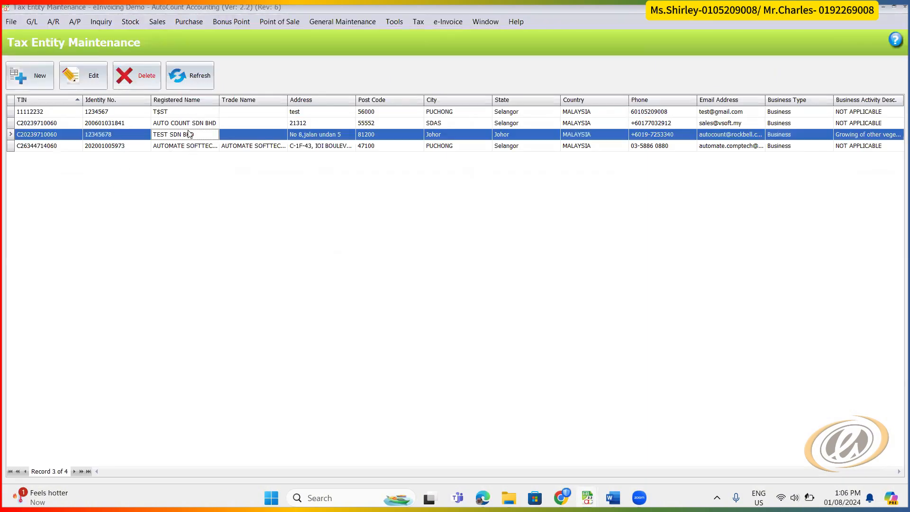
click(82, 75)
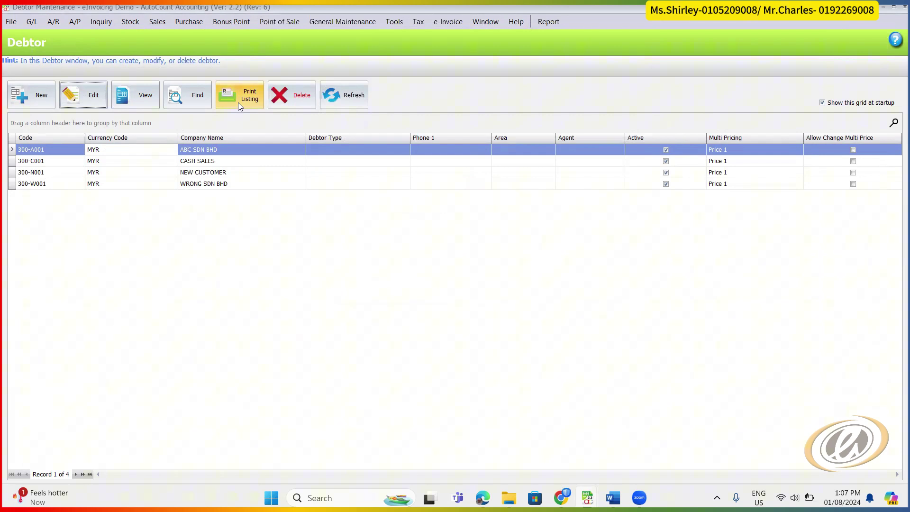
click(82, 95)
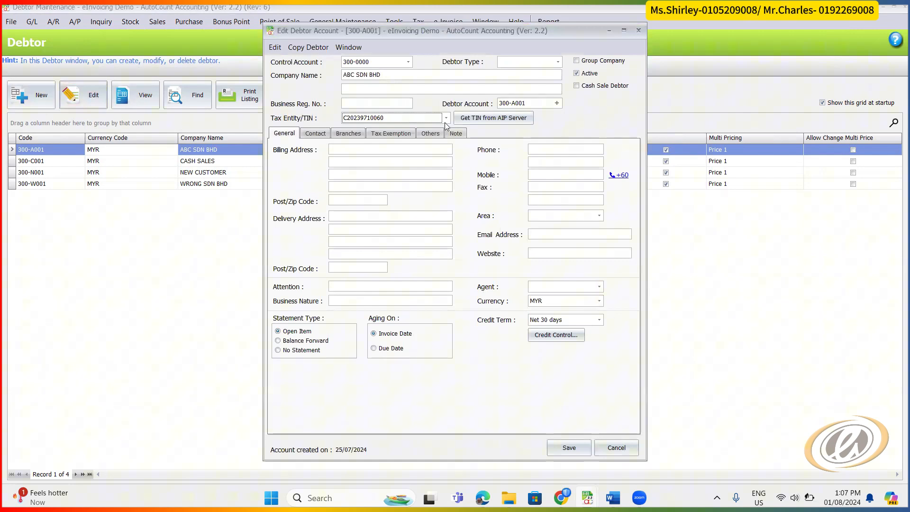
Step: Start a company tax information request for ABC SDN BHD from Get TIN from AIP Server
click(446, 117)
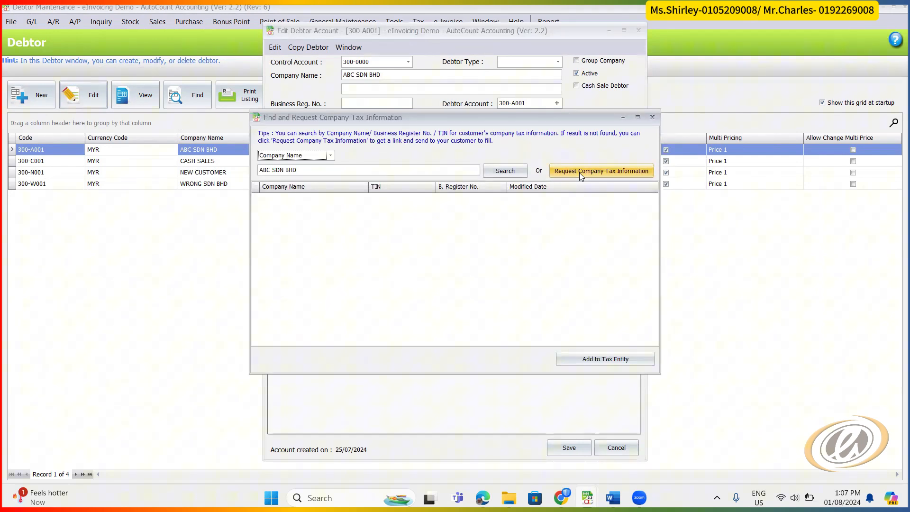
click(600, 170)
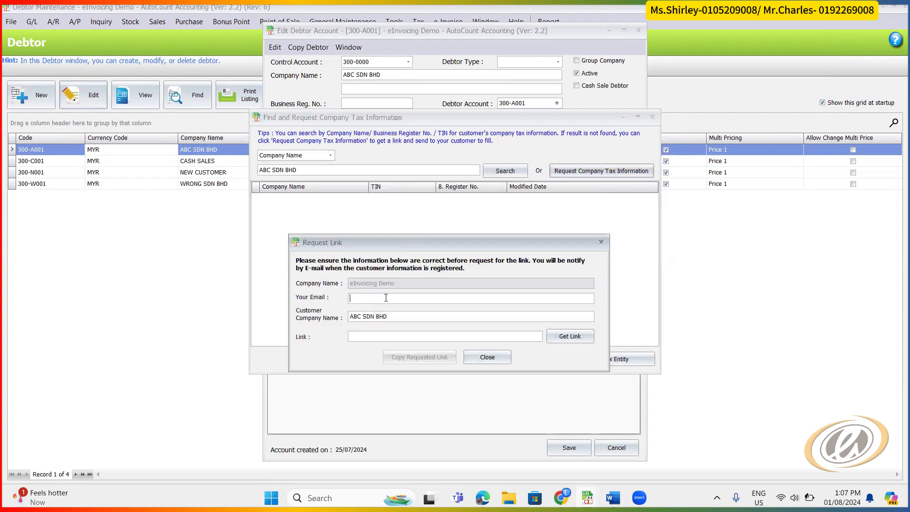
mouse_move(435, 297)
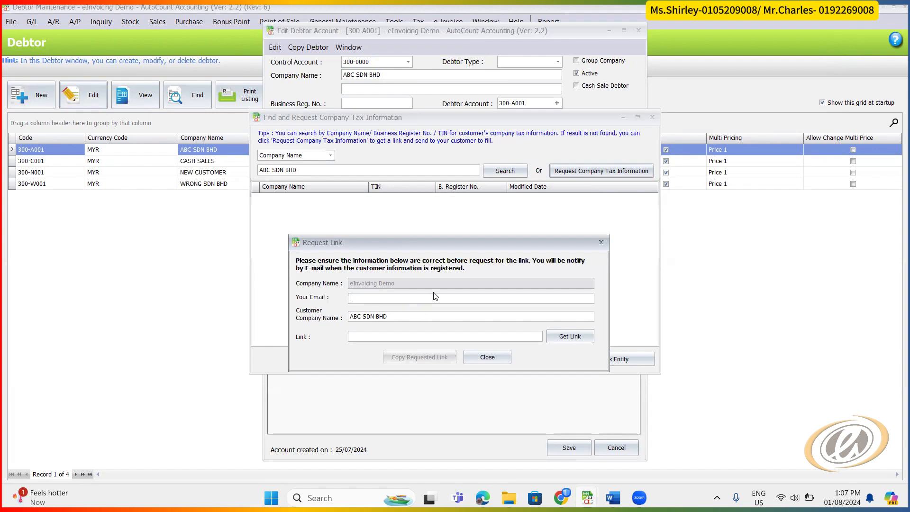
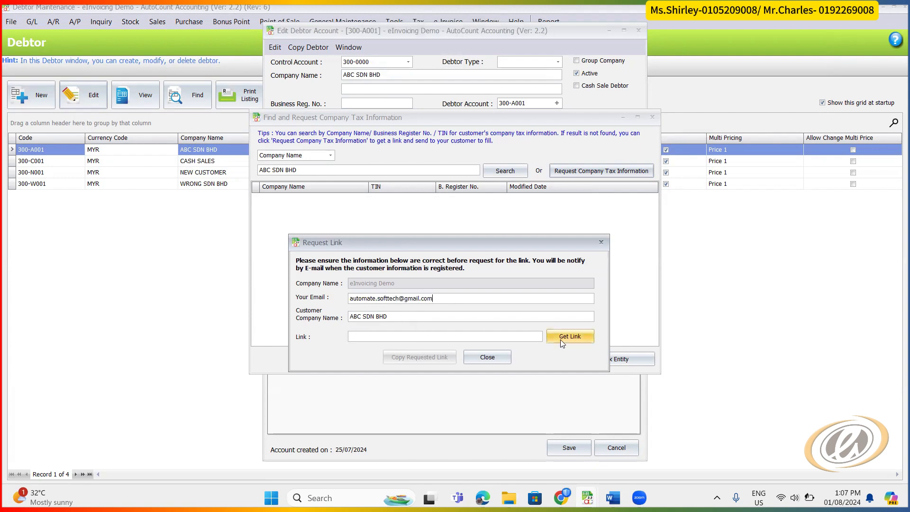
click(569, 336)
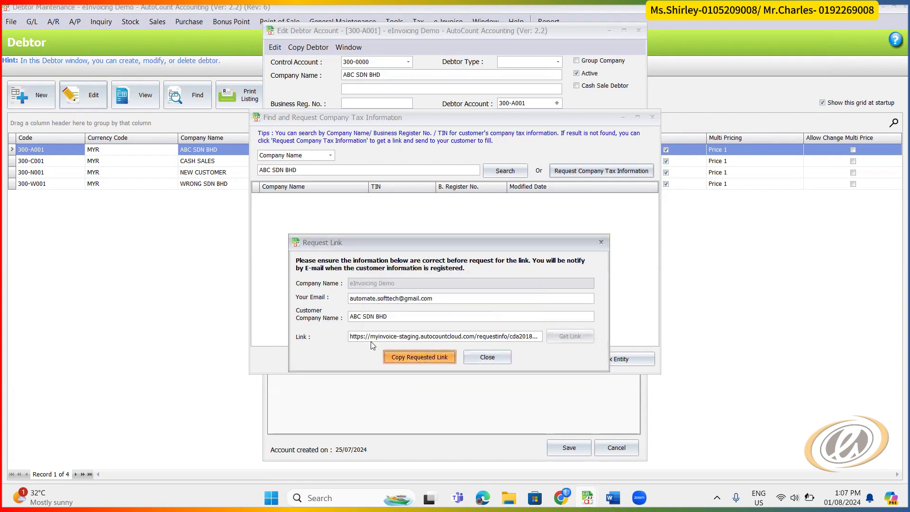
click(487, 357)
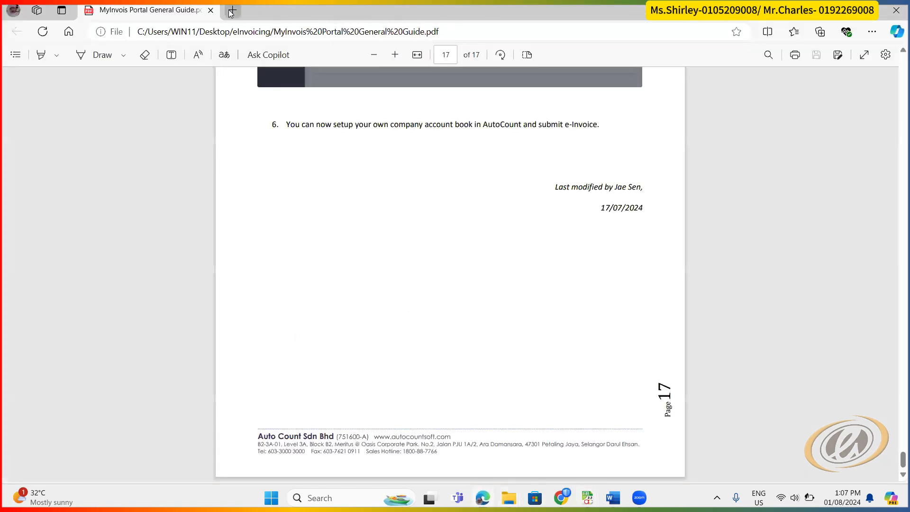
Step: Load the copied link in a new Edge tab showing the Company Tax Information Request form for ABC SDN BHD
click(231, 11)
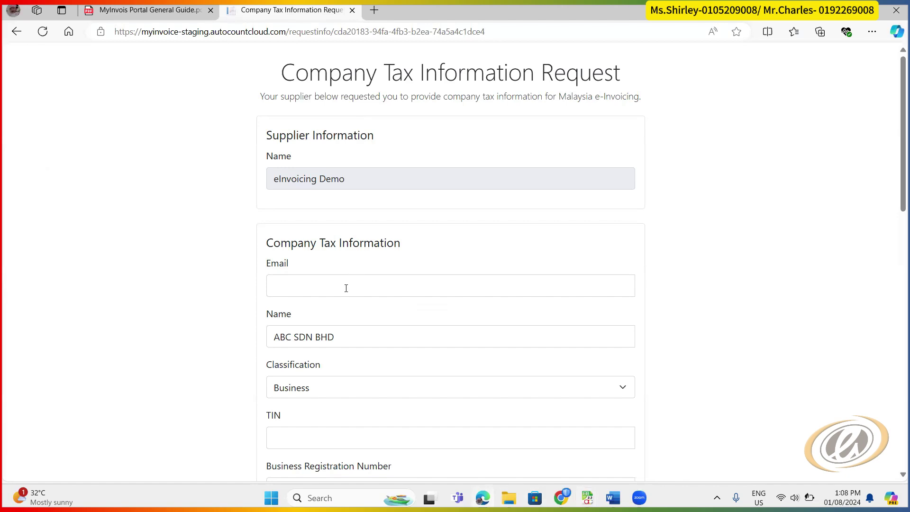
scroll(down, 3)
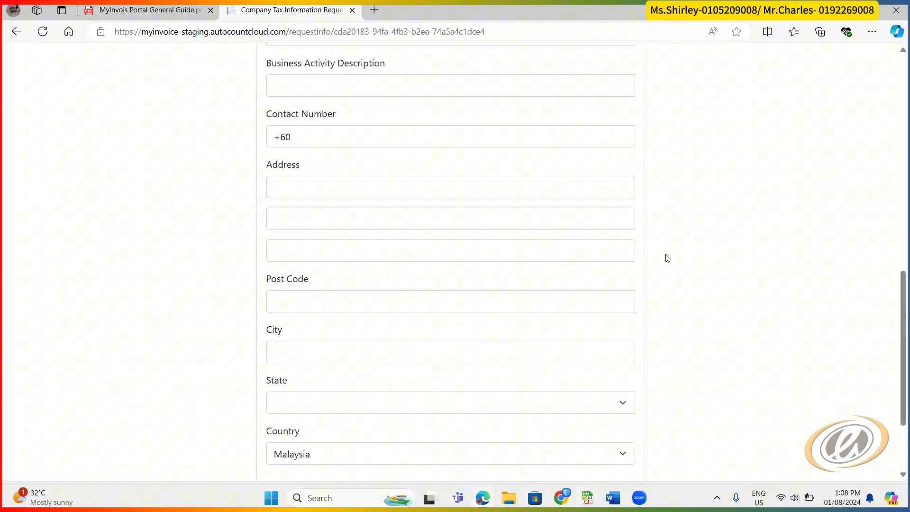
scroll(up, 3)
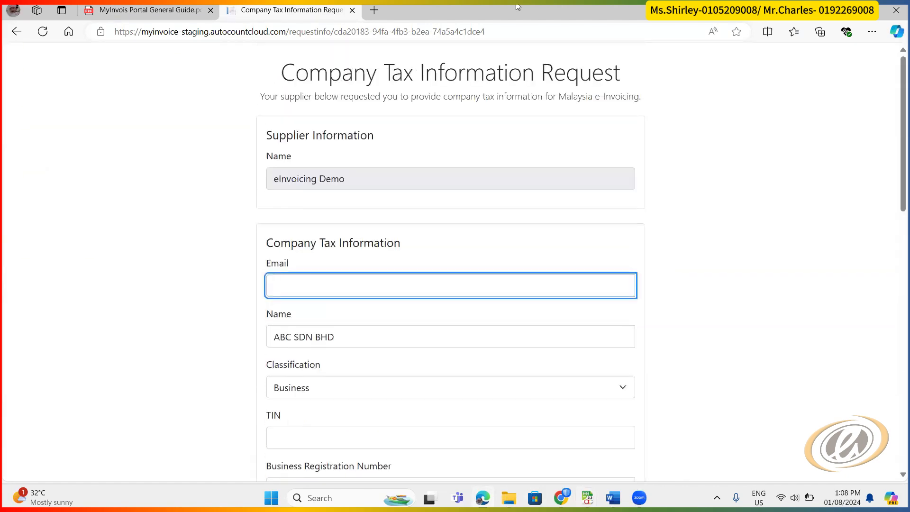
click(373, 10)
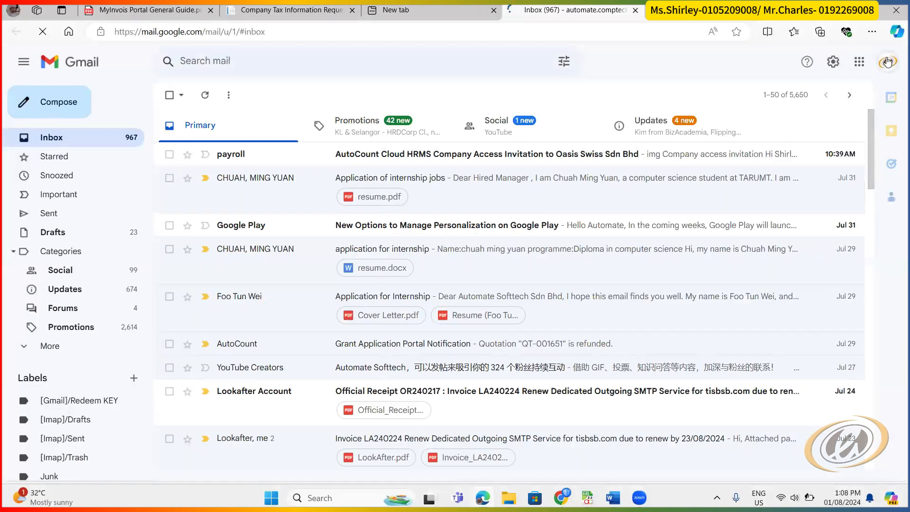
Step: Check Gmail for AutoCount's 'Company tax information request updated' email, then return to AutoCount
click(887, 62)
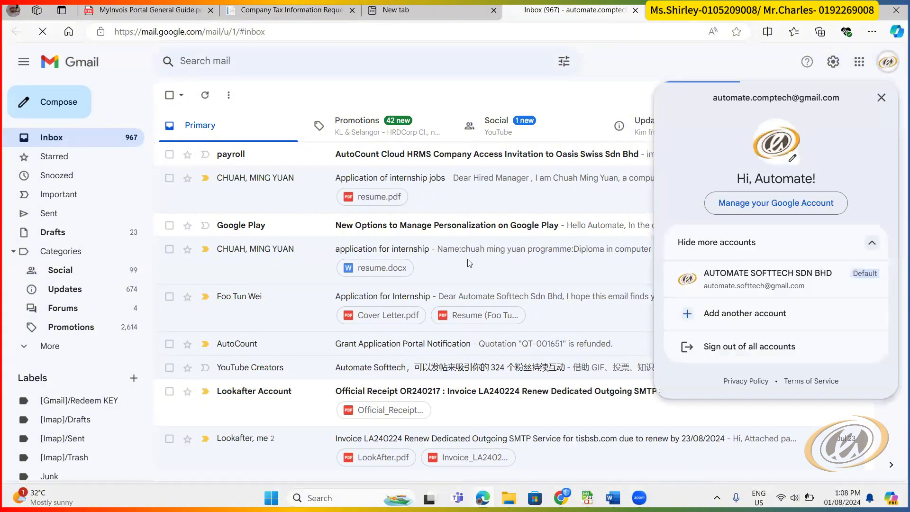
click(765, 278)
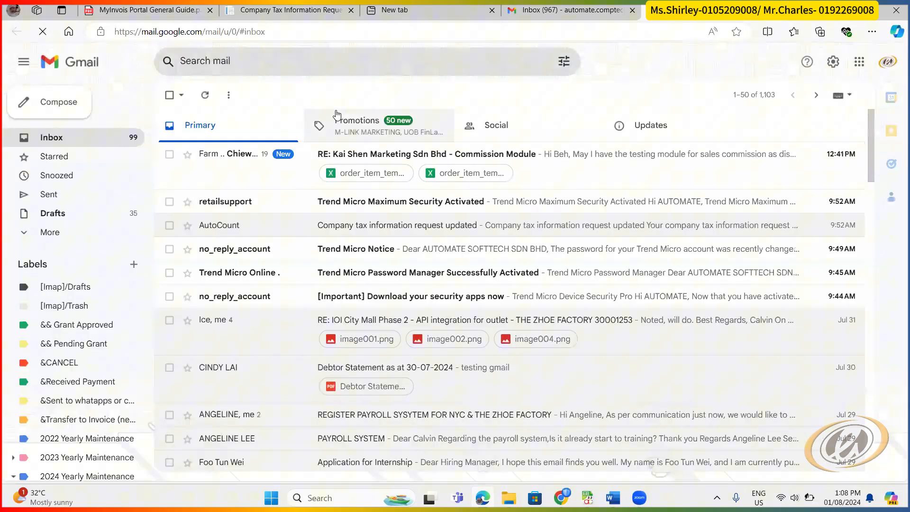
mouse_move(356, 238)
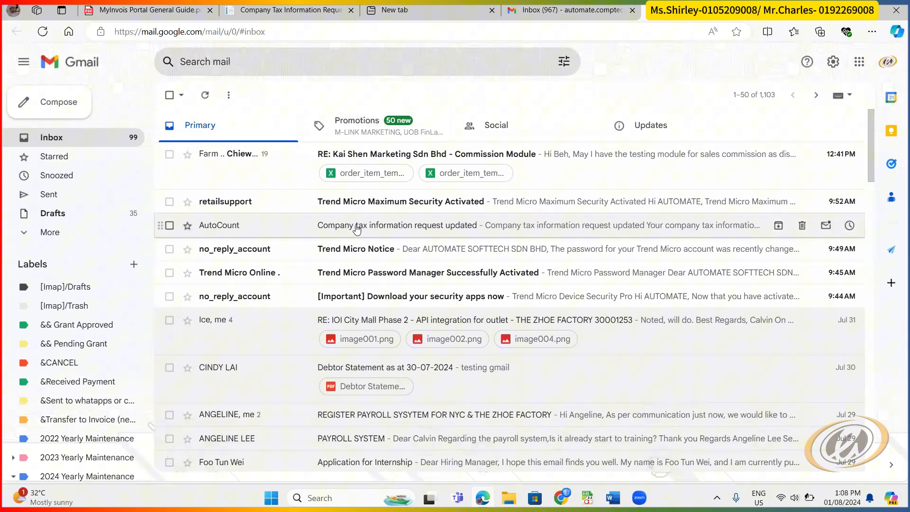
mouse_move(445, 237)
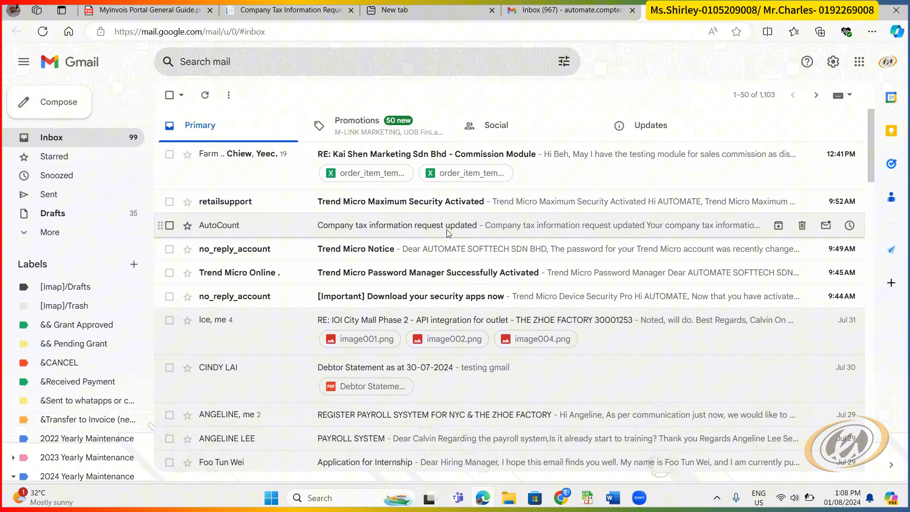
click(396, 226)
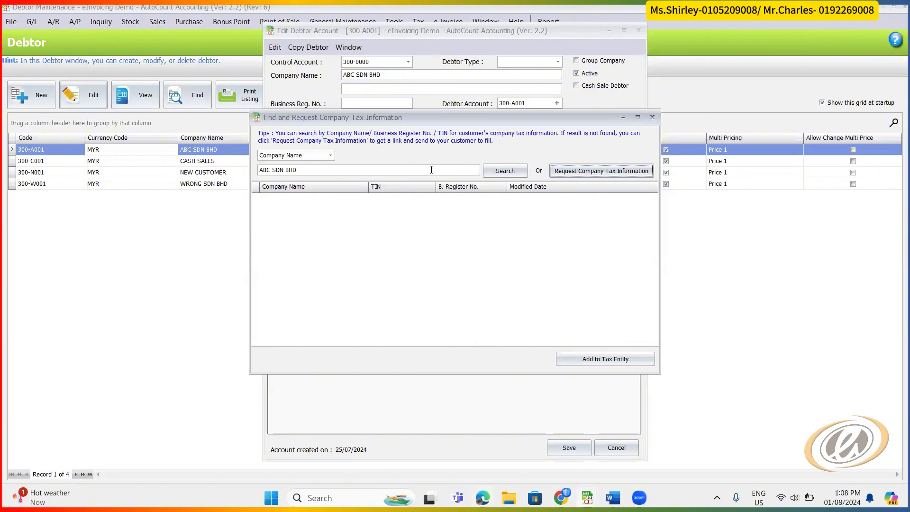
mouse_move(498, 185)
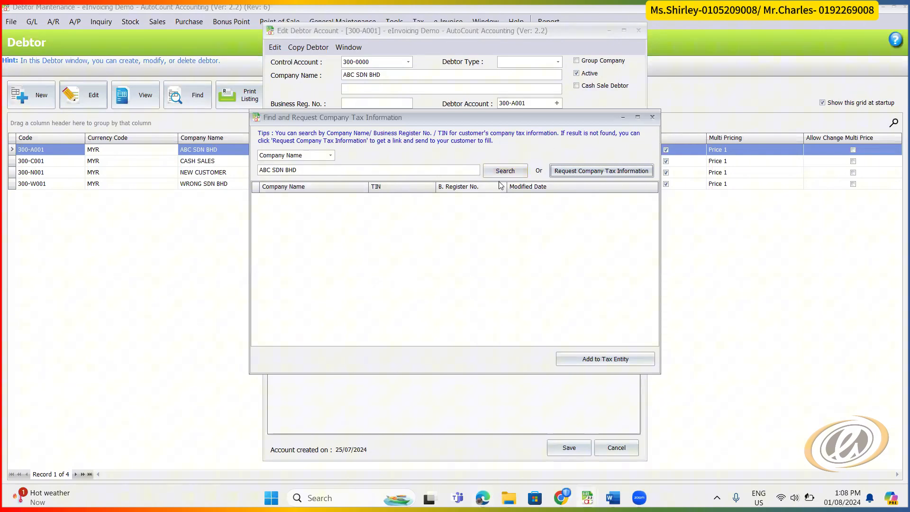
click(504, 170)
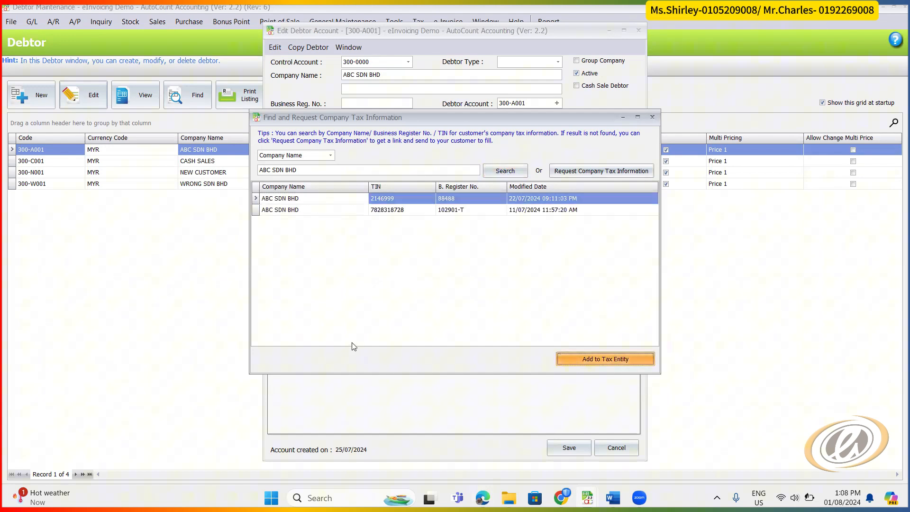
click(604, 359)
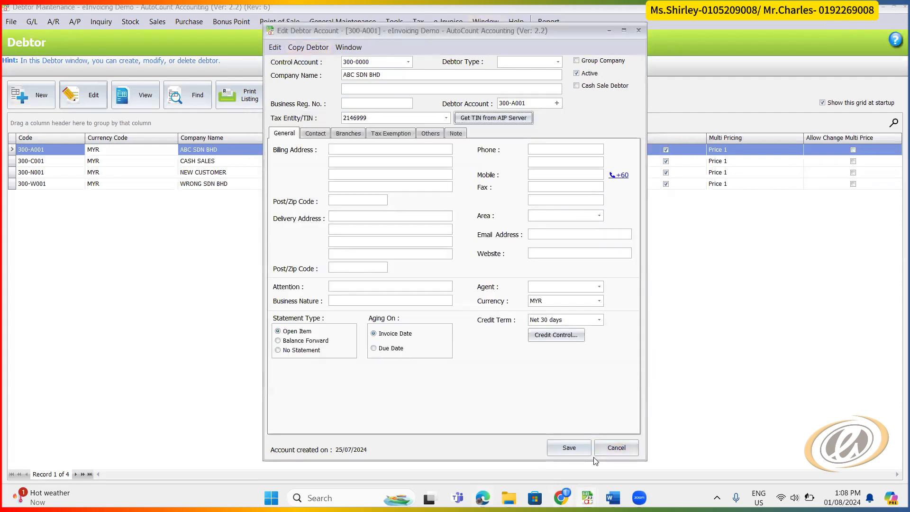
click(615, 447)
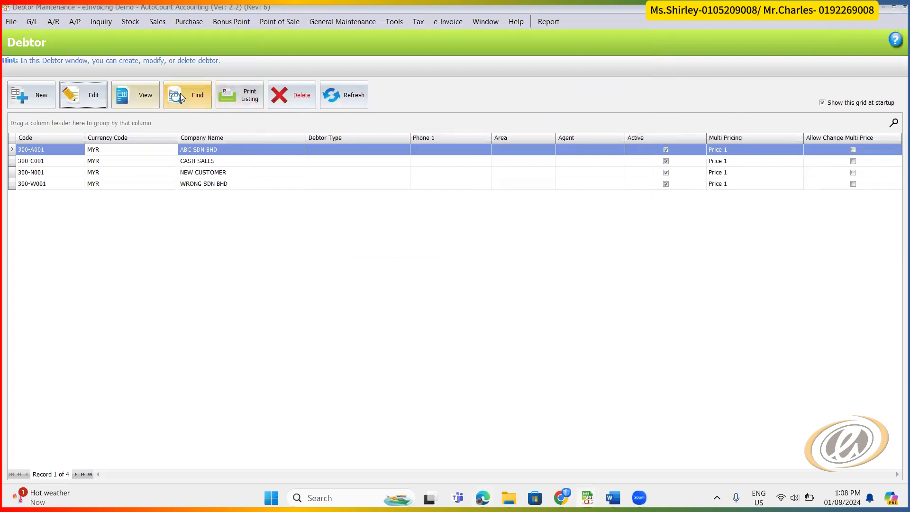
Step: List all debtors, tick all four and confirm Batch Get TIN for them
click(187, 95)
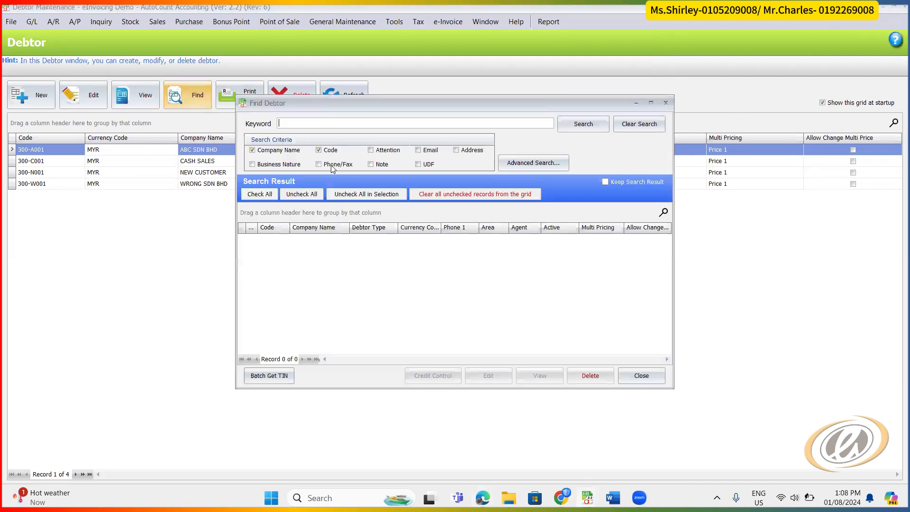
click(582, 123)
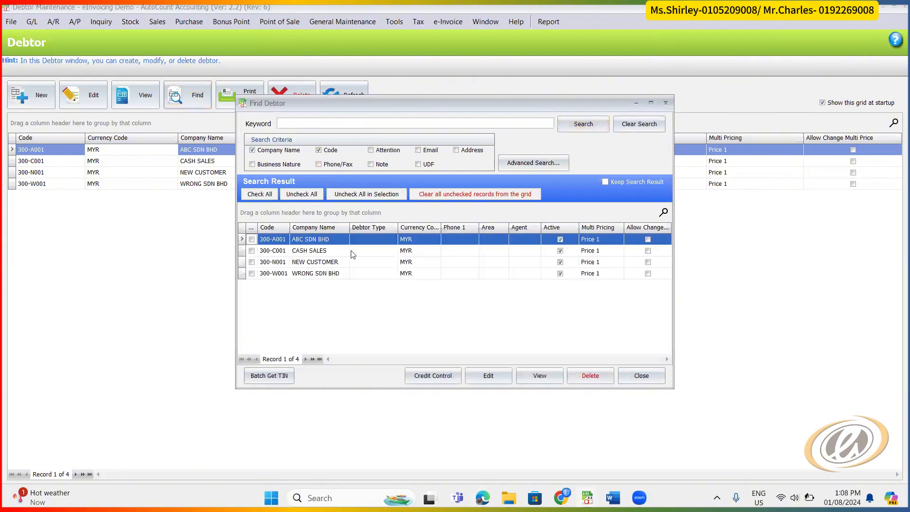
click(259, 194)
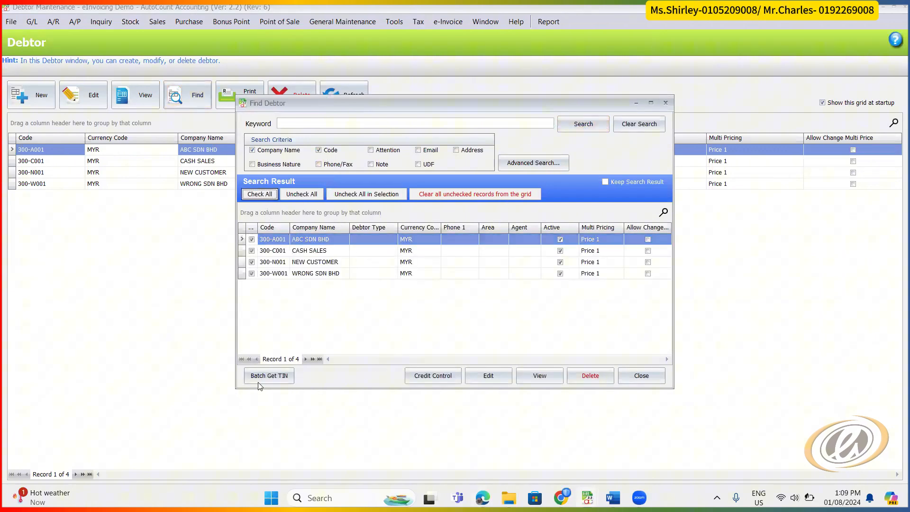
click(269, 376)
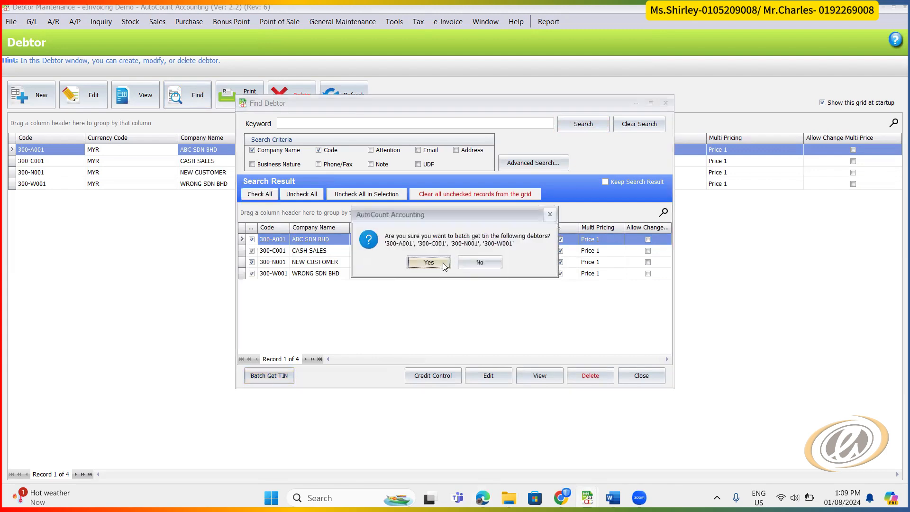
click(428, 261)
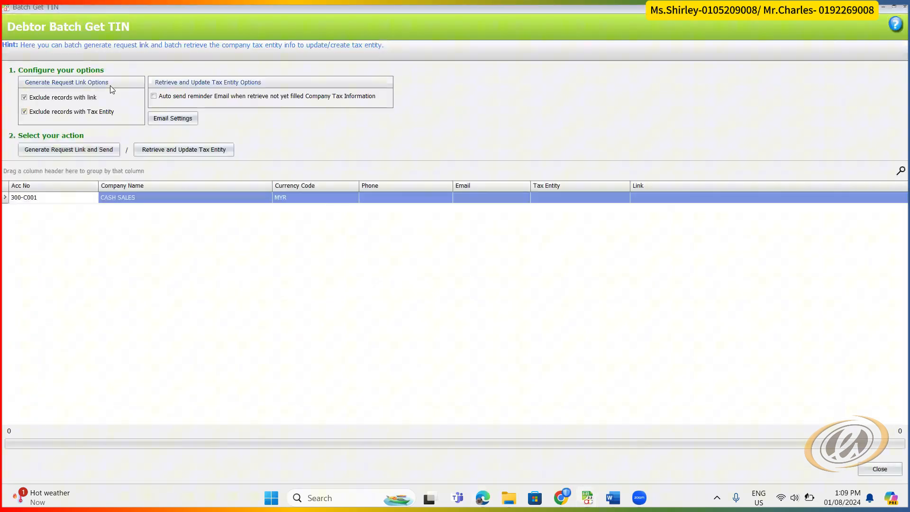
mouse_move(153, 96)
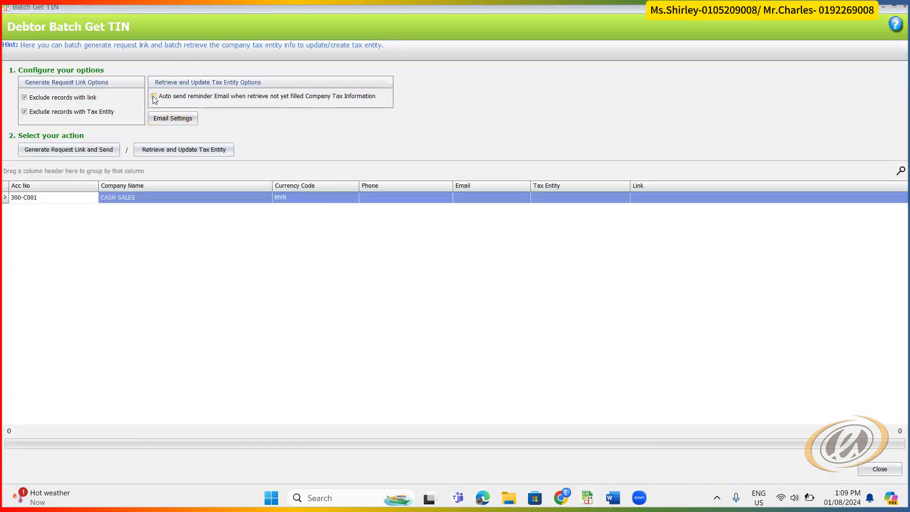
Step: Enable Auto send reminder Email and review the email settings without changing them
click(153, 95)
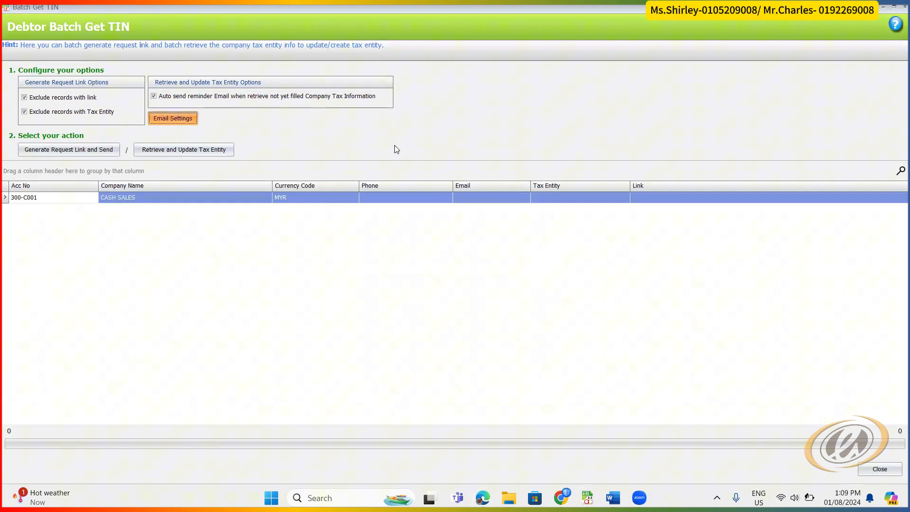
click(173, 118)
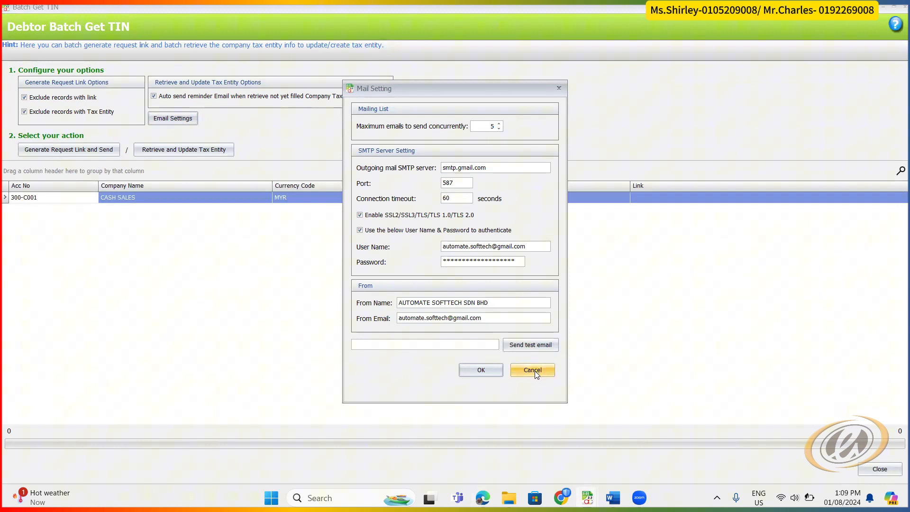
click(531, 369)
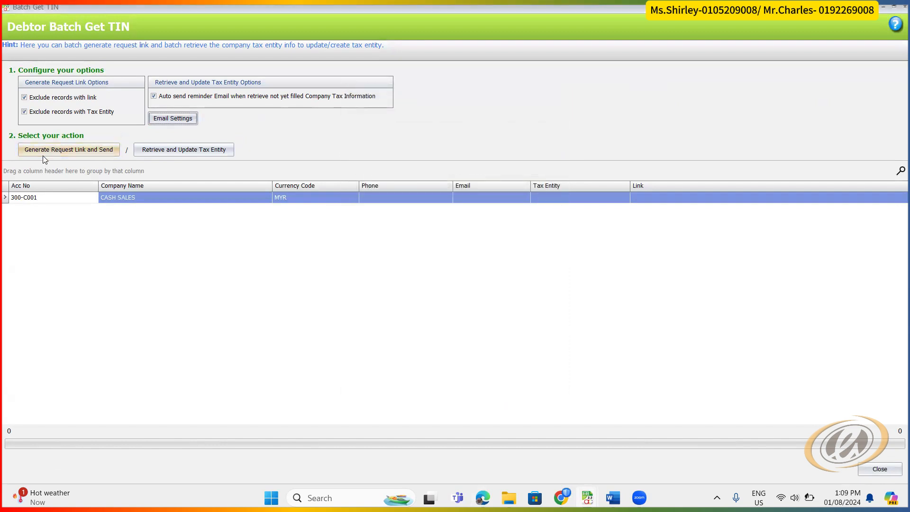
Step: Generate and send a tax information request link to CASH SALES
click(68, 149)
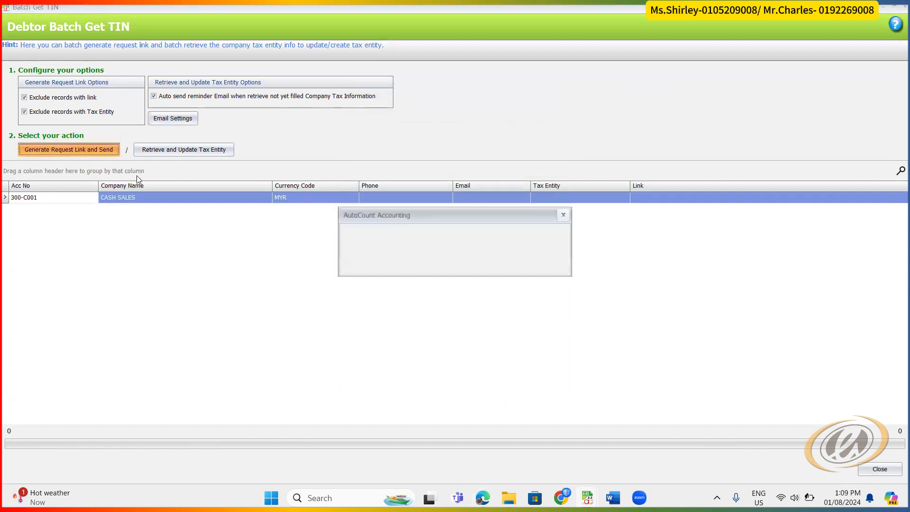
click(562, 215)
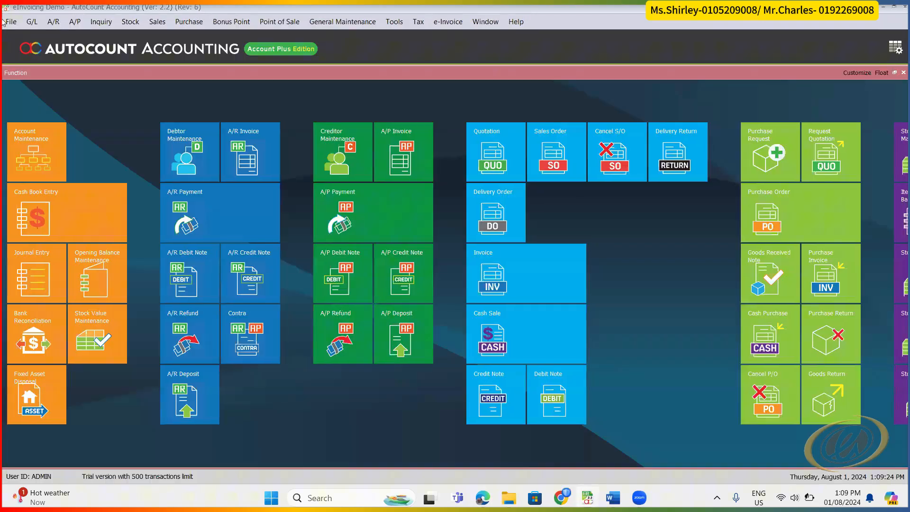
Step: View File > Import From Excel > Import Tax Entity, then close it back to the Invoice list
click(11, 21)
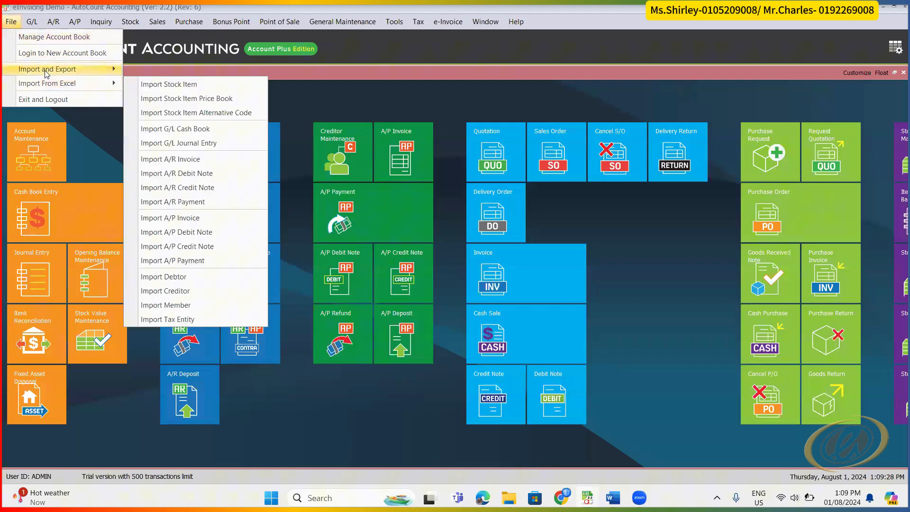
mouse_move(47, 83)
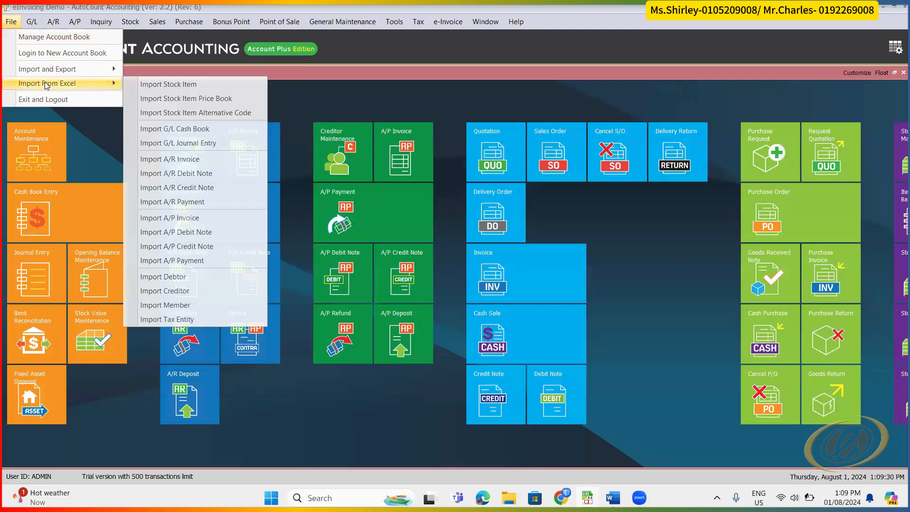
mouse_move(165, 291)
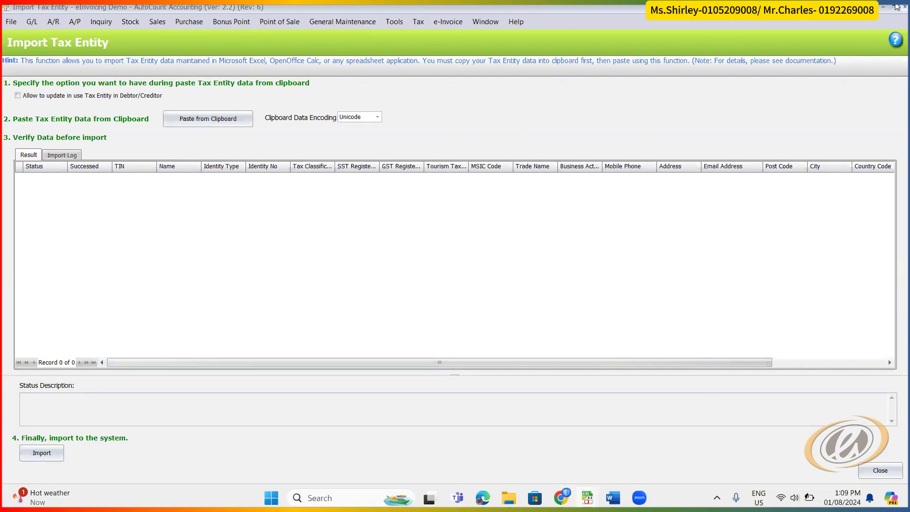
click(880, 470)
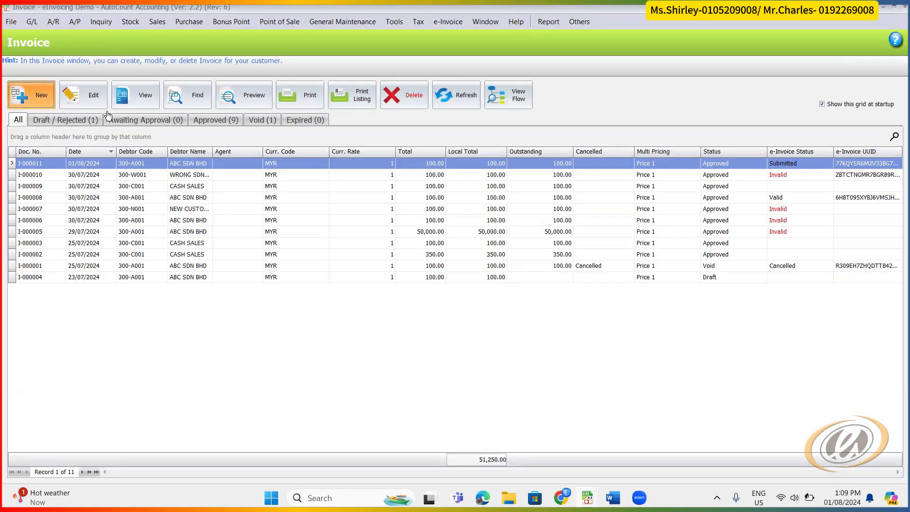
Step: Create invoice I-000012 for debtor 300-A001 ABC SDN BHD with ITEMA at 100.00 and approve it
click(31, 95)
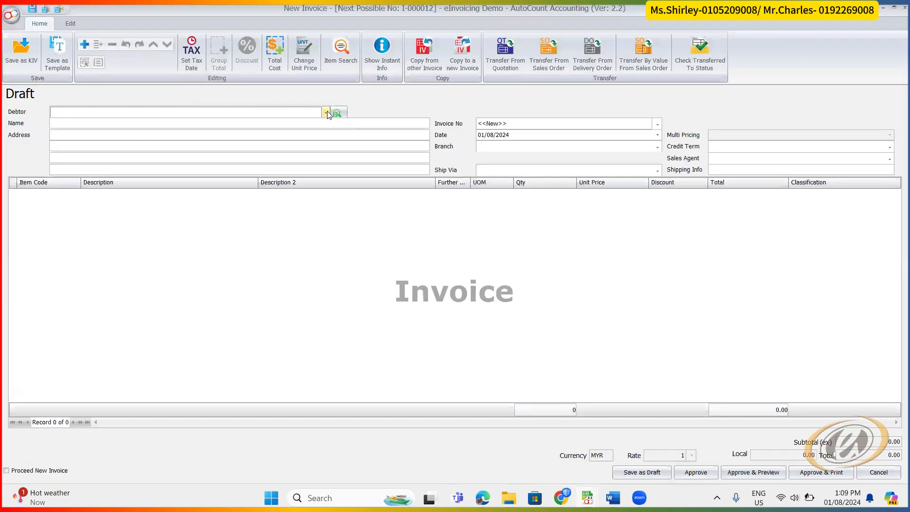
click(326, 112)
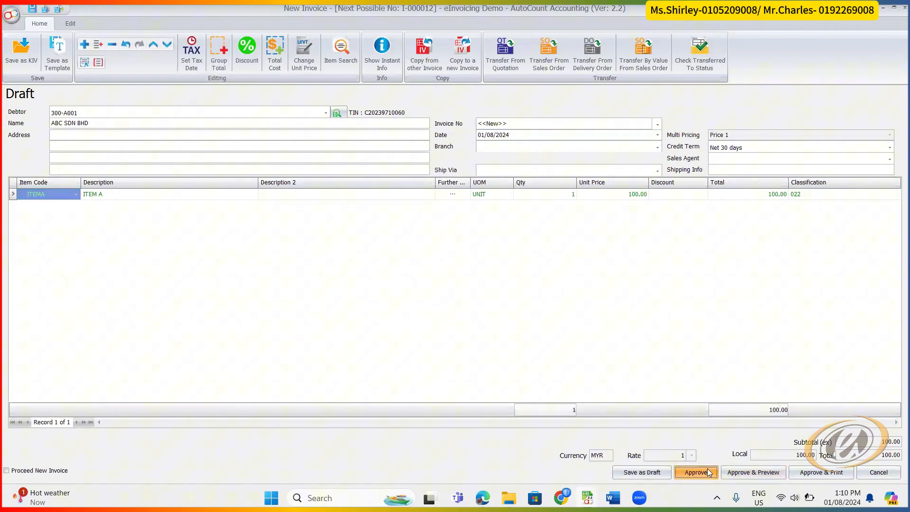
click(696, 472)
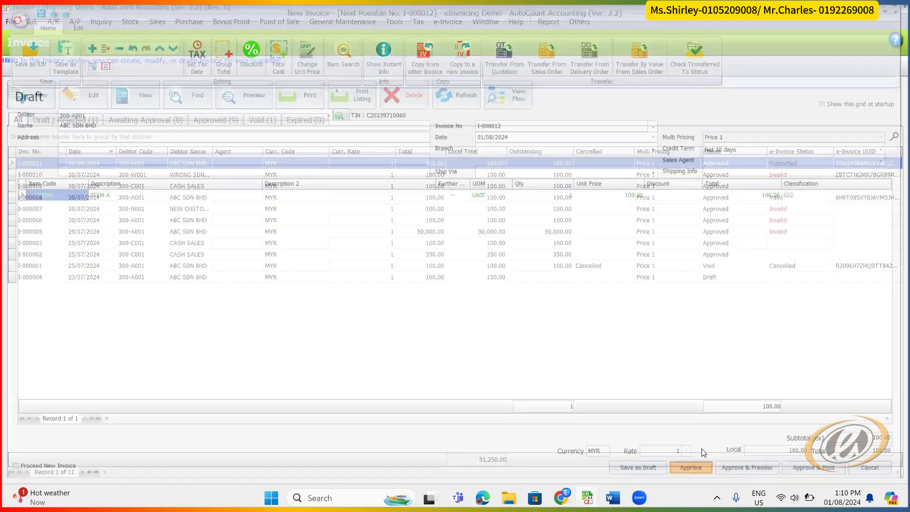
click(690, 467)
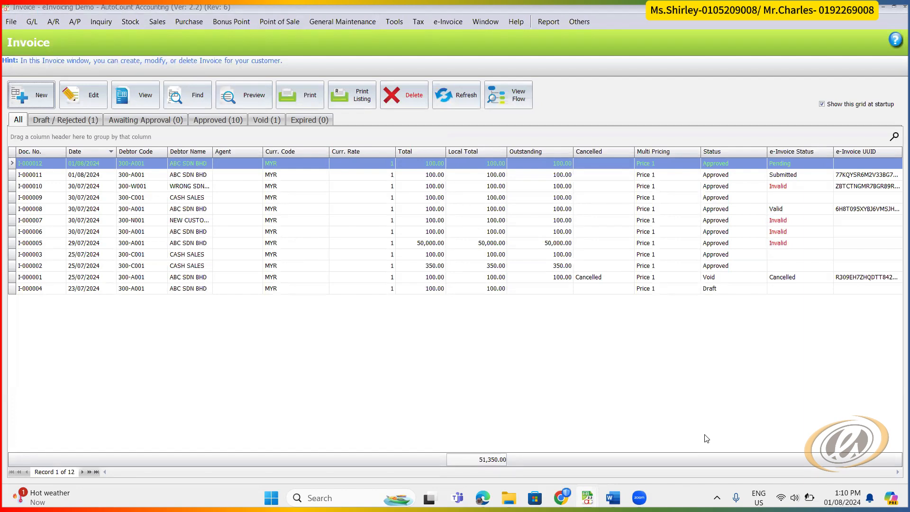
mouse_move(530, 467)
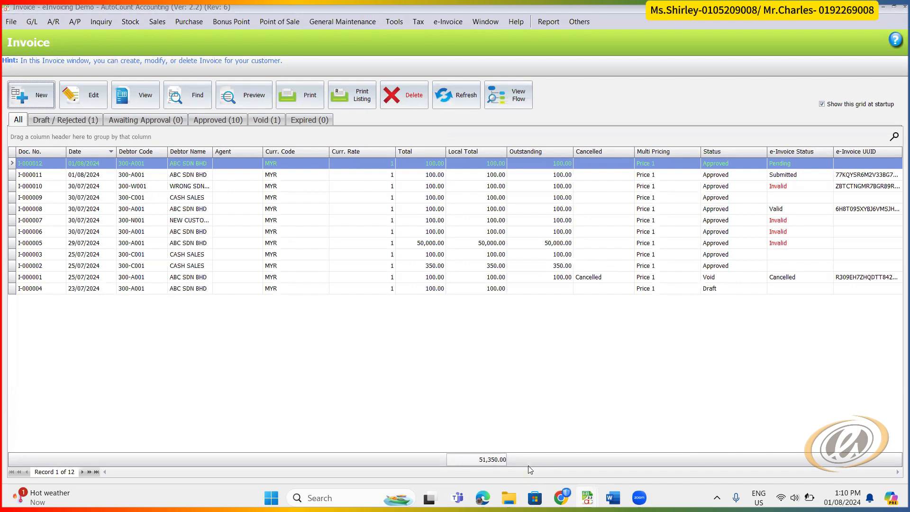
mouse_move(699, 363)
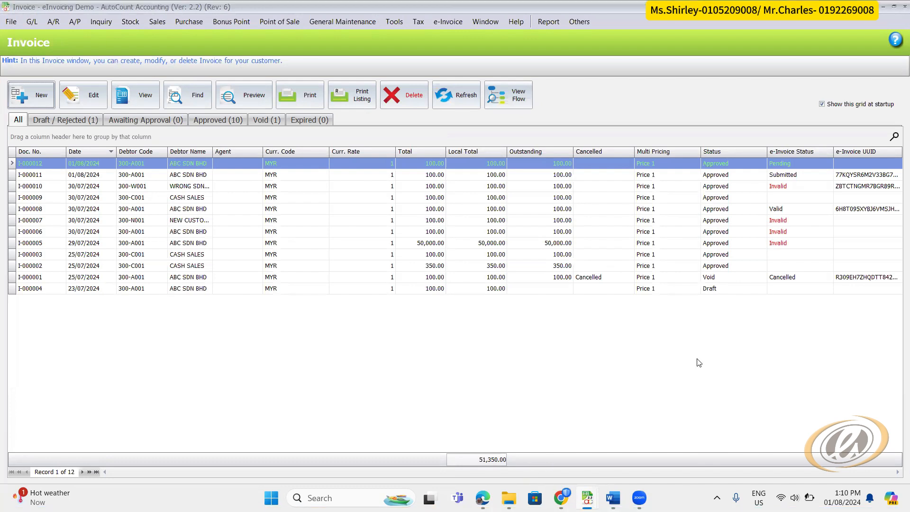